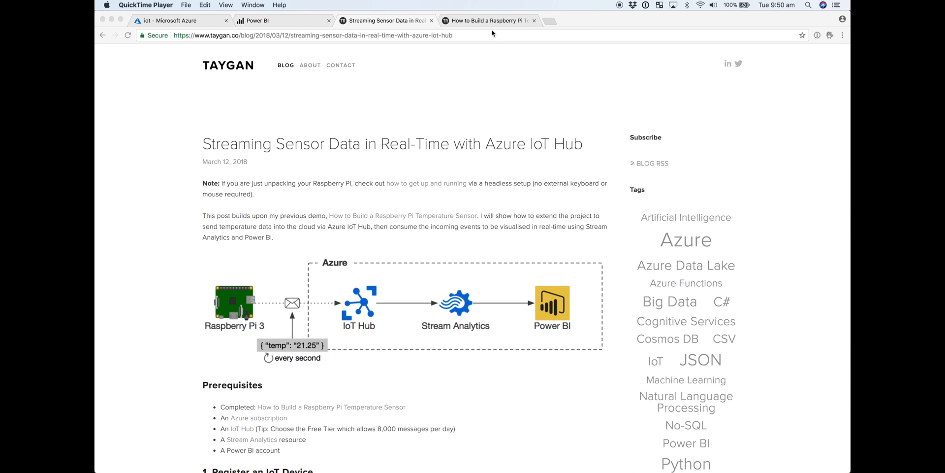
- Review the Raspberry Pi sensor and streaming blog posts, then return to the iot resource group in Azure
{"action": "left_click", "coordinate": [492, 20]}
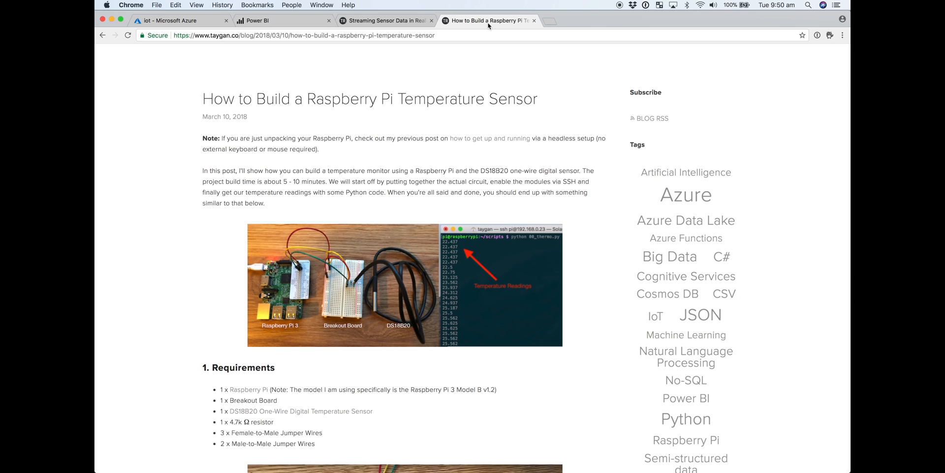
{"action": "mouse_move", "coordinate": [455, 95]}
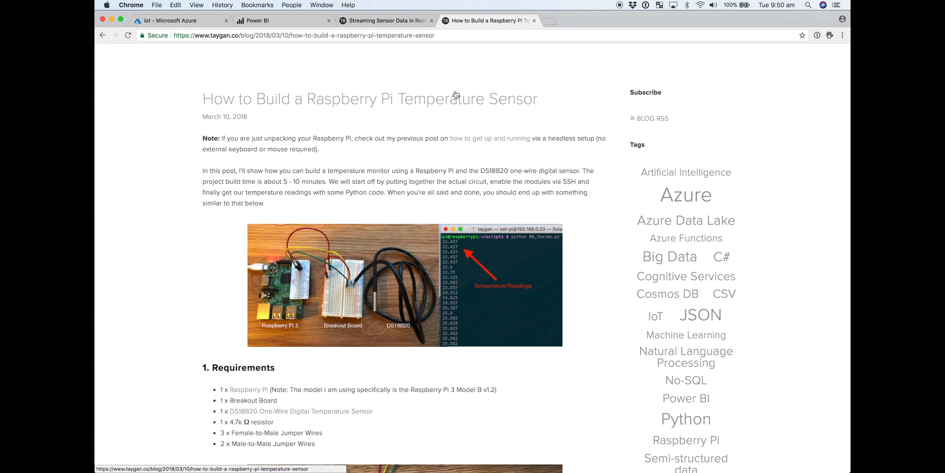
{"action": "mouse_move", "coordinate": [409, 119]}
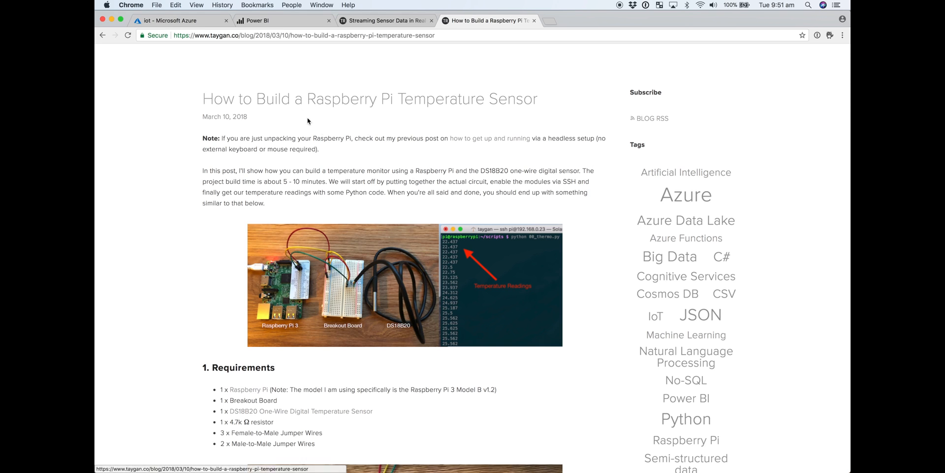
{"action": "mouse_move", "coordinate": [367, 163]}
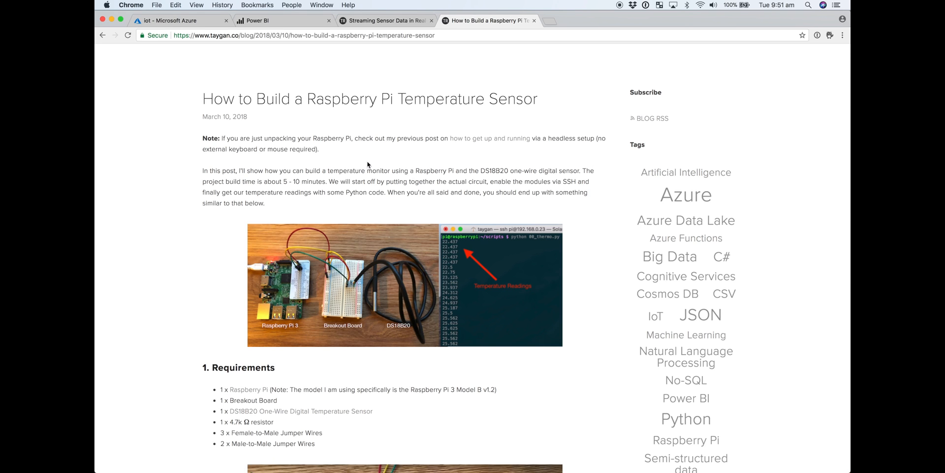
{"action": "mouse_move", "coordinate": [303, 260]}
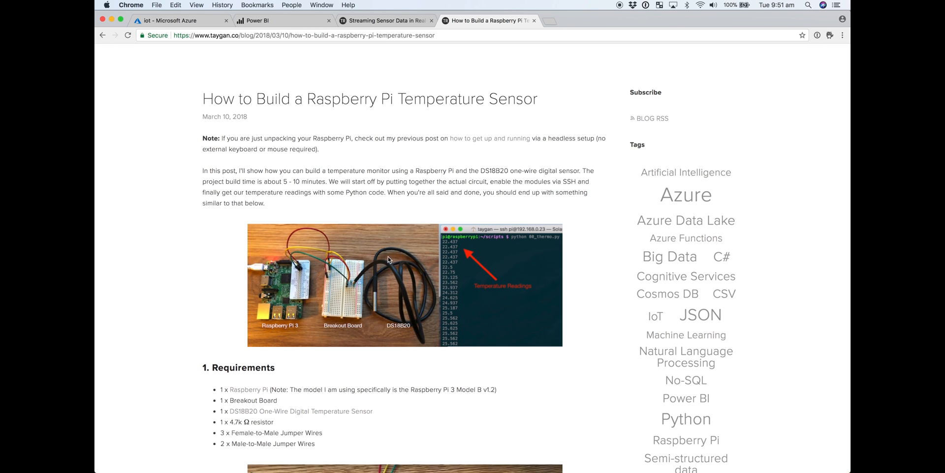
{"action": "mouse_move", "coordinate": [466, 262]}
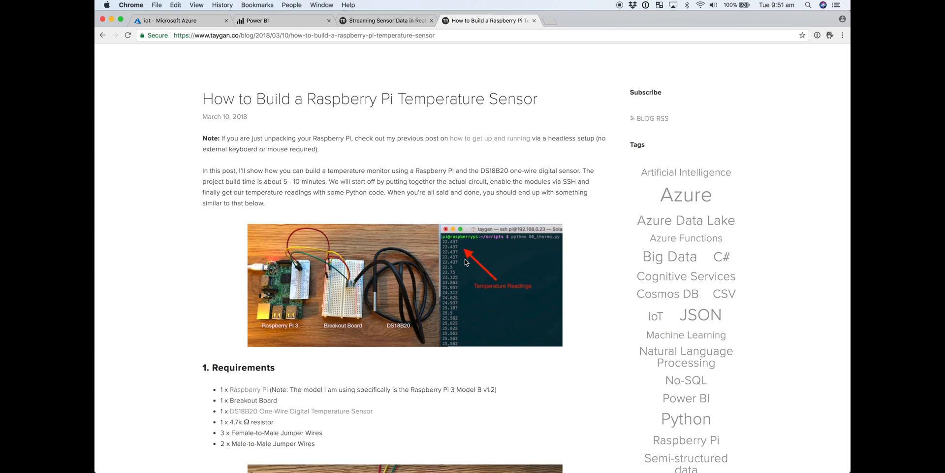
{"action": "mouse_move", "coordinate": [471, 242]}
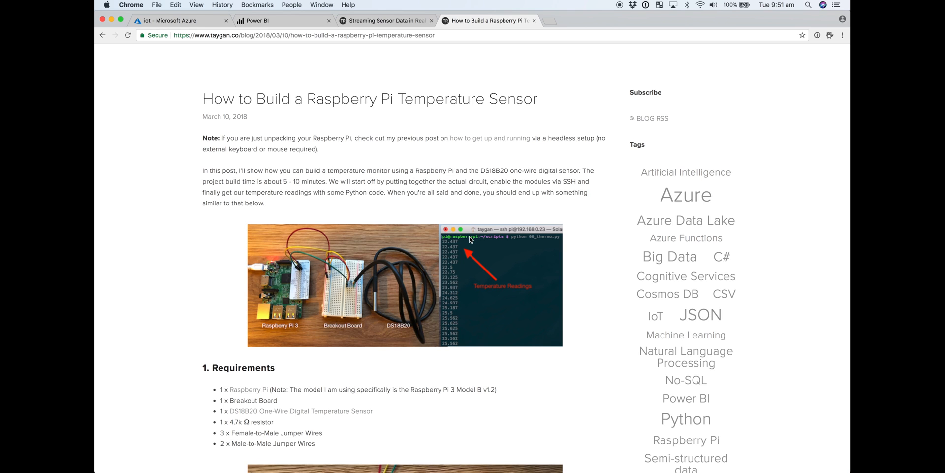
{"action": "scroll", "scroll_direction": "down", "scroll_amount": 3}
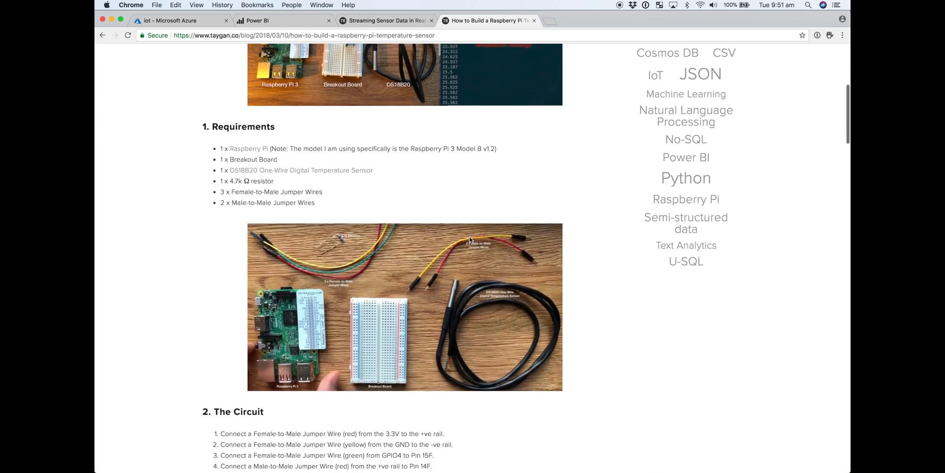
{"action": "scroll", "scroll_direction": "down", "scroll_amount": 3}
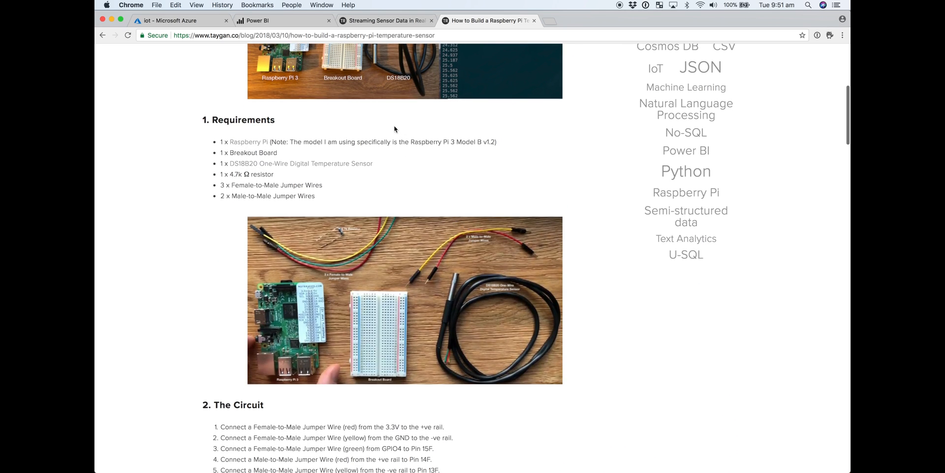
{"action": "left_click", "coordinate": [390, 21]}
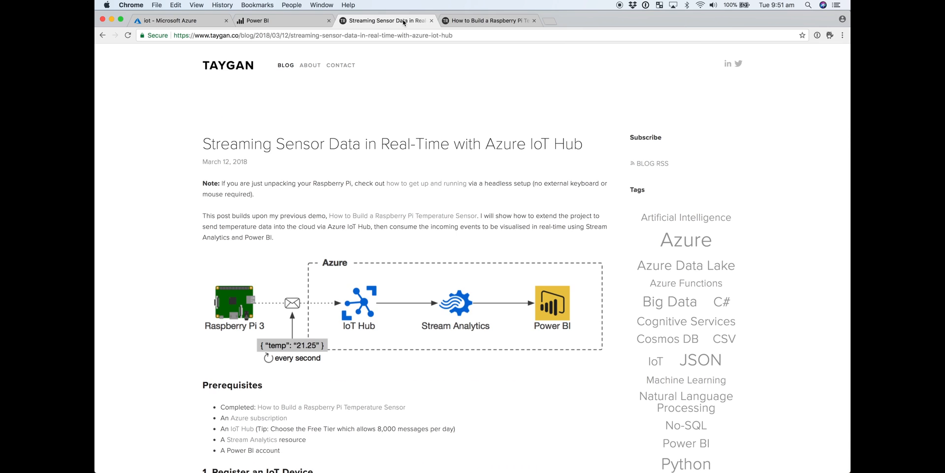
{"action": "mouse_move", "coordinate": [408, 110]}
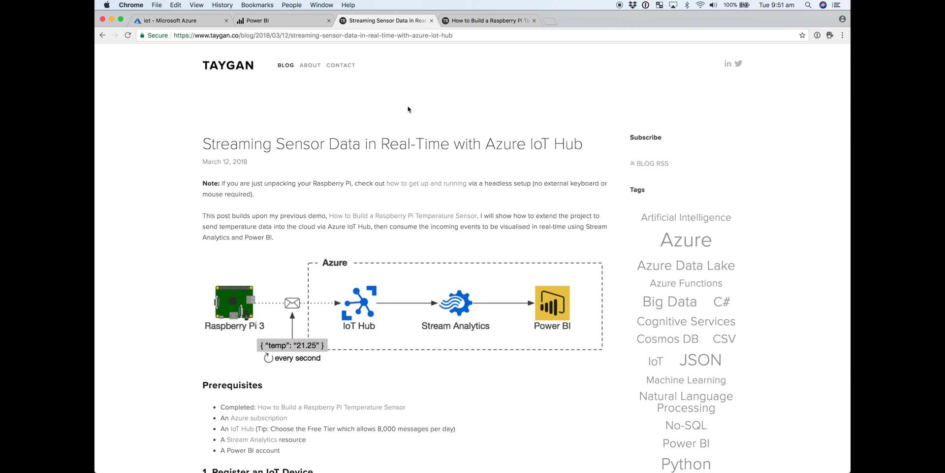
{"action": "scroll", "scroll_direction": "down", "scroll_amount": 3}
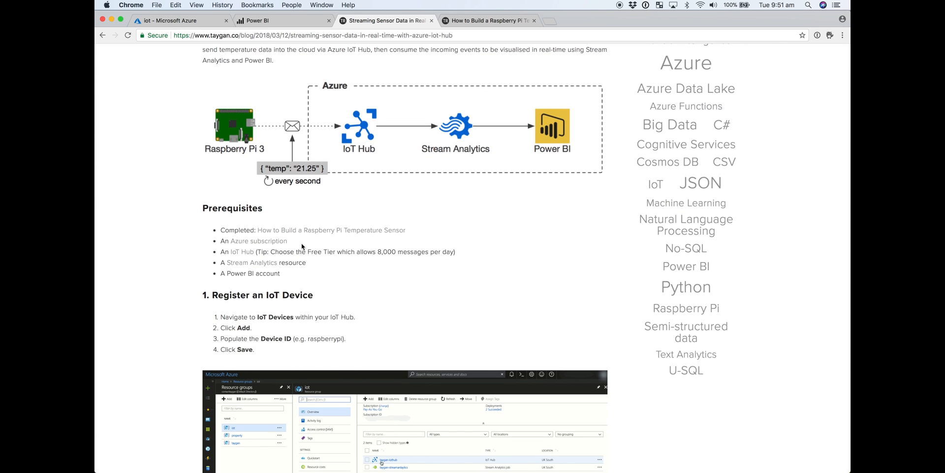
{"action": "left_click", "coordinate": [172, 21]}
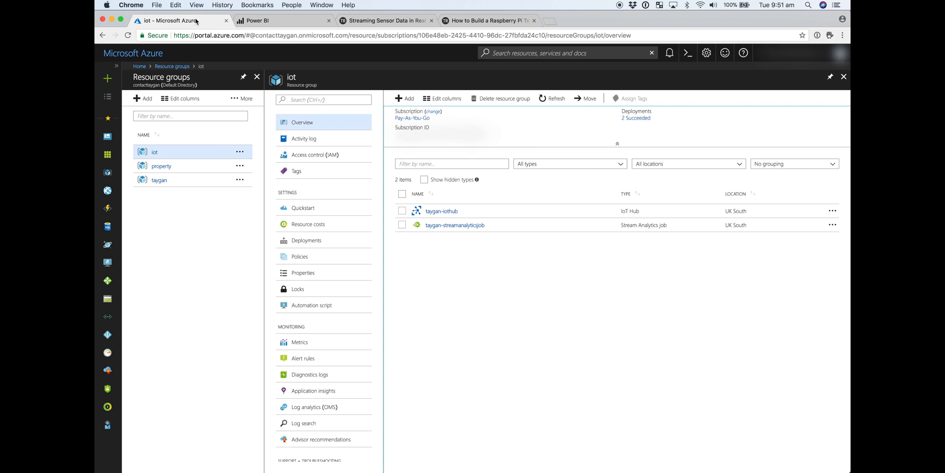
{"action": "mouse_move", "coordinate": [258, 152]}
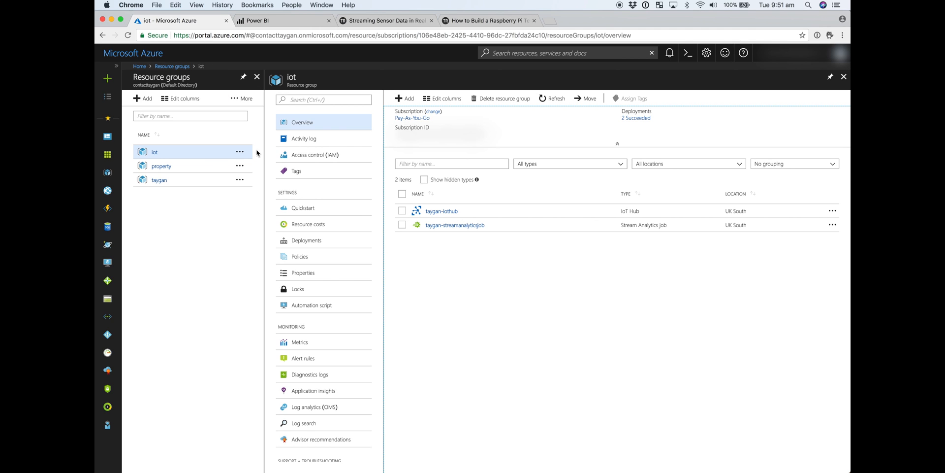
{"action": "mouse_move", "coordinate": [379, 191]}
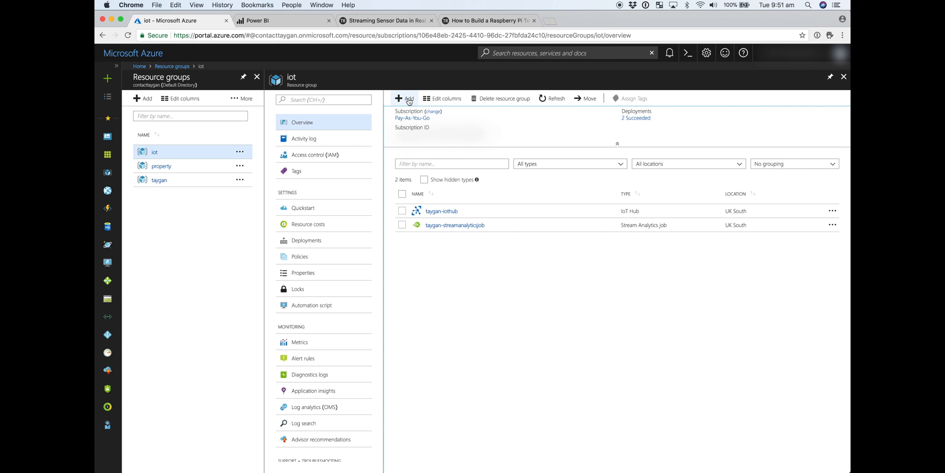
- Add a new resource to the iot group, choosing the IoT Hub offering and starting its creation
{"action": "left_click", "coordinate": [407, 98]}
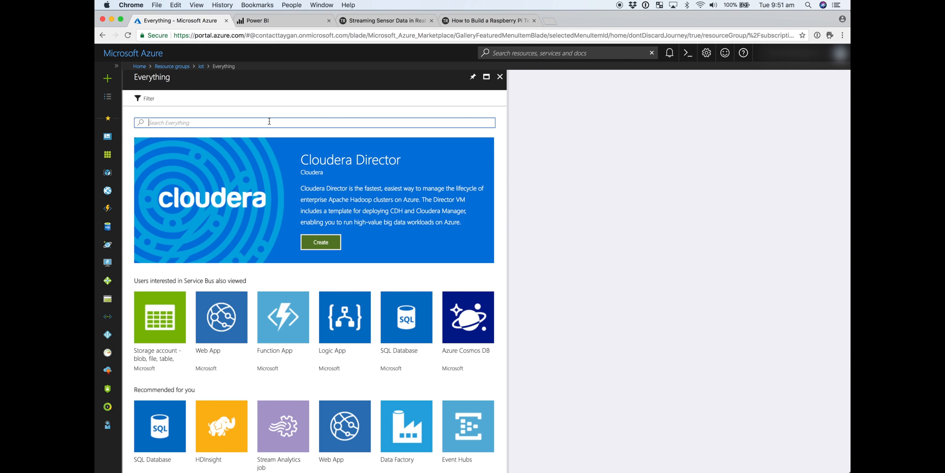
{"action": "type", "text": "iot"}
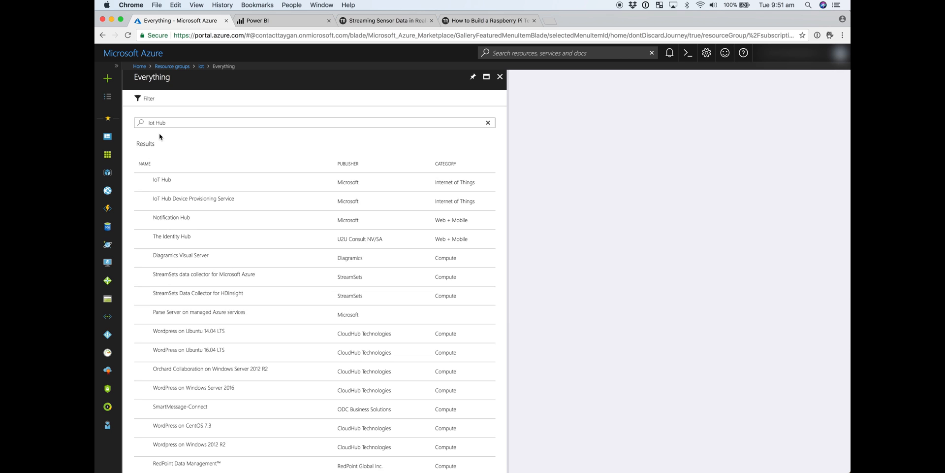
{"action": "left_click", "coordinate": [161, 181]}
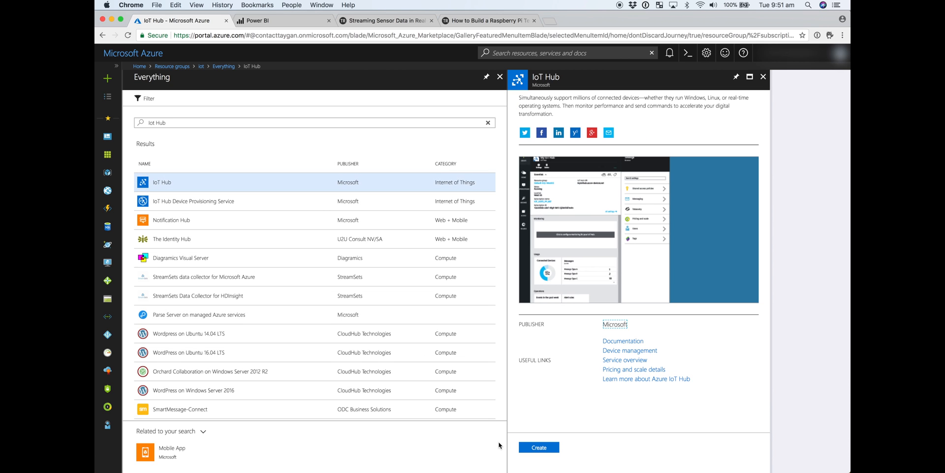
{"action": "left_click", "coordinate": [540, 461]}
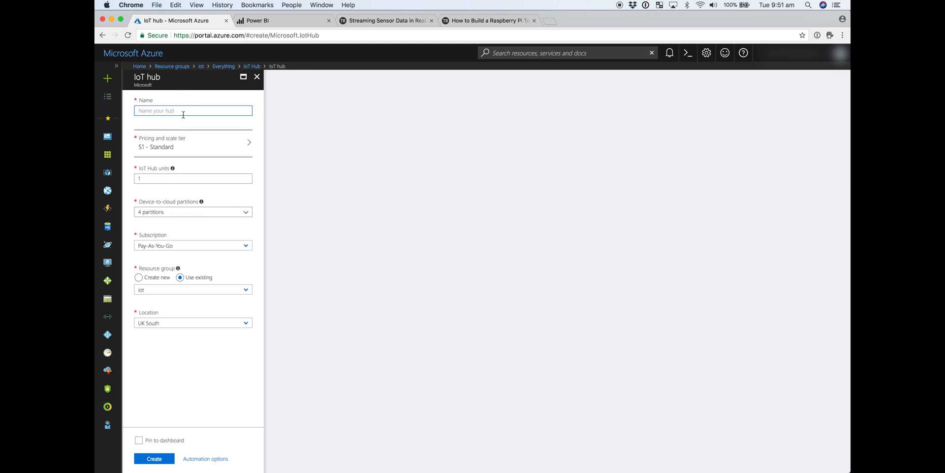
- Name the new hub taygan-iot-hub and bring up the pricing and scale tier choices
{"action": "type", "text": "input"}
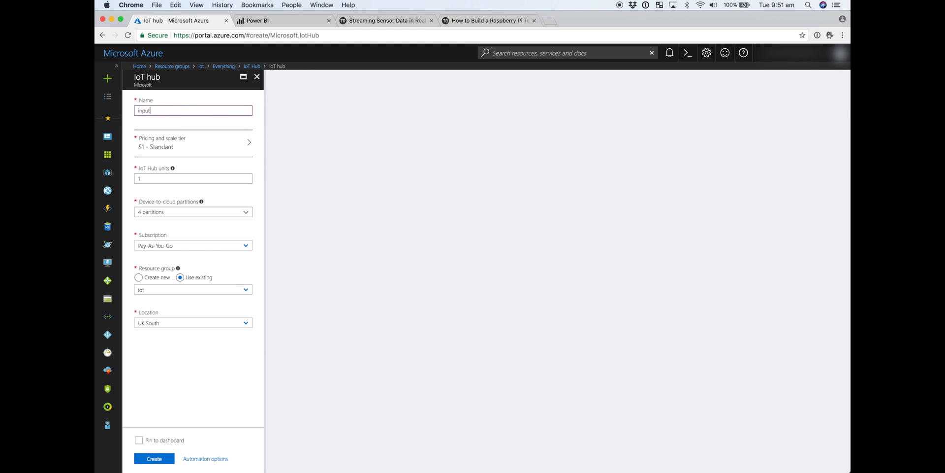
{"action": "key", "text": "backspace"}
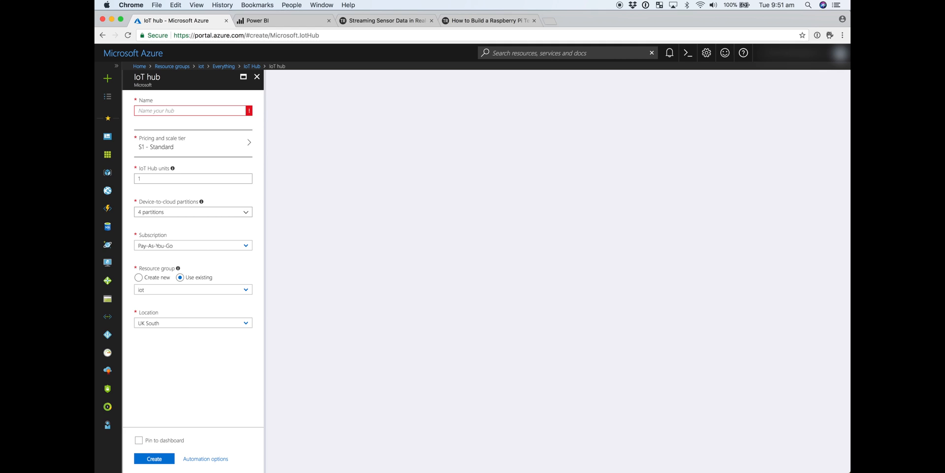
{"action": "type", "text": "taygan-iot-hu"}
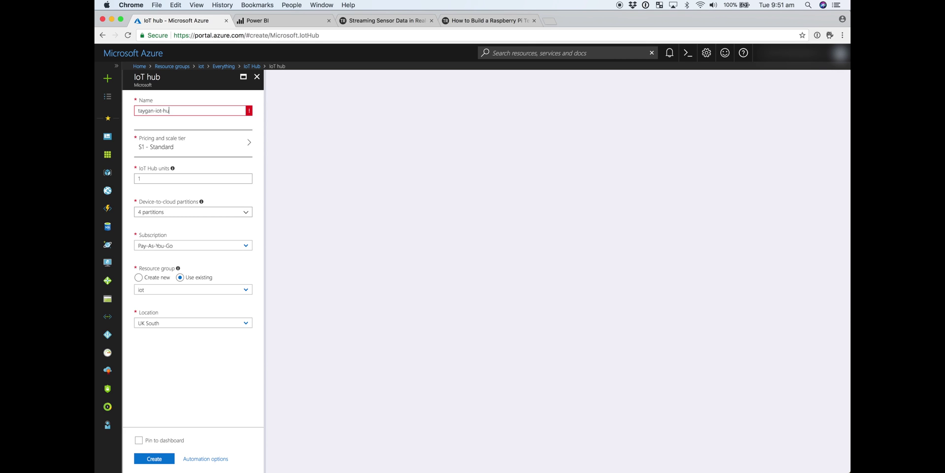
{"action": "left_click", "coordinate": [193, 143]}
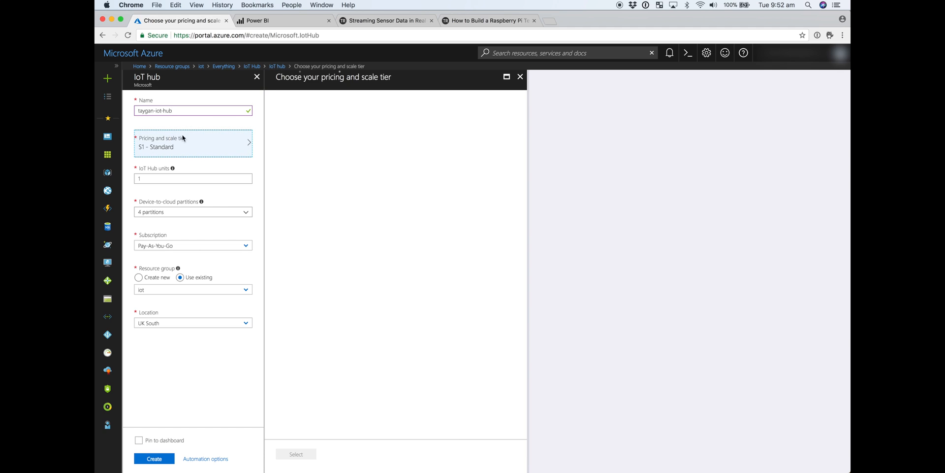
{"action": "left_click", "coordinate": [193, 144]}
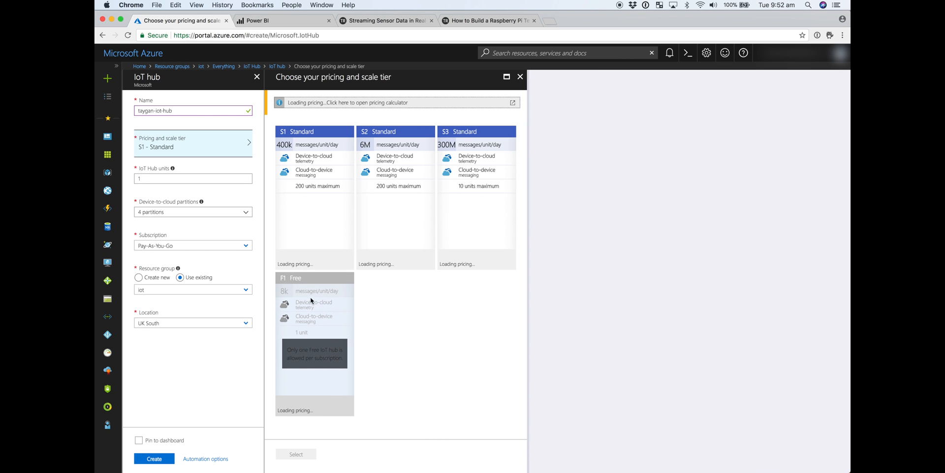
{"action": "mouse_move", "coordinate": [262, 318]}
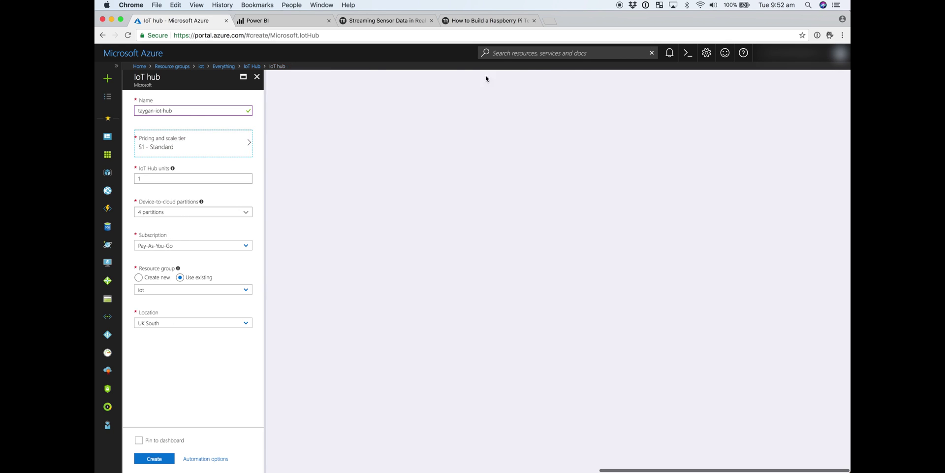
{"action": "left_click", "coordinate": [256, 77]}
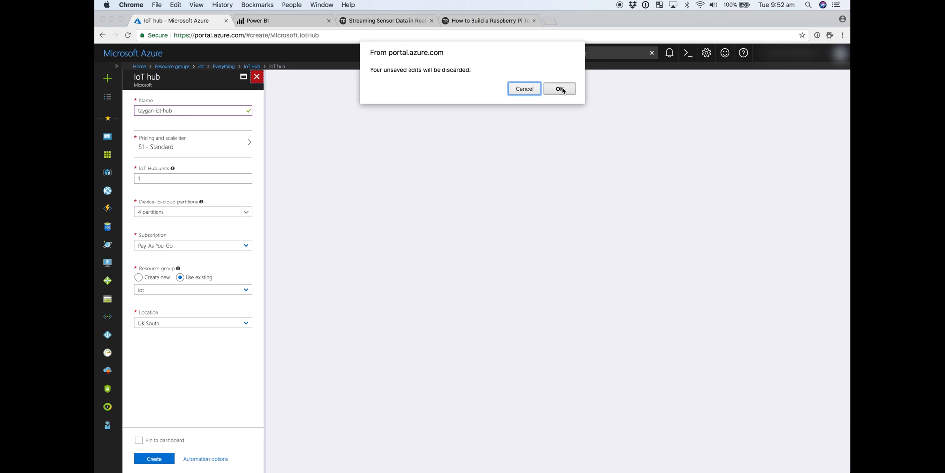
{"action": "left_click", "coordinate": [559, 89]}
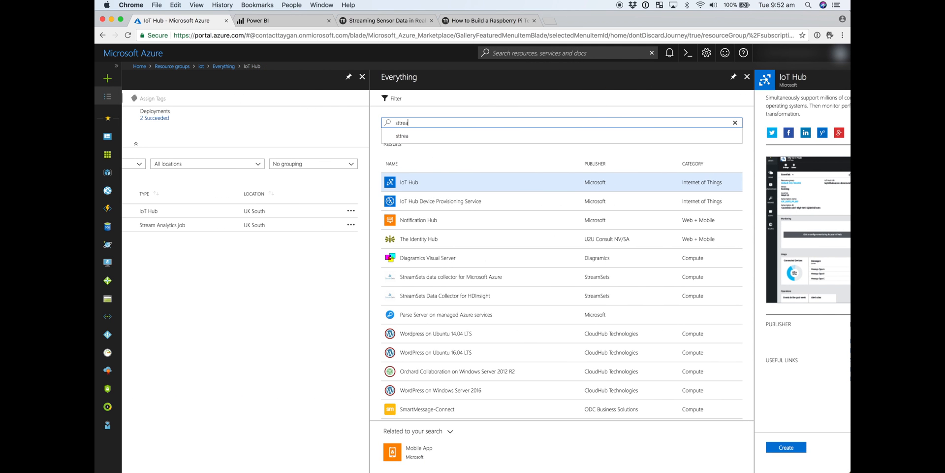
{"action": "type", "text": "stream analytics job"}
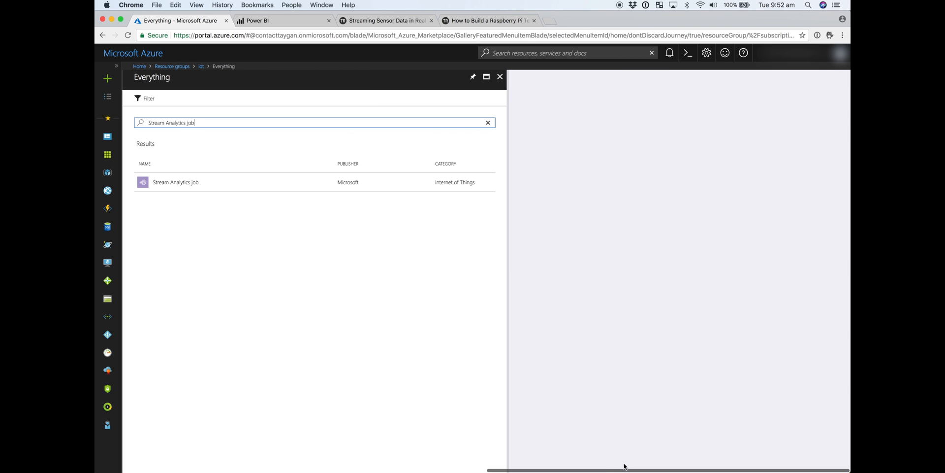
{"action": "left_click", "coordinate": [175, 182]}
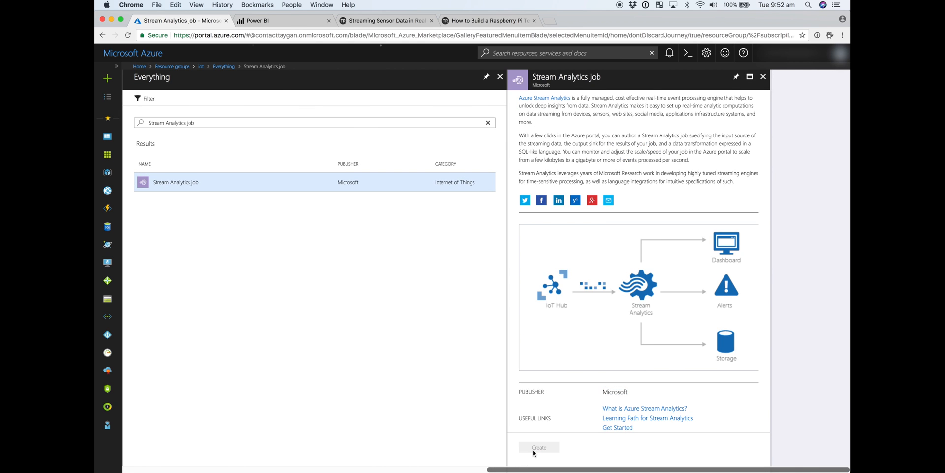
{"action": "left_click", "coordinate": [541, 447]}
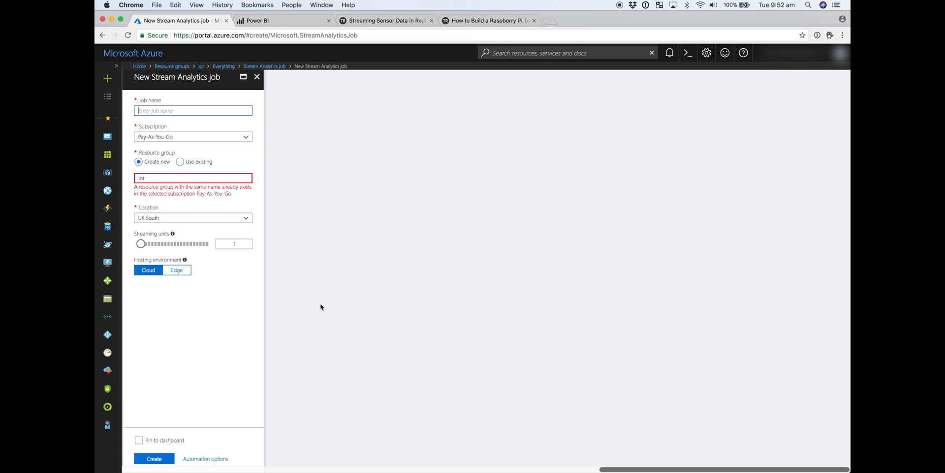
{"action": "mouse_move", "coordinate": [171, 104]}
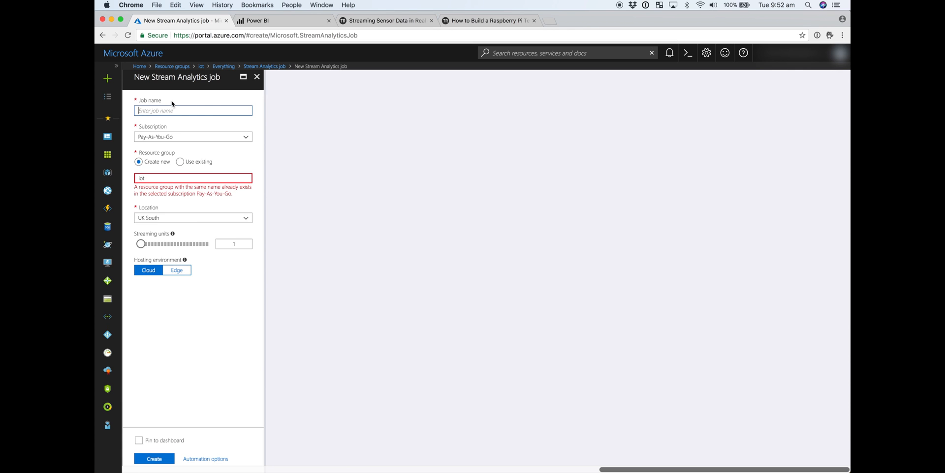
{"action": "mouse_move", "coordinate": [155, 148]}
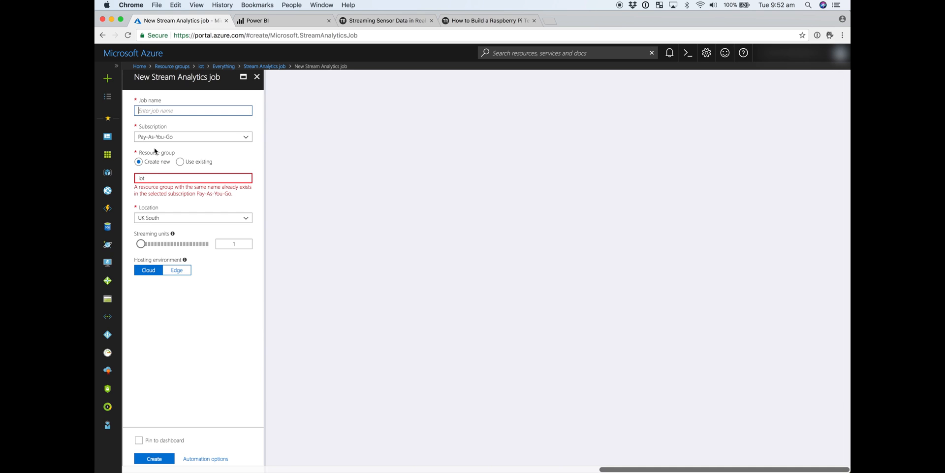
{"action": "mouse_move", "coordinate": [180, 120]}
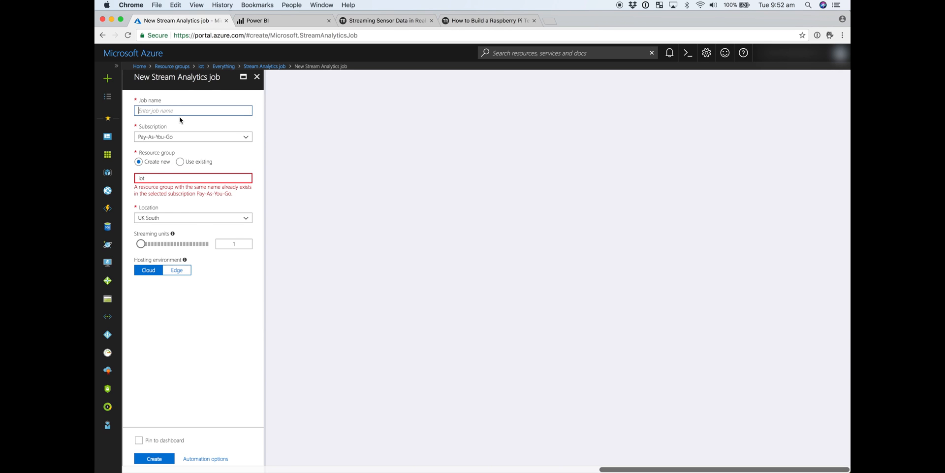
{"action": "mouse_move", "coordinate": [172, 234]}
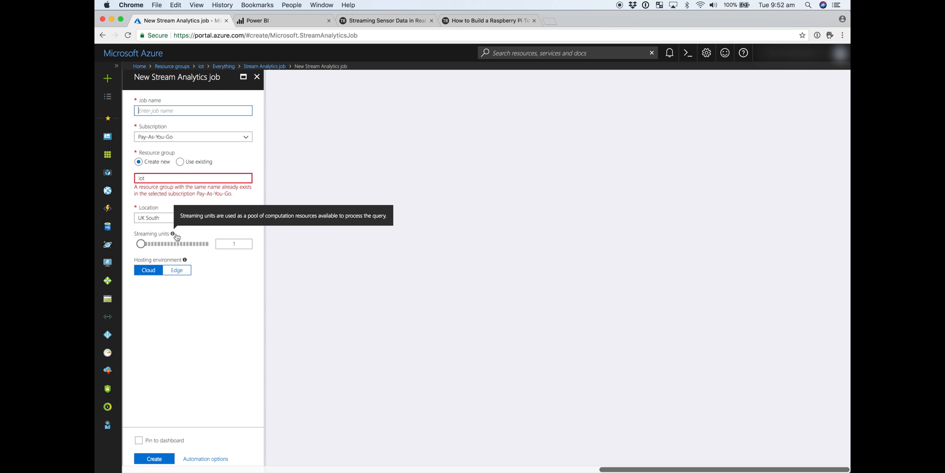
{"action": "mouse_move", "coordinate": [161, 241]}
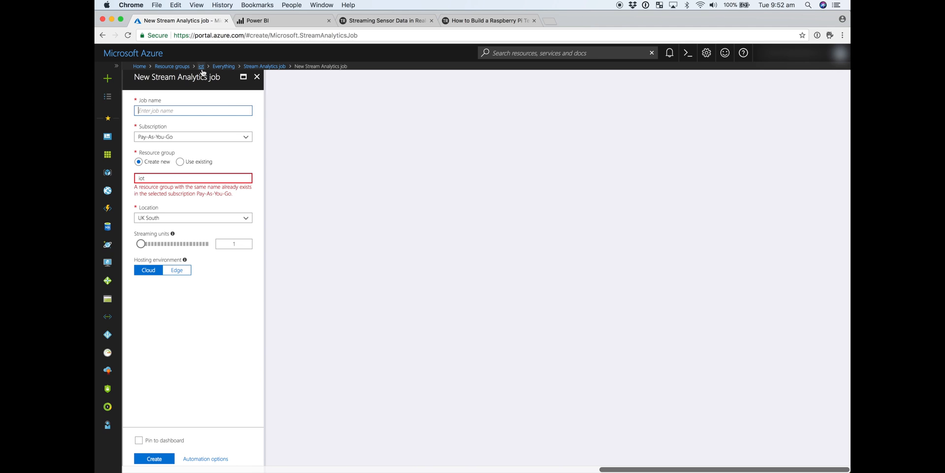
- Open taygan-iothub from the iot resource group and view its IoT Devices list, still empty
{"action": "left_click", "coordinate": [201, 66]}
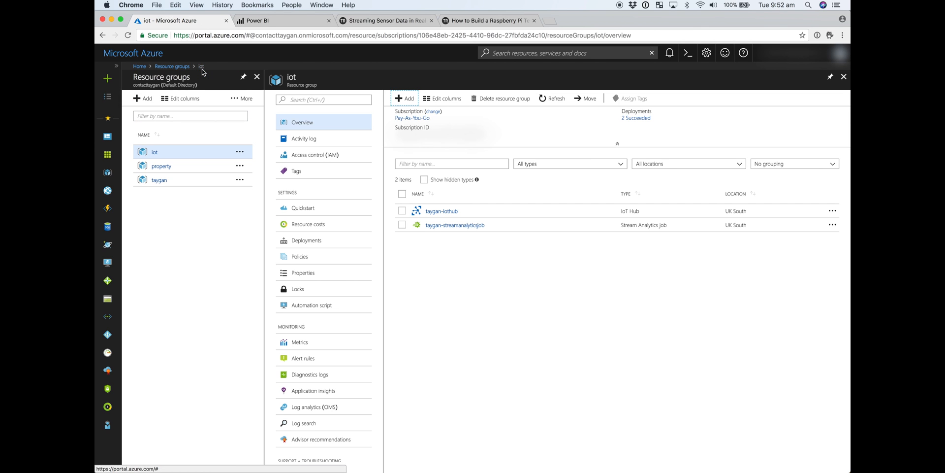
{"action": "mouse_move", "coordinate": [446, 229]}
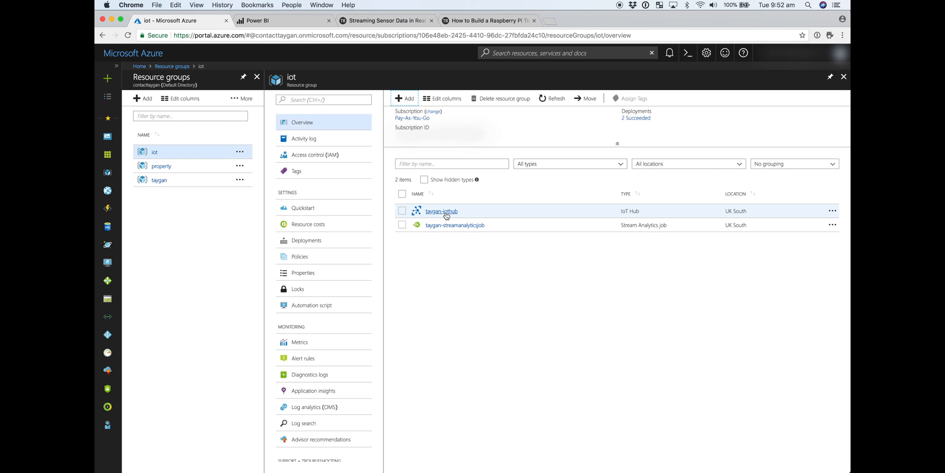
{"action": "left_click", "coordinate": [441, 210]}
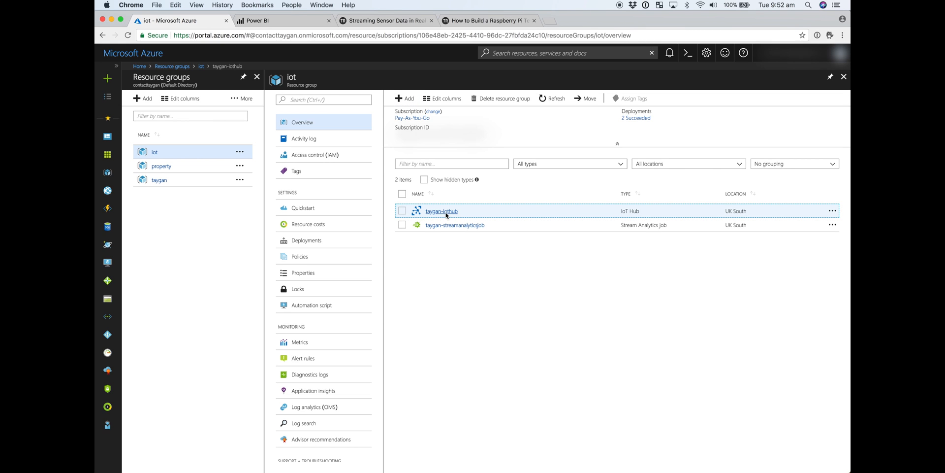
{"action": "left_click", "coordinate": [441, 211]}
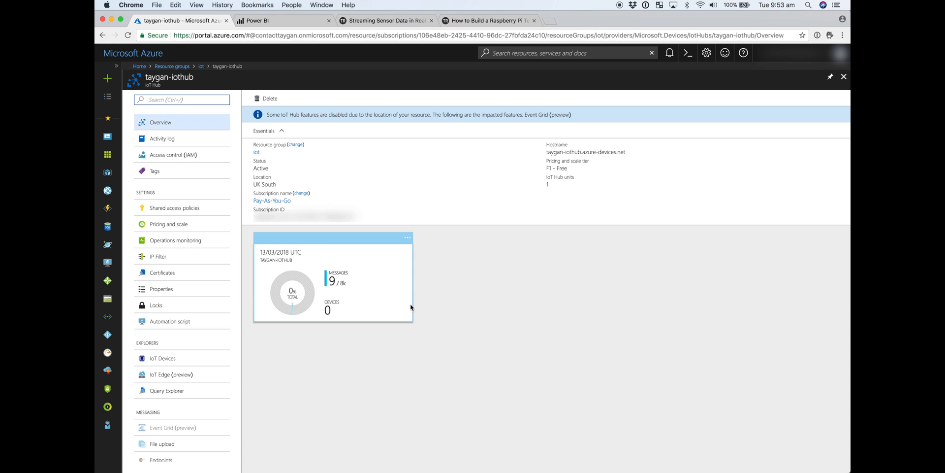
{"action": "mouse_move", "coordinate": [408, 306]}
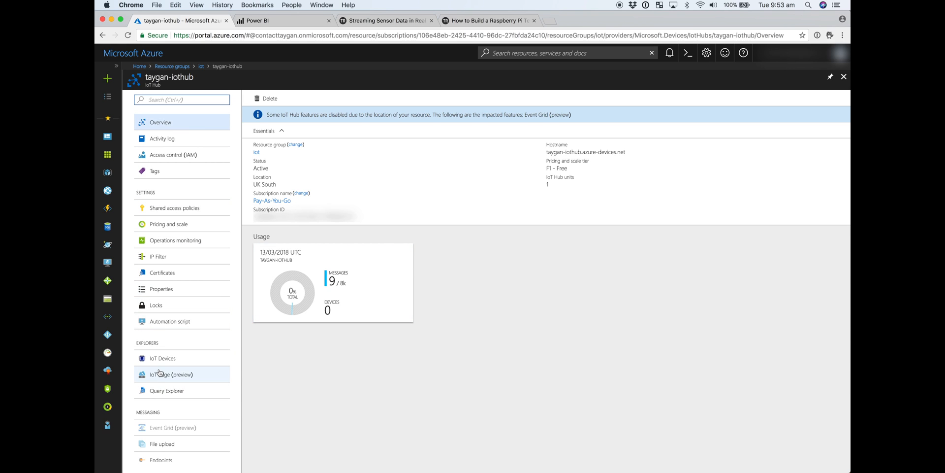
{"action": "left_click", "coordinate": [162, 359]}
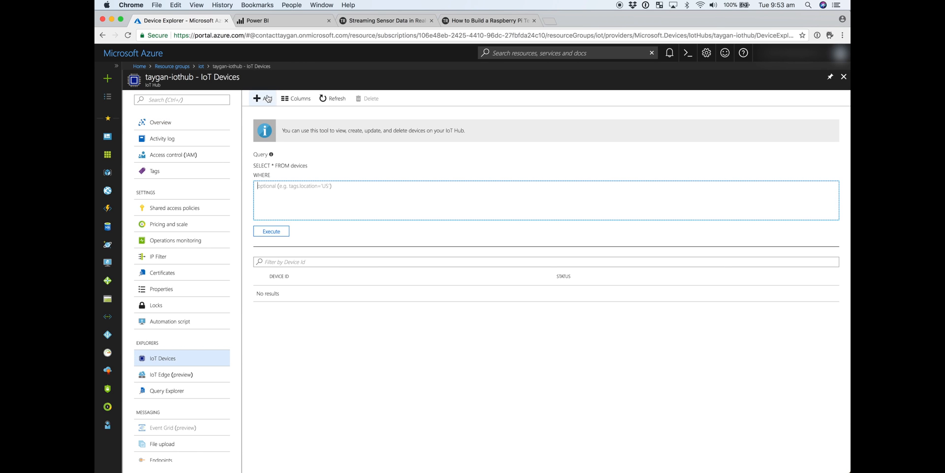
- Add a new device to the hub with Device ID raspberrypi and auto-generated keys
{"action": "left_click", "coordinate": [261, 98]}
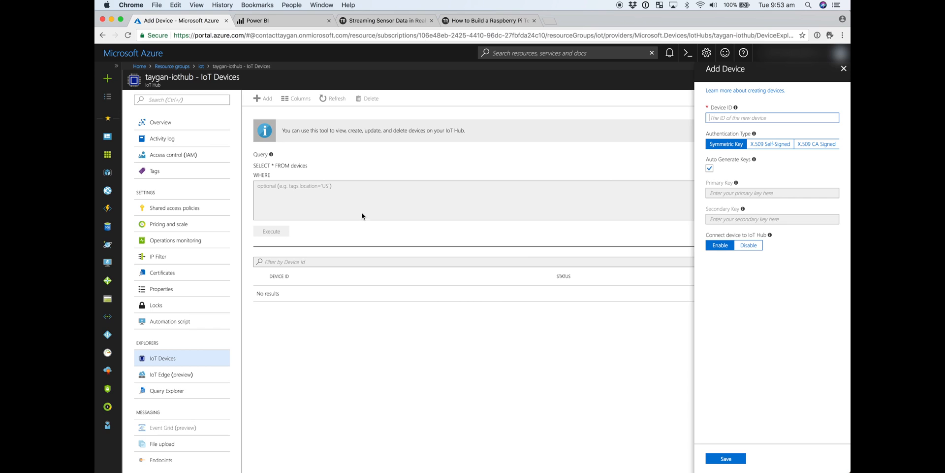
{"action": "left_click", "coordinate": [771, 118]}
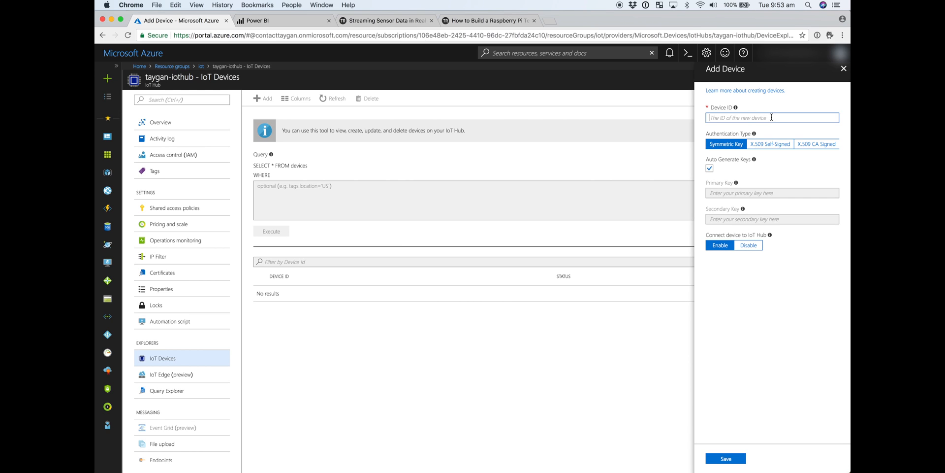
{"action": "type", "text": "raspberrypi"}
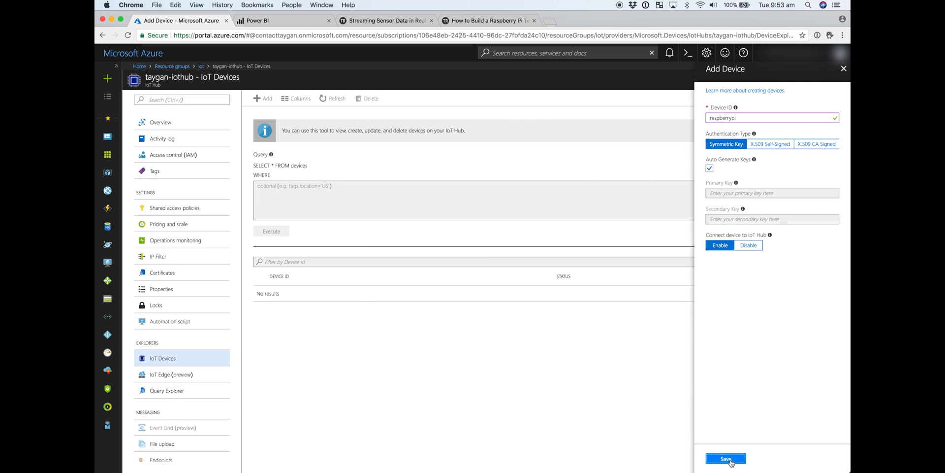
- Save the raspberrypi device so it appears in the hub's device list as enabled
{"action": "left_click", "coordinate": [726, 472]}
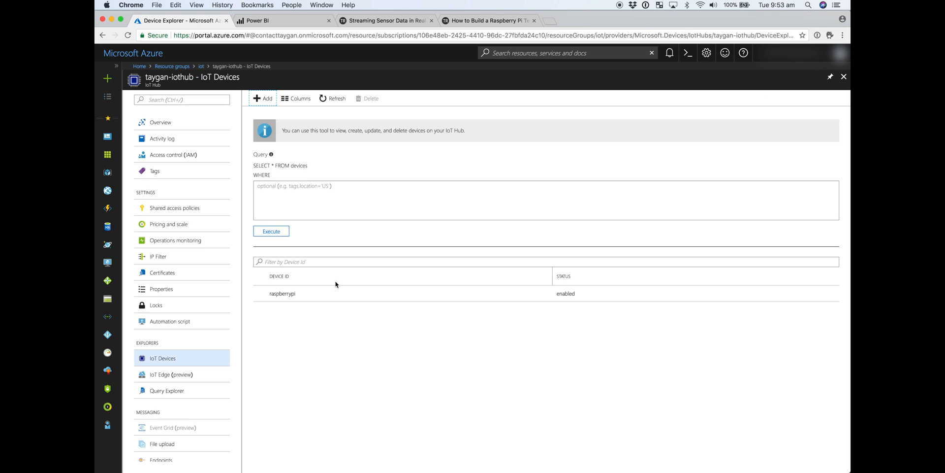
{"action": "mouse_move", "coordinate": [289, 297]}
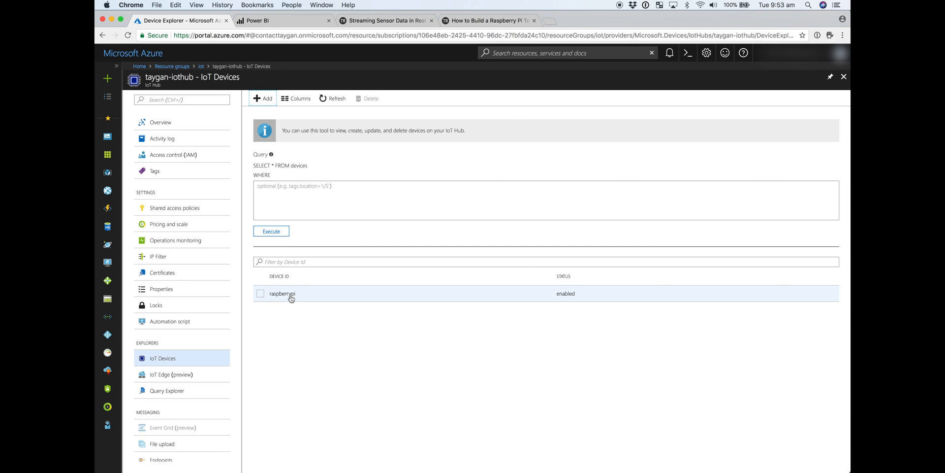
{"action": "scroll", "scroll_direction": "down", "scroll_amount": 3}
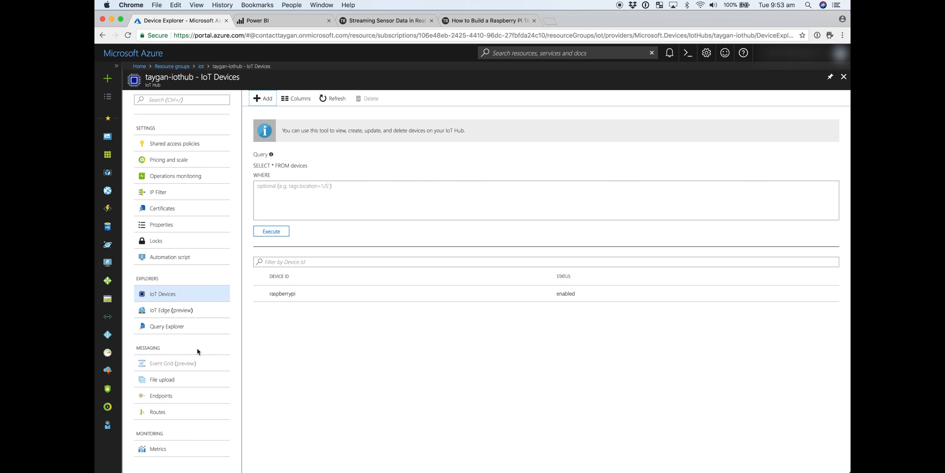
{"action": "scroll", "scroll_direction": "down", "scroll_amount": 3}
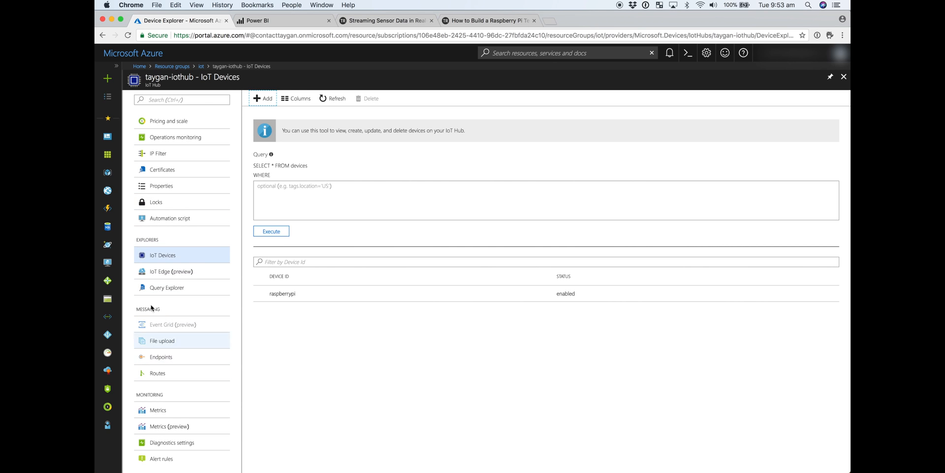
- Add consumer group streamanalytics_consumergroup to the hub's built-in Events endpoint
{"action": "left_click", "coordinate": [161, 356]}
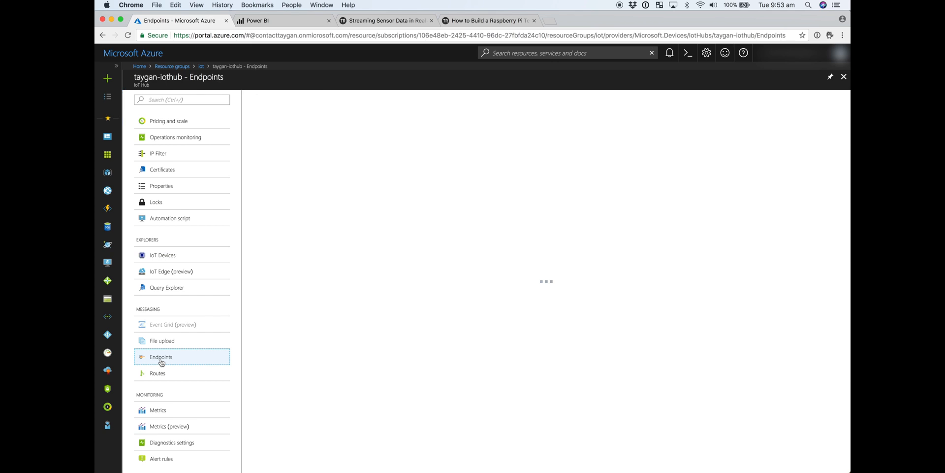
{"action": "left_click", "coordinate": [160, 356]}
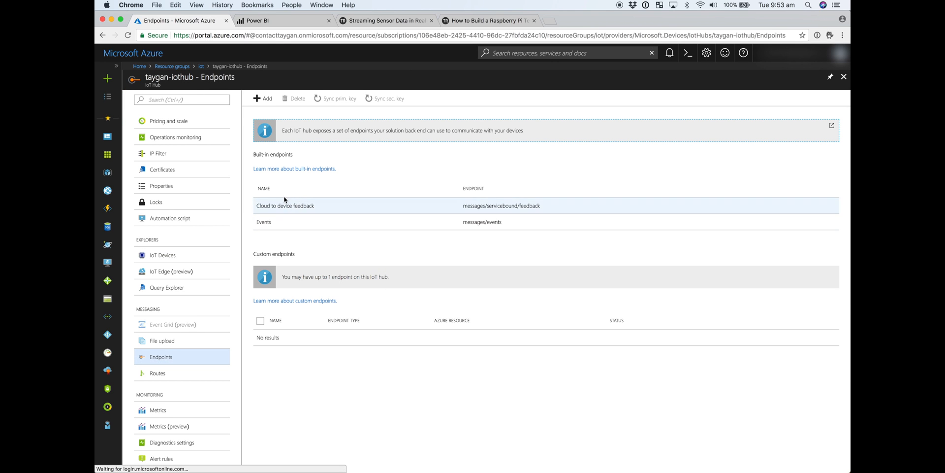
{"action": "mouse_move", "coordinate": [271, 222]}
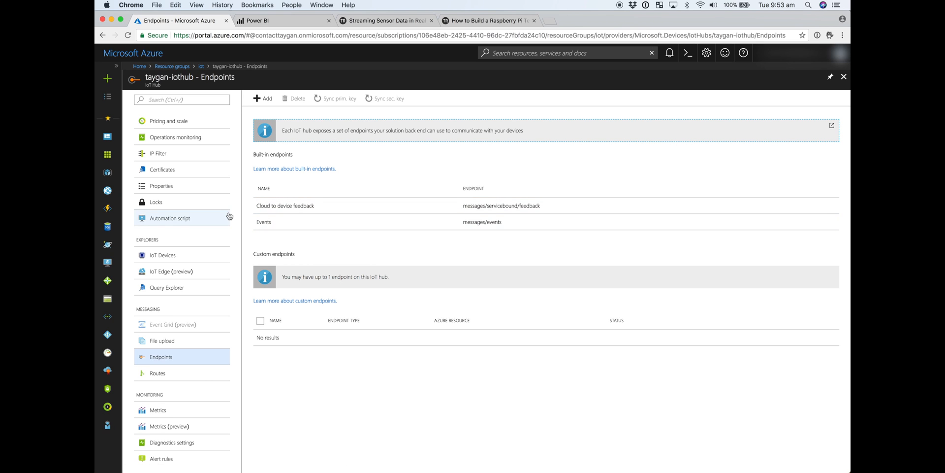
{"action": "left_click", "coordinate": [264, 222]}
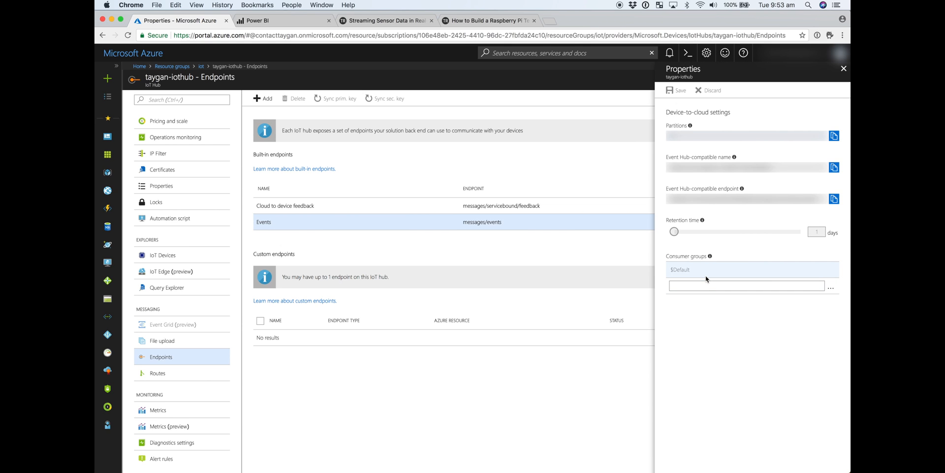
{"action": "left_click", "coordinate": [746, 286]}
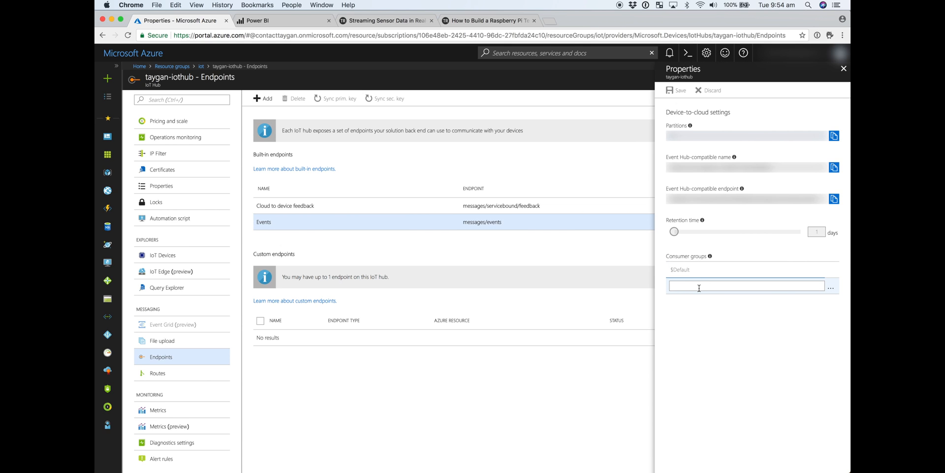
{"action": "mouse_move", "coordinate": [700, 295]}
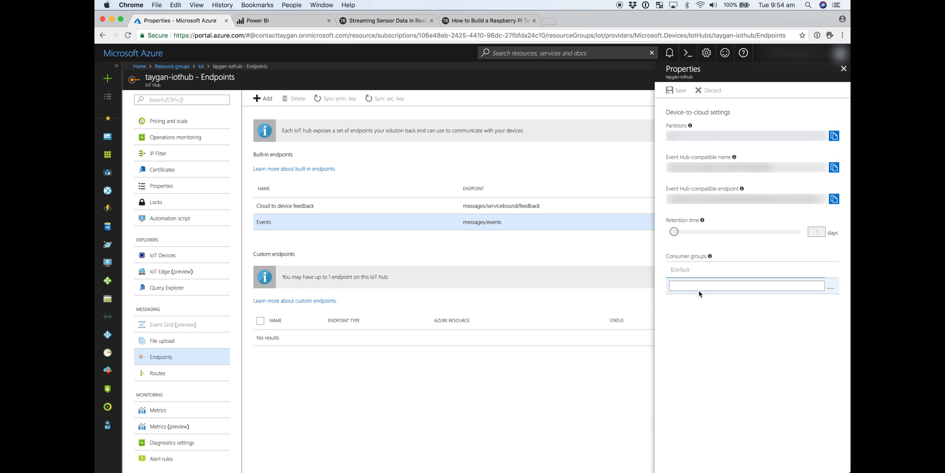
{"action": "left_click", "coordinate": [746, 286]}
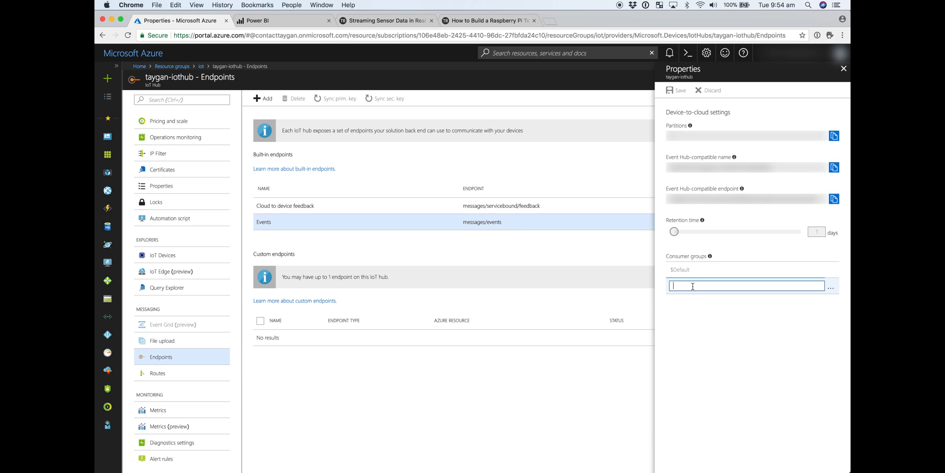
{"action": "type", "text": "streamanalytics_consum"}
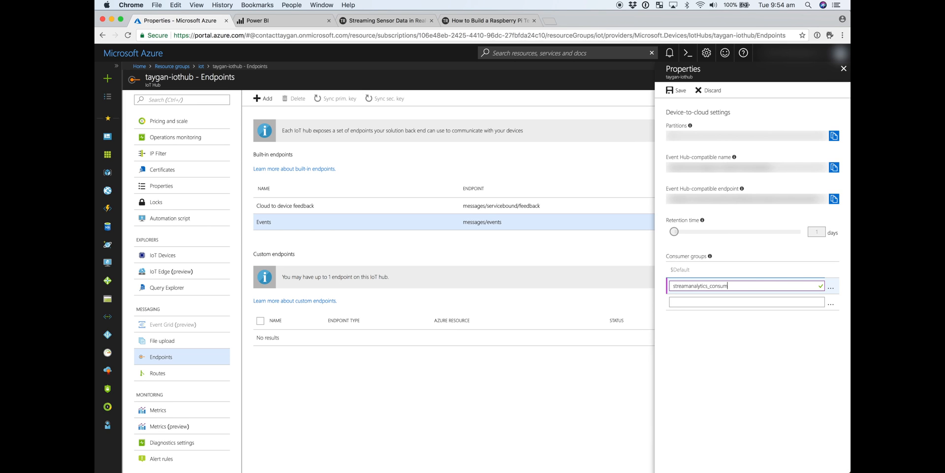
{"action": "type", "text": "ergroup"}
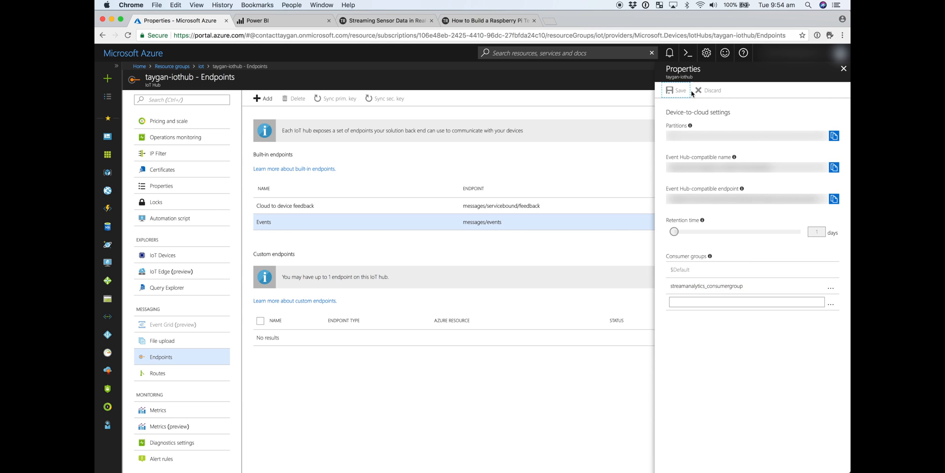
{"action": "mouse_move", "coordinate": [587, 136]}
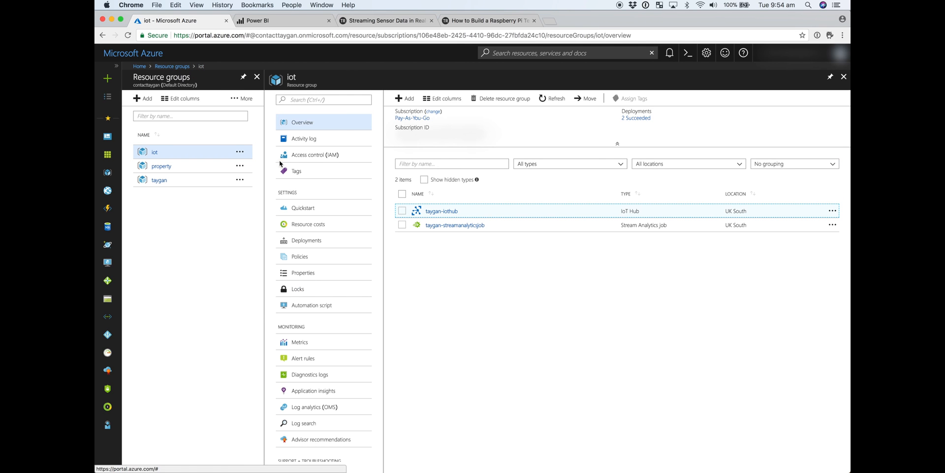
- Open the taygan-streamanalyticsjob resource and show its empty Inputs page
{"action": "left_click", "coordinate": [455, 225]}
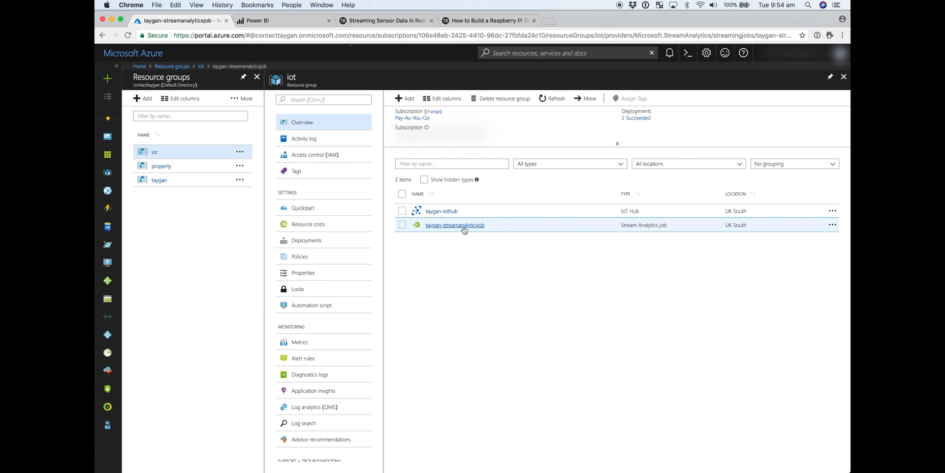
{"action": "left_click", "coordinate": [455, 224]}
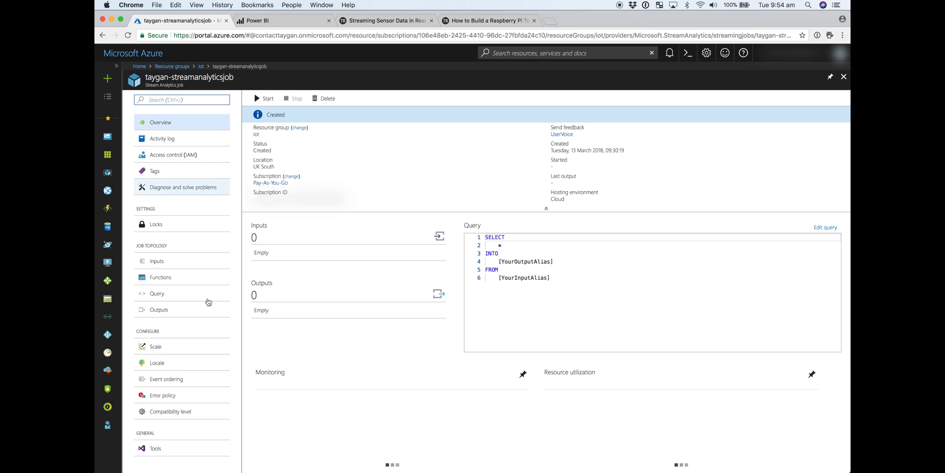
{"action": "left_click", "coordinate": [156, 261]}
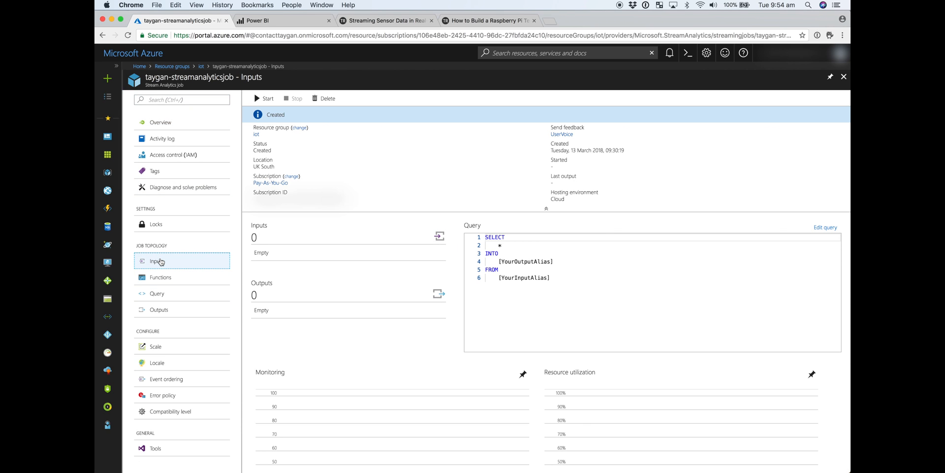
{"action": "left_click", "coordinate": [157, 261]}
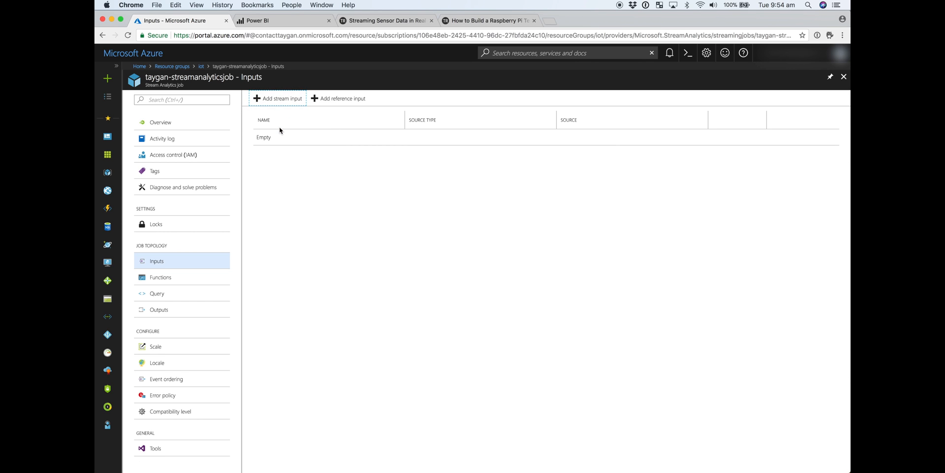
- Start an IoT Hub stream input and give it the alias inputiothub
{"action": "left_click", "coordinate": [277, 99]}
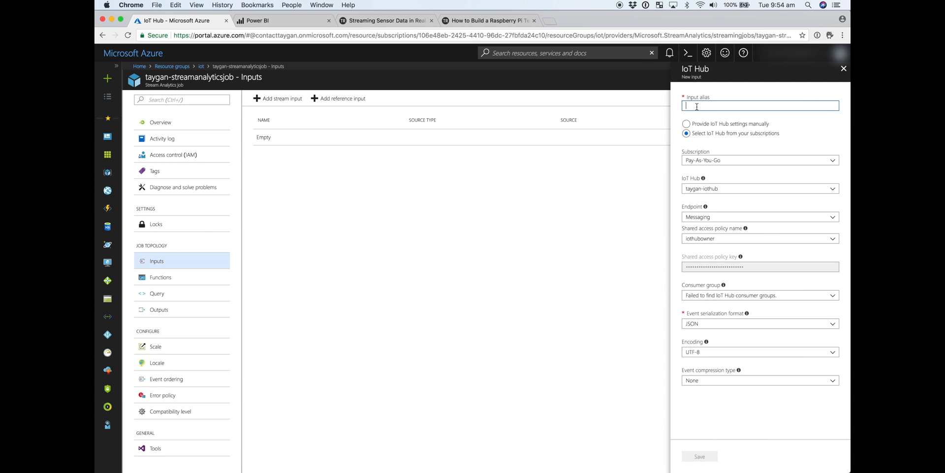
{"action": "left_click", "coordinate": [760, 295]}
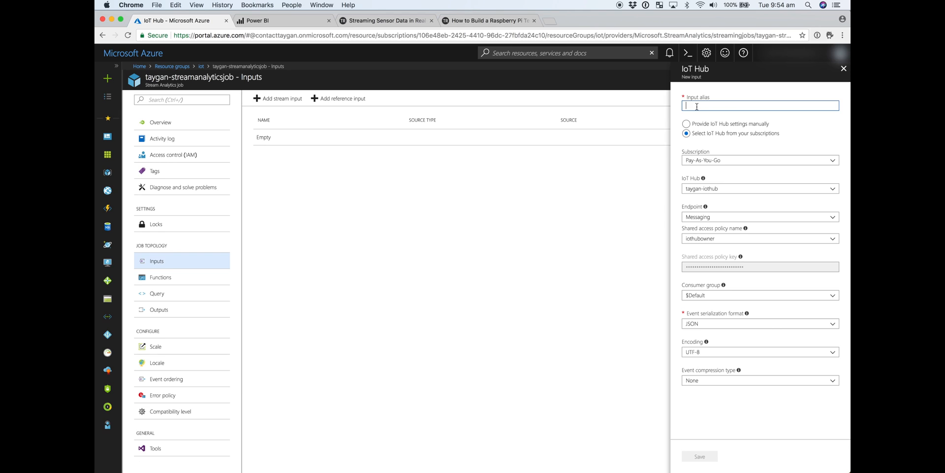
{"action": "type", "text": "inputiothu"}
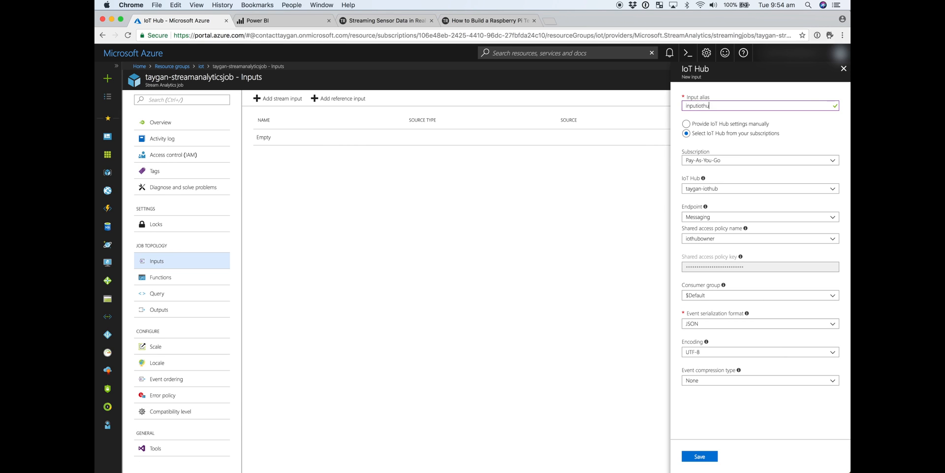
{"action": "type", "text": "b_"}
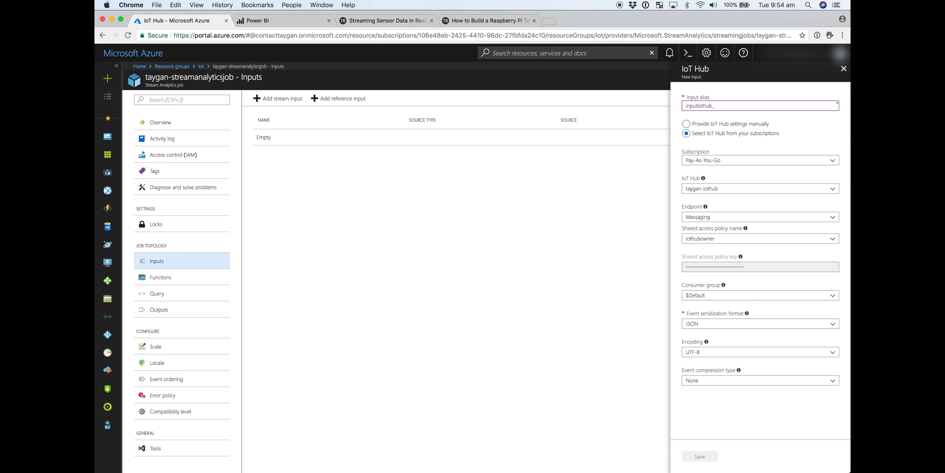
{"action": "type", "text": "sdhjh"}
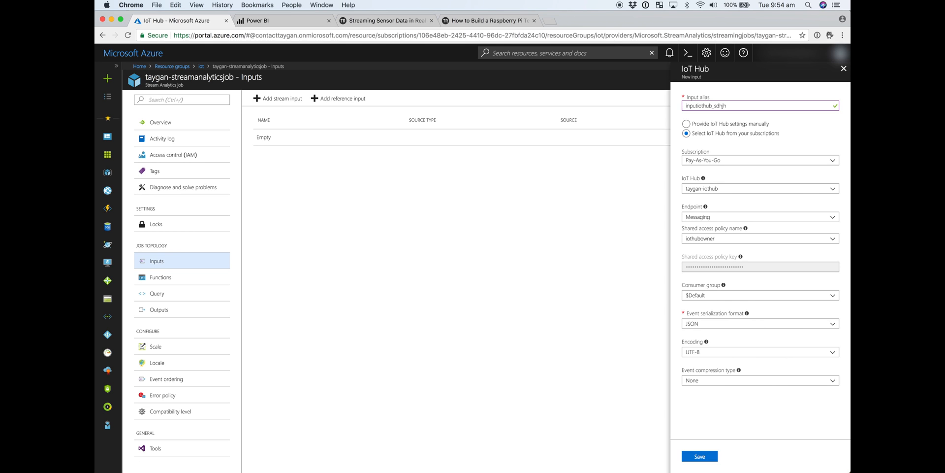
{"action": "key", "text": "Backspace"}
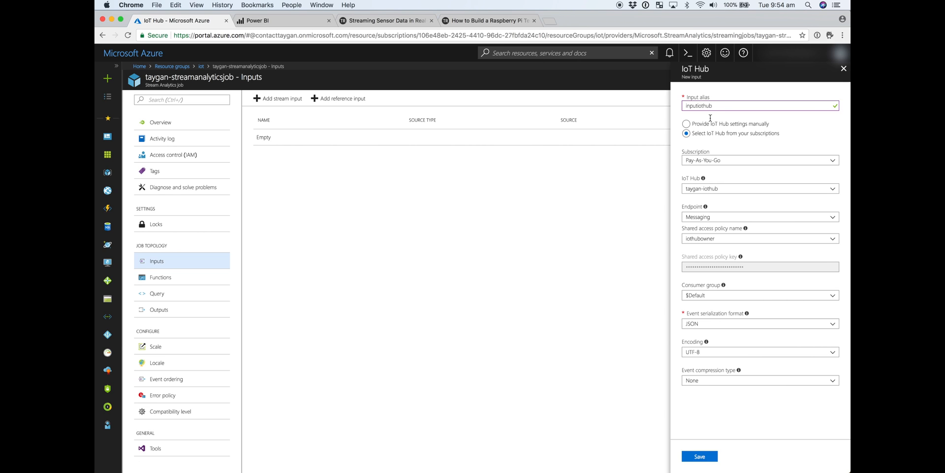
{"action": "mouse_move", "coordinate": [695, 155]}
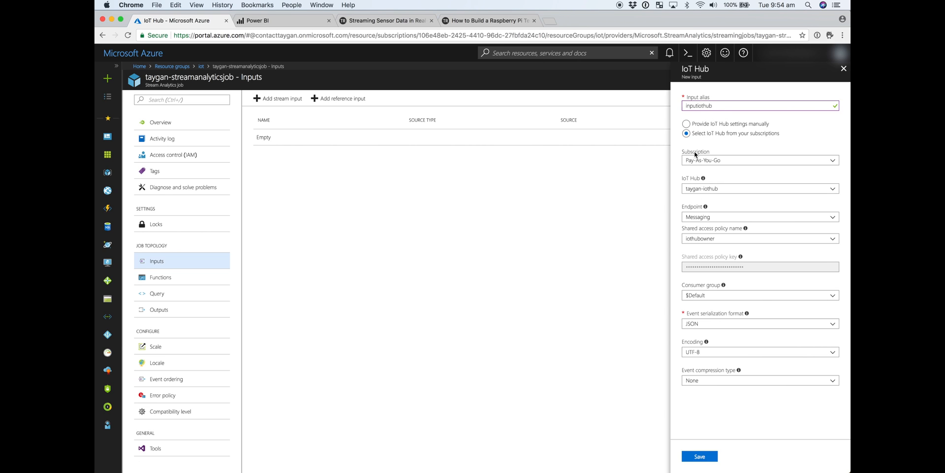
{"action": "mouse_move", "coordinate": [714, 238]}
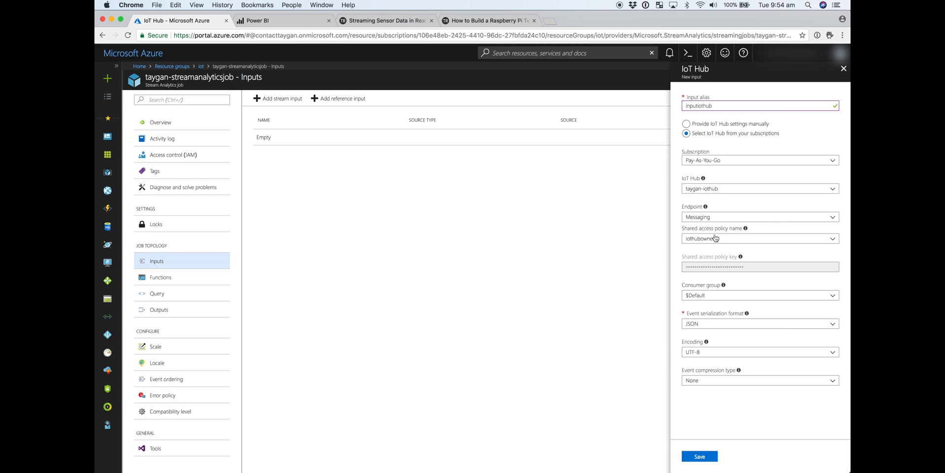
{"action": "mouse_move", "coordinate": [721, 297]}
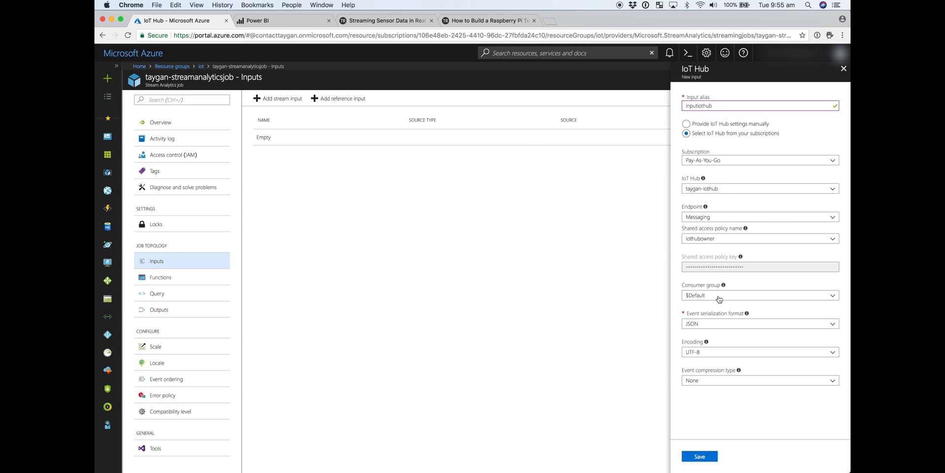
- Set the input's consumer group to streamanalytics_consumergroup and save it
{"action": "left_click", "coordinate": [760, 296]}
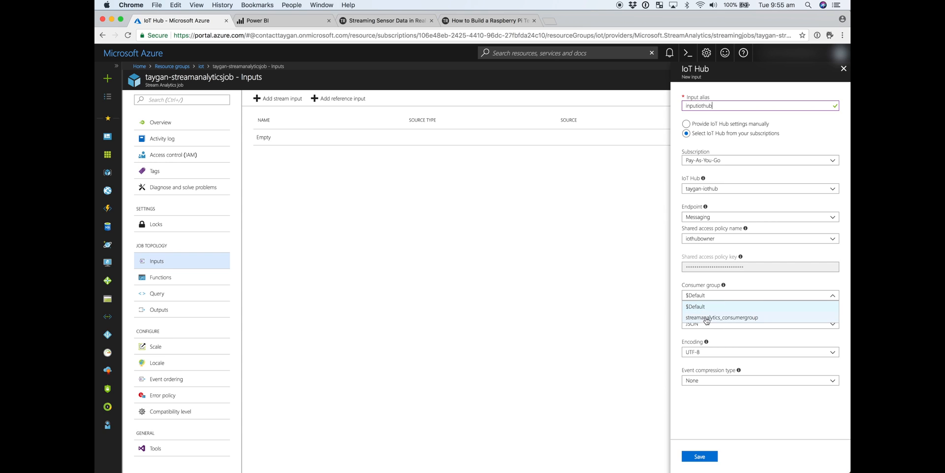
{"action": "left_click", "coordinate": [723, 317]}
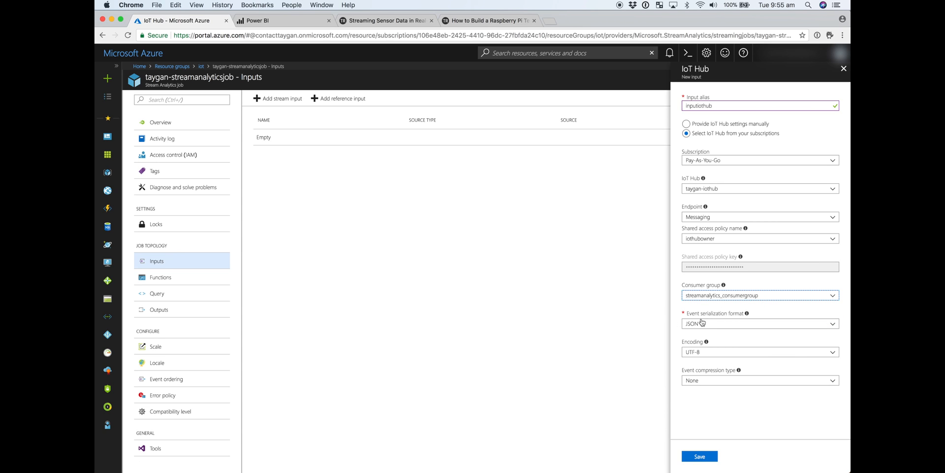
{"action": "left_click", "coordinate": [701, 469]}
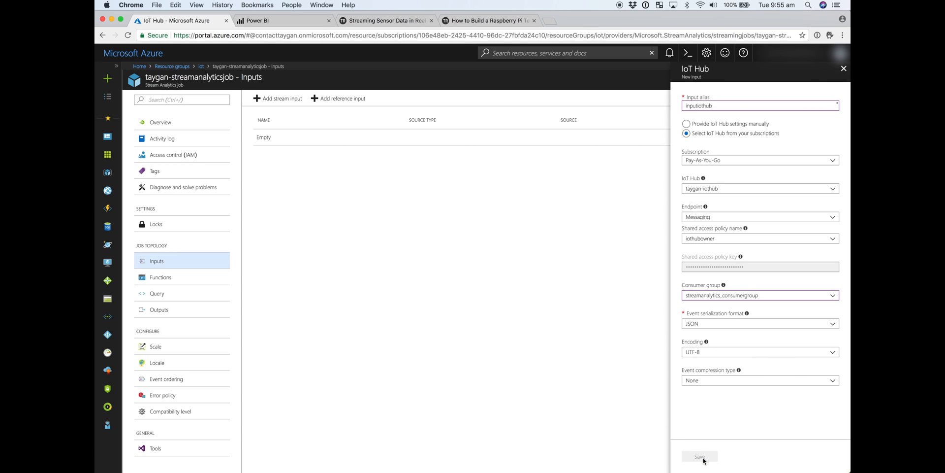
{"action": "left_click", "coordinate": [699, 456]}
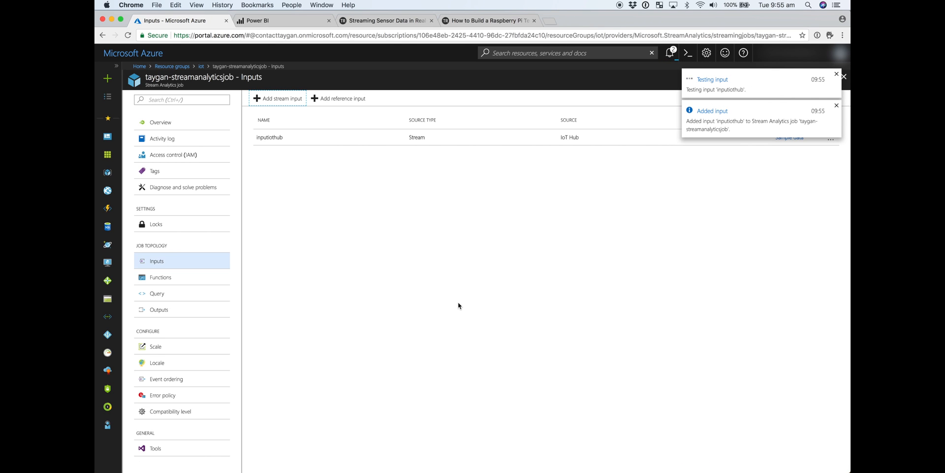
{"action": "mouse_move", "coordinate": [169, 307]}
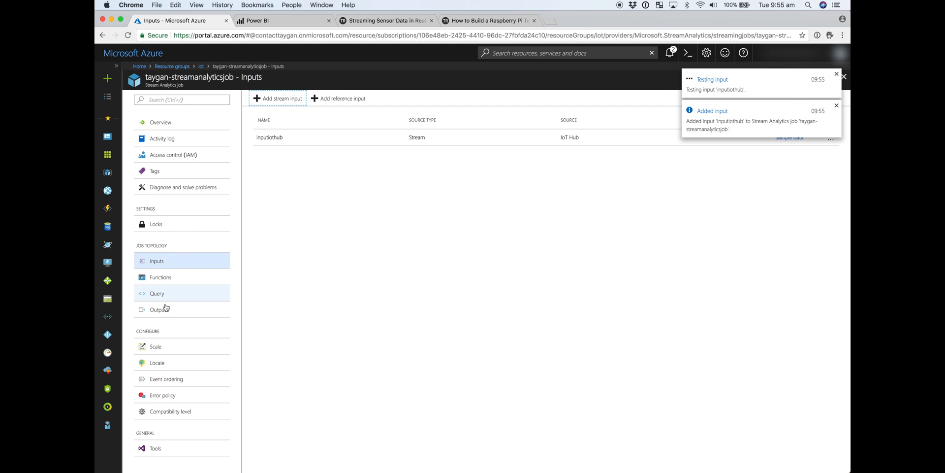
- Add a Power BI output with alias outputpbi, dataset tempDataset and table tempTable
{"action": "left_click", "coordinate": [160, 309]}
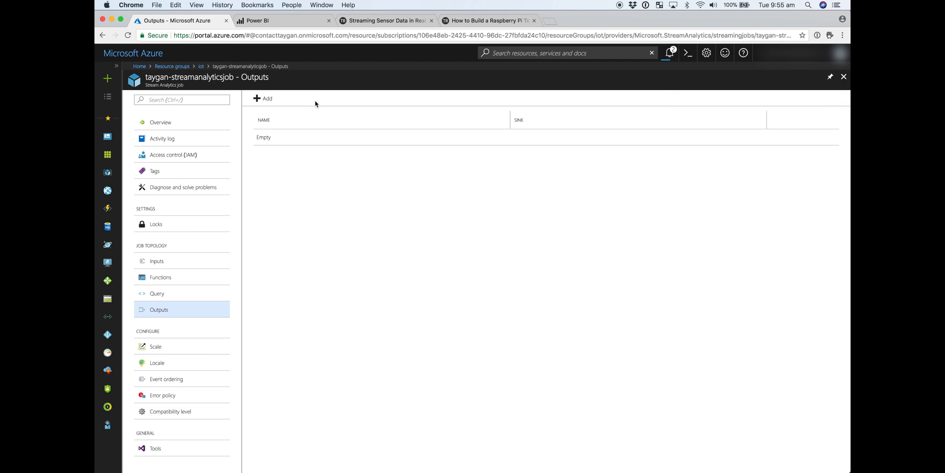
{"action": "left_click", "coordinate": [262, 99]}
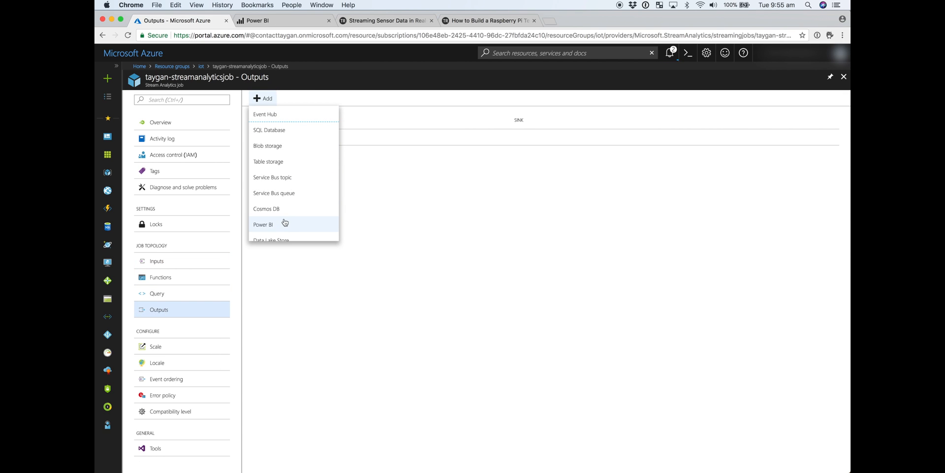
{"action": "left_click", "coordinate": [263, 225]}
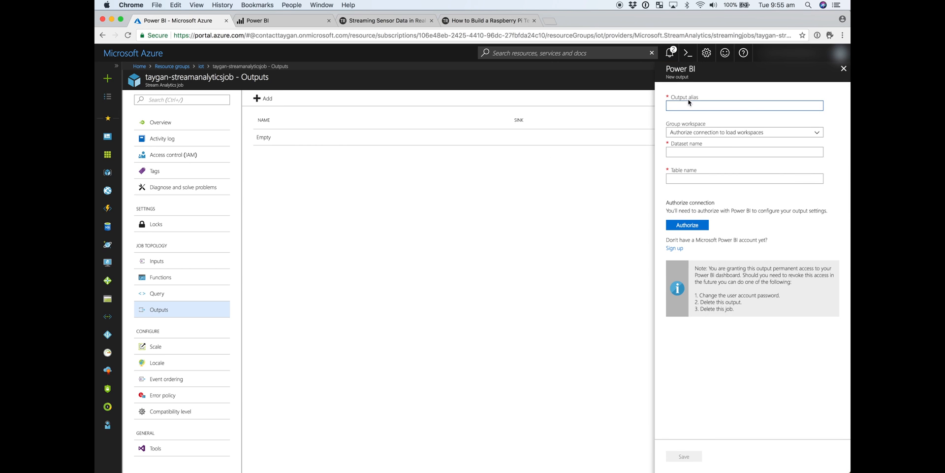
{"action": "type", "text": "outputpbi"}
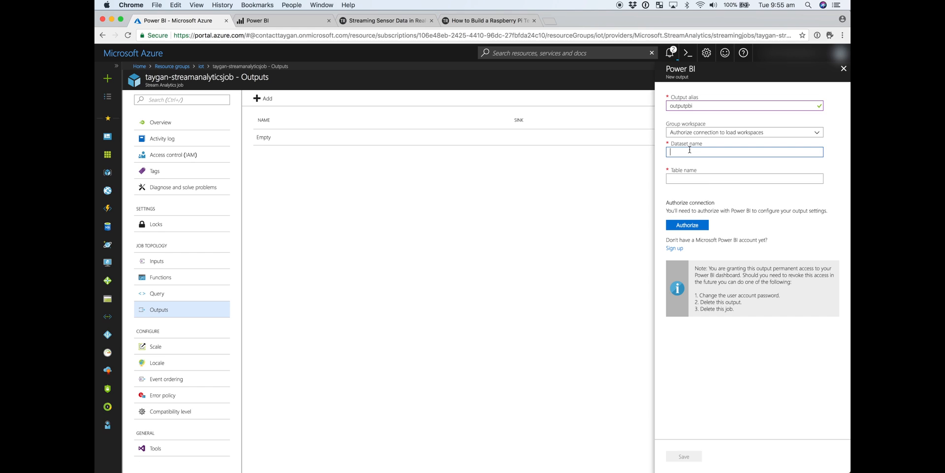
{"action": "type", "text": "tempData"}
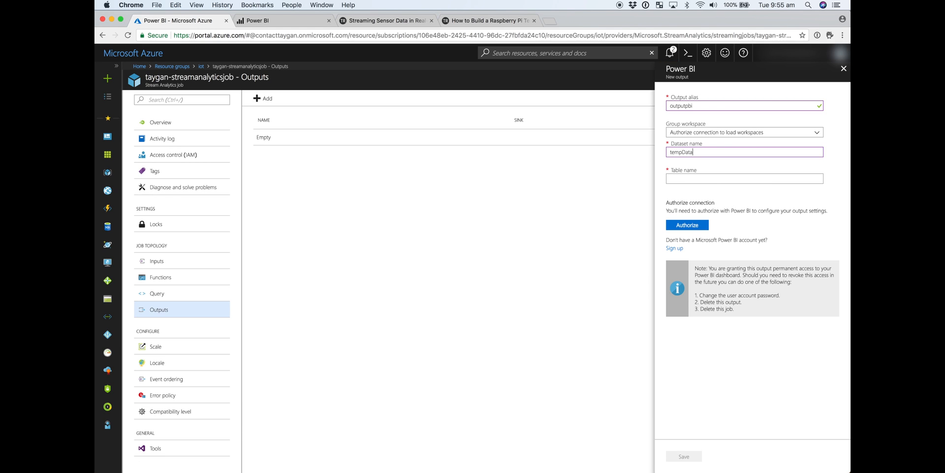
{"action": "type", "text": "tempD"}
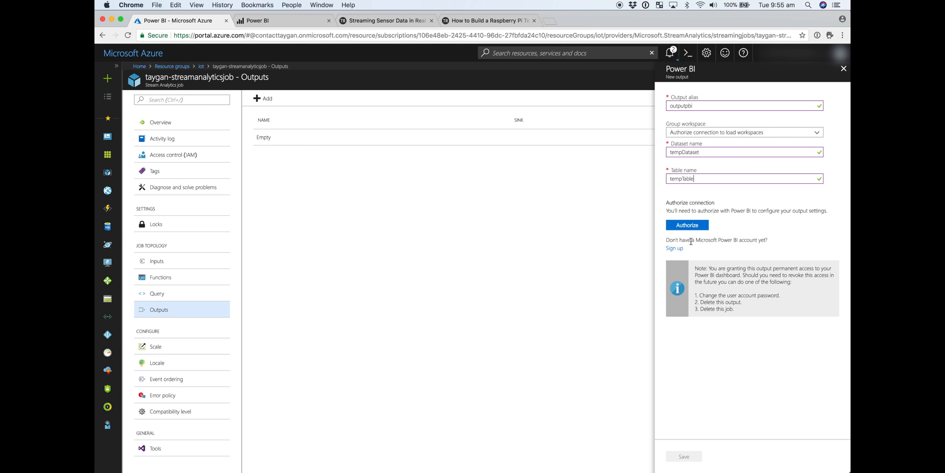
- Authorize the Power BI connection and save the outputpbi output
{"action": "left_click", "coordinate": [687, 224]}
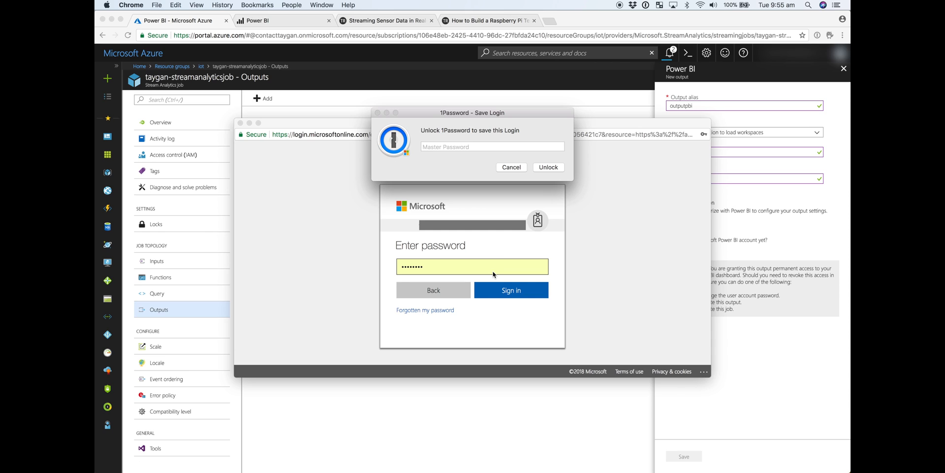
{"action": "mouse_move", "coordinate": [525, 291]}
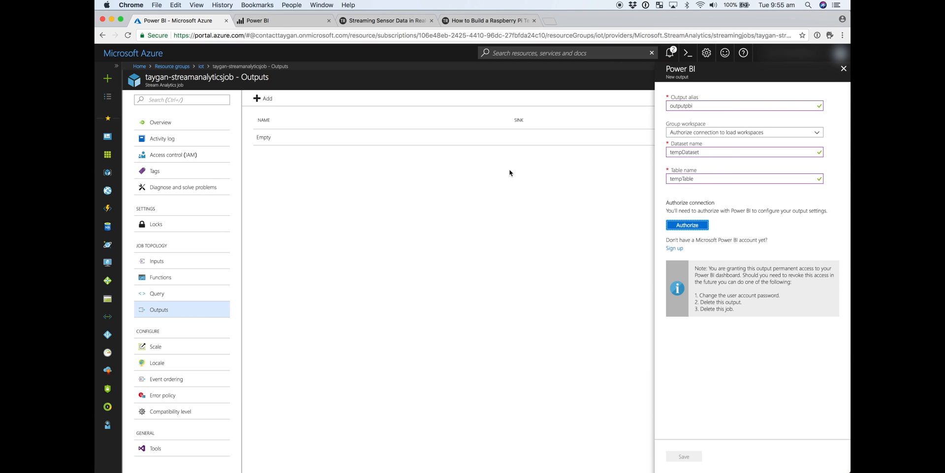
{"action": "left_click", "coordinate": [687, 225]}
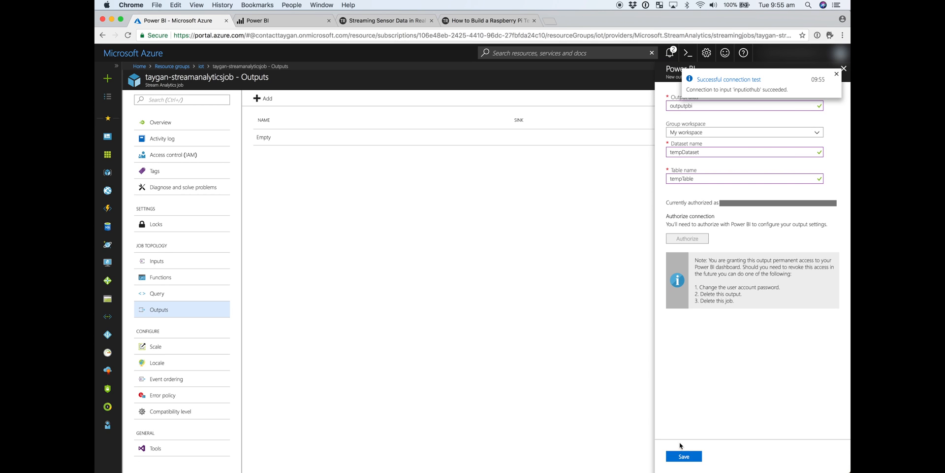
{"action": "left_click", "coordinate": [683, 456]}
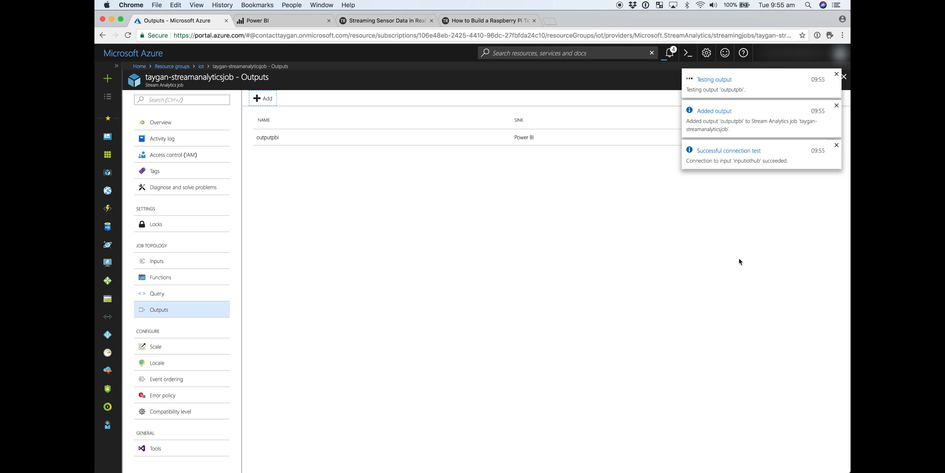
{"action": "left_click", "coordinate": [836, 144]}
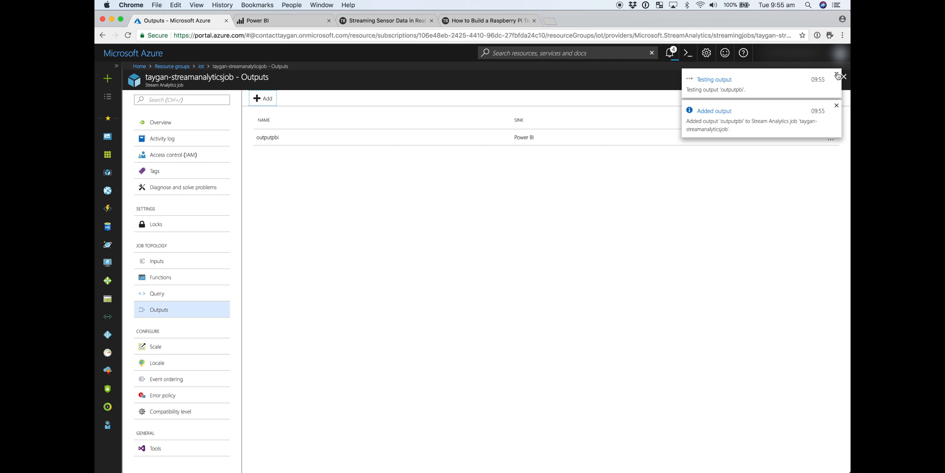
- Dismiss the remaining notifications over the Outputs list
{"action": "left_click", "coordinate": [848, 76]}
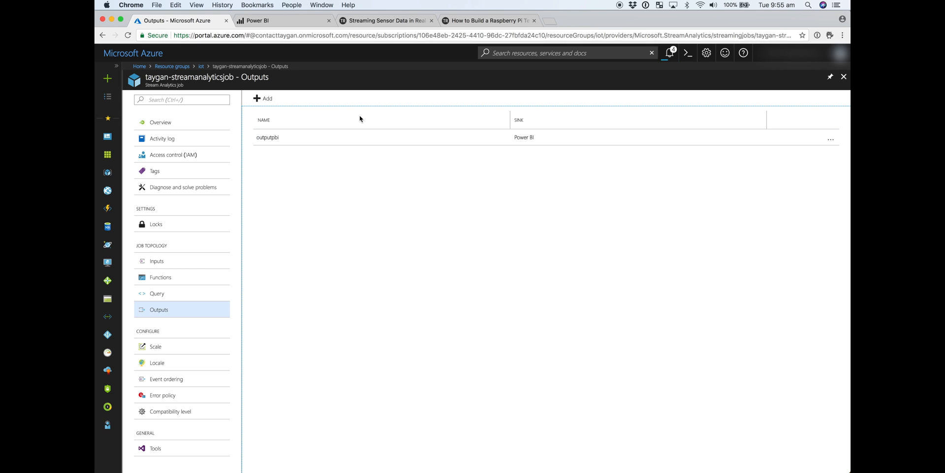
{"action": "mouse_move", "coordinate": [331, 219]}
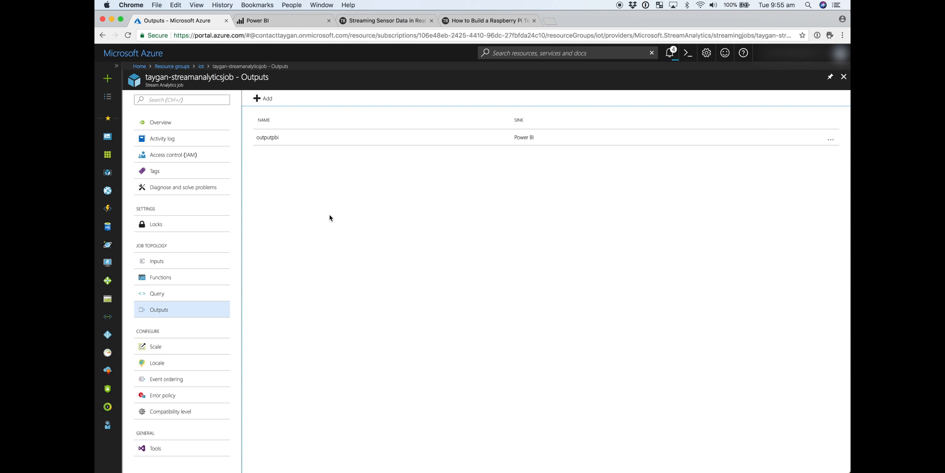
{"action": "mouse_move", "coordinate": [176, 309]}
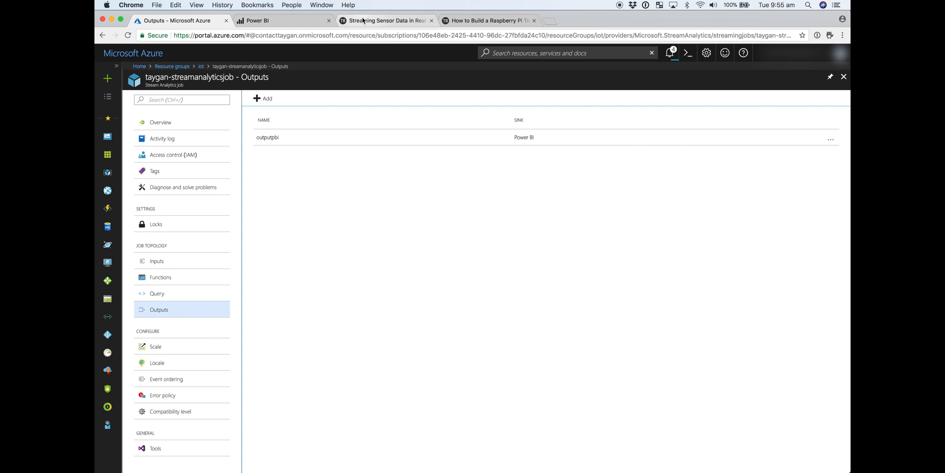
- Review the streaming sensor data blog post down to its Python script for sending temperature readings
{"action": "left_click", "coordinate": [384, 22]}
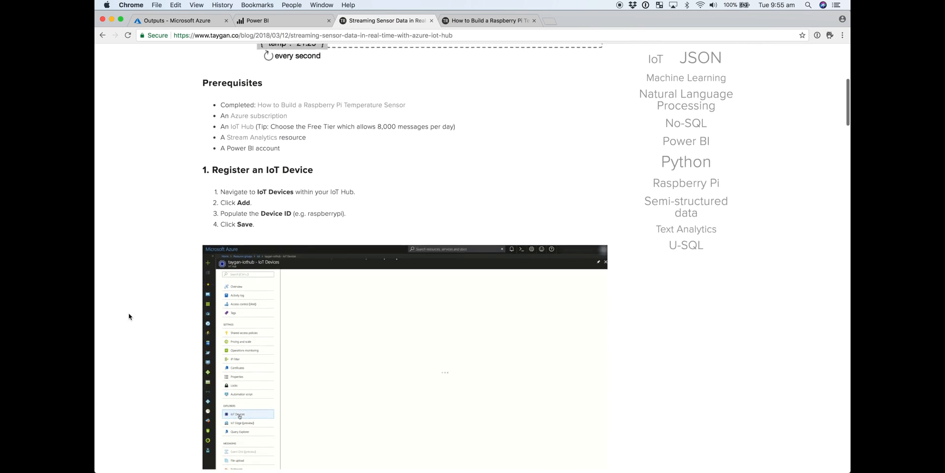
{"action": "scroll", "scroll_direction": "down", "scroll_amount": 3}
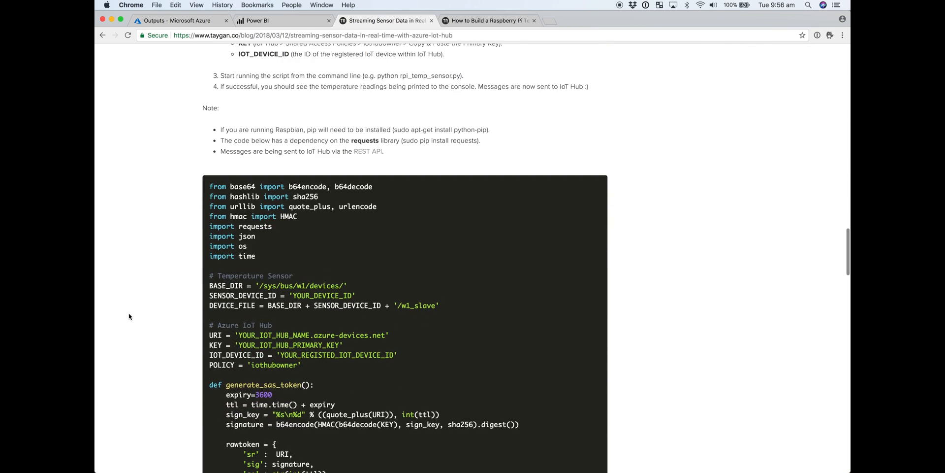
{"action": "scroll", "scroll_direction": "down", "scroll_amount": 3}
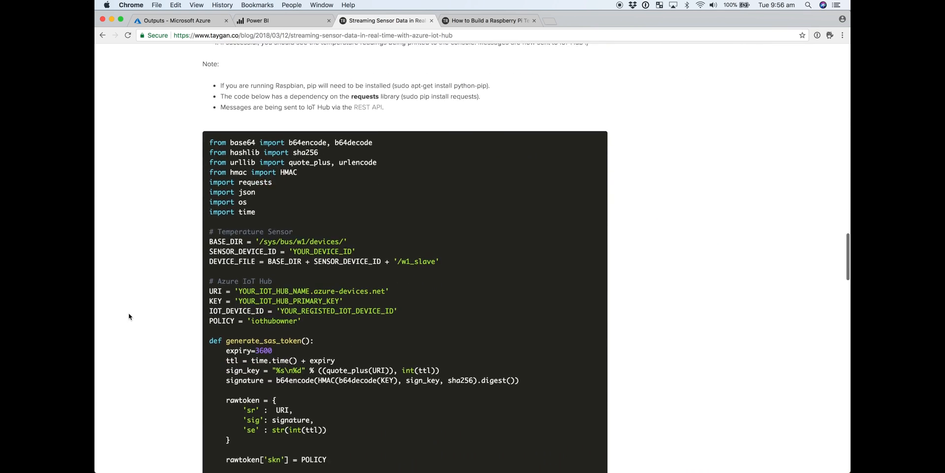
{"action": "mouse_move", "coordinate": [290, 270]}
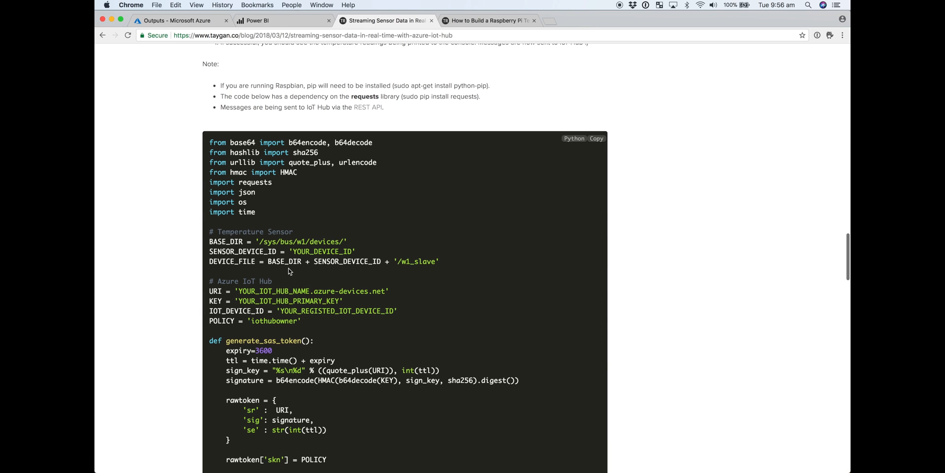
{"action": "scroll", "scroll_direction": "down", "scroll_amount": 3}
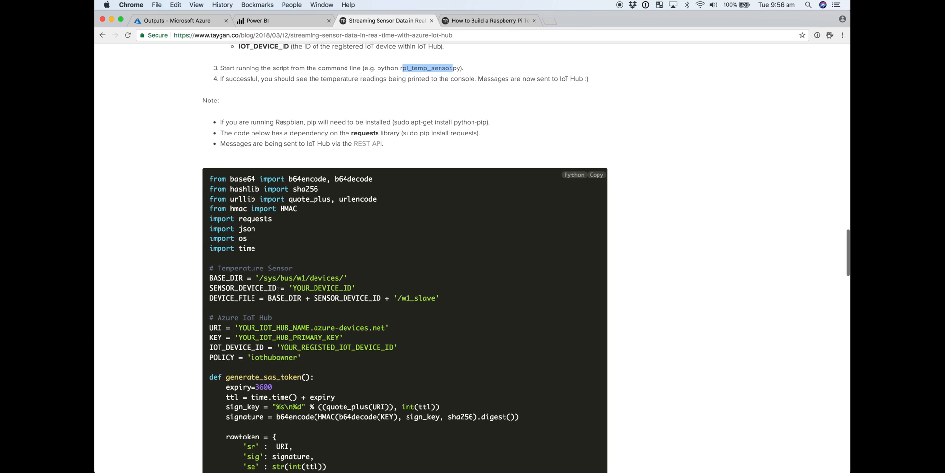
{"action": "scroll", "scroll_direction": "down", "scroll_amount": 3}
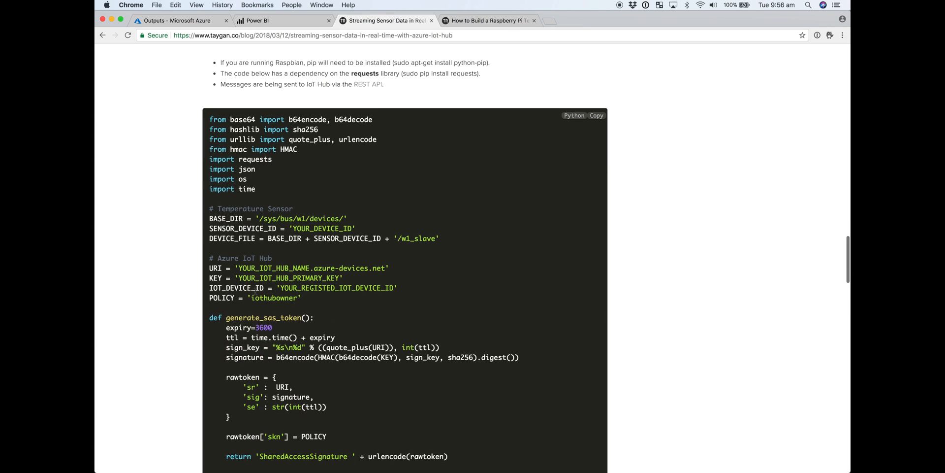
{"action": "scroll", "scroll_direction": "up", "scroll_amount": 3}
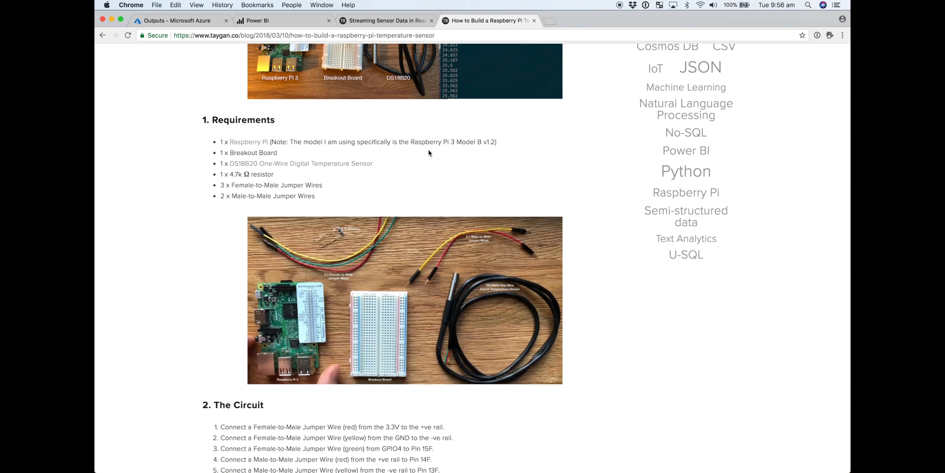
{"action": "left_click", "coordinate": [390, 21]}
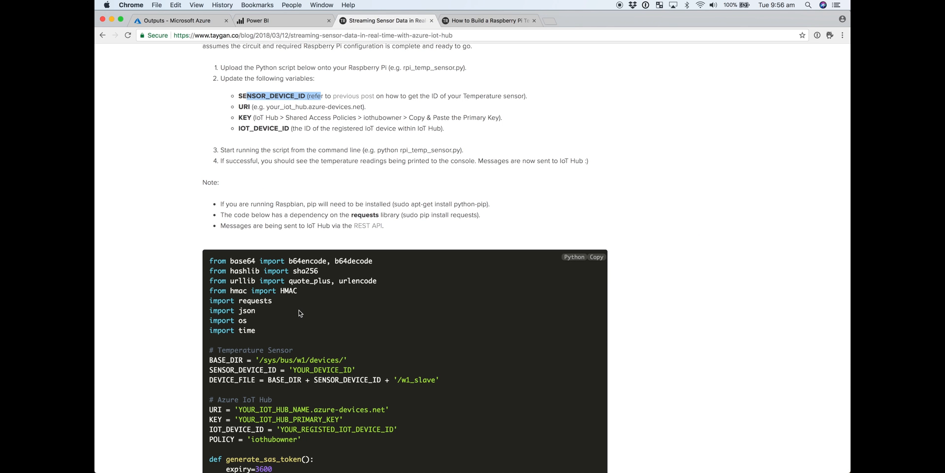
{"action": "mouse_move", "coordinate": [234, 385]}
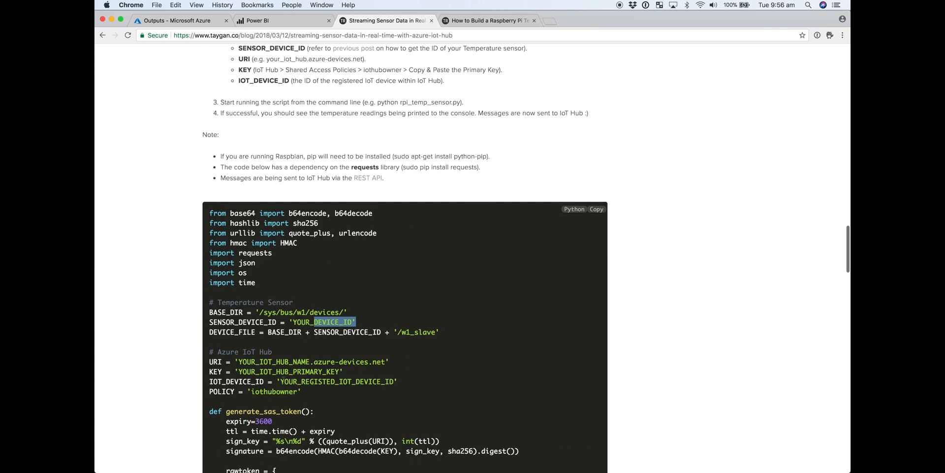
{"action": "scroll", "scroll_direction": "down", "scroll_amount": 3}
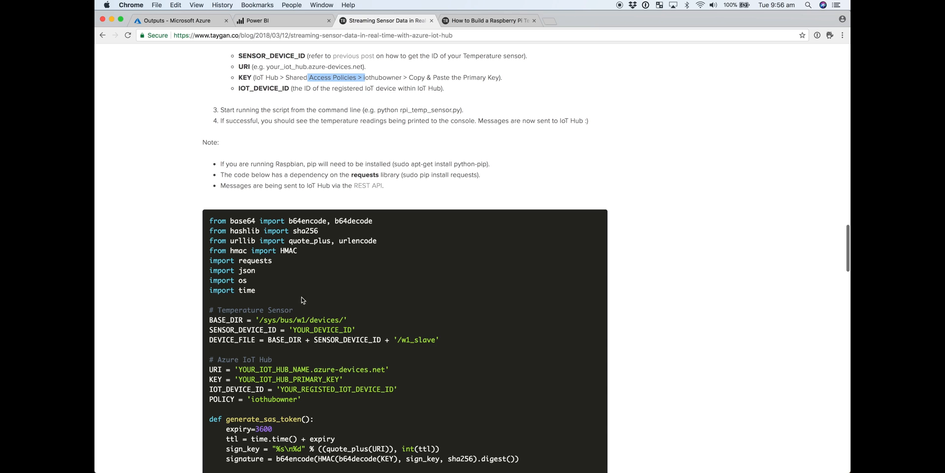
{"action": "scroll", "scroll_direction": "down", "scroll_amount": 3}
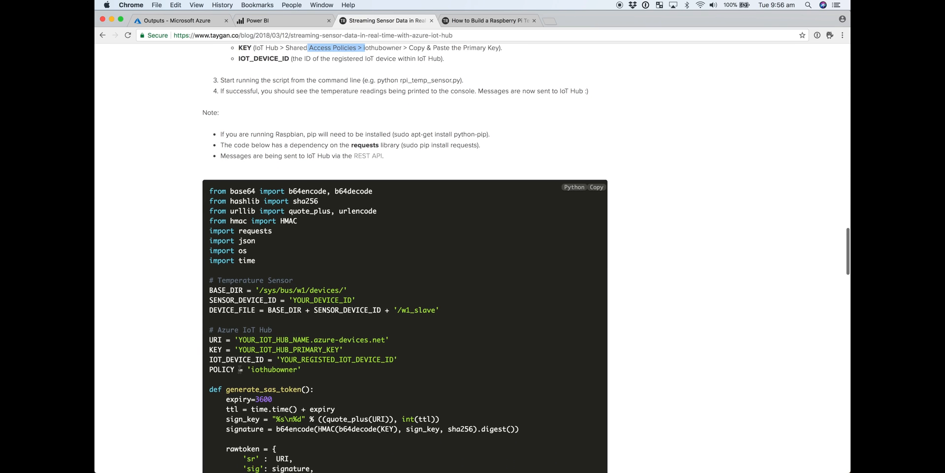
{"action": "double_click", "coordinate": [337, 359]}
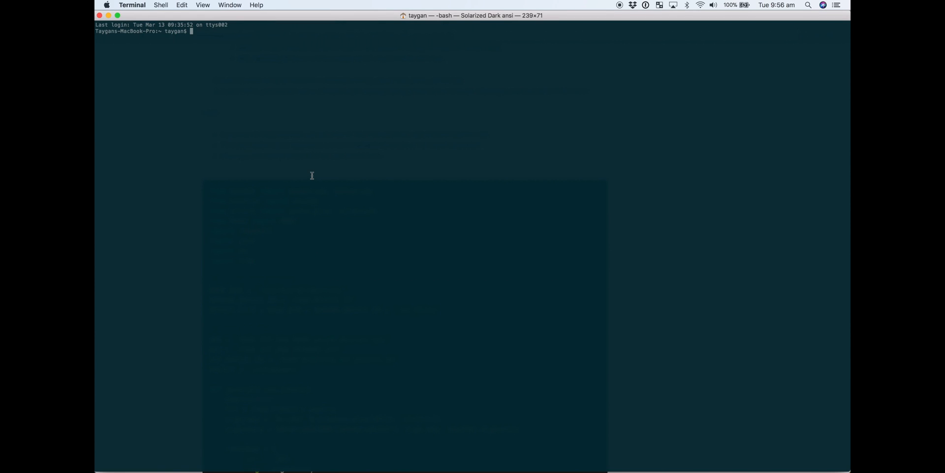
- SSH into the Pi at 192.168.x and run scripts/rpi_temp_sensor.py, printing readings near 24°C
{"action": "type", "text": "ssh pi"}
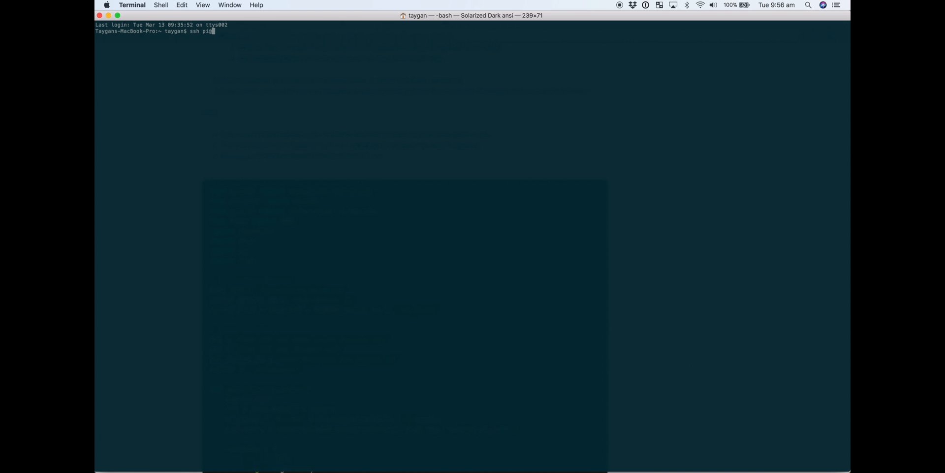
{"action": "type", "text": "@192.168"}
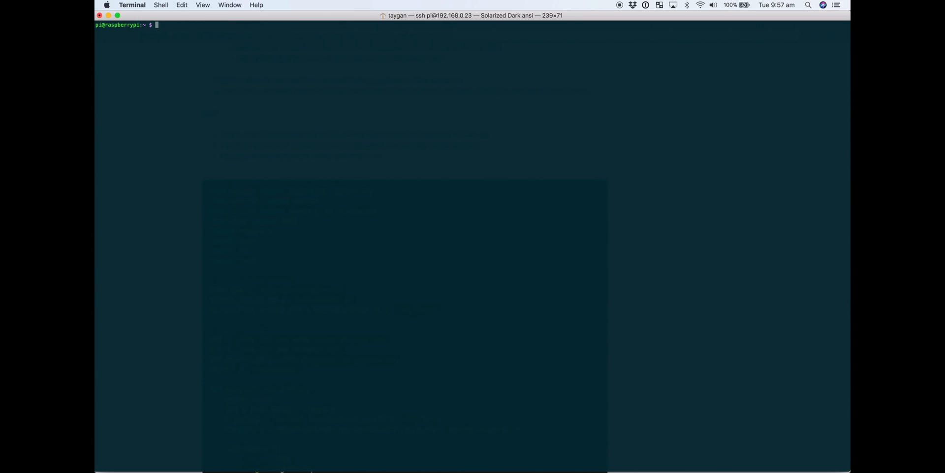
{"action": "type", "text": "python scripts/rpi_temp_sensor.py"}
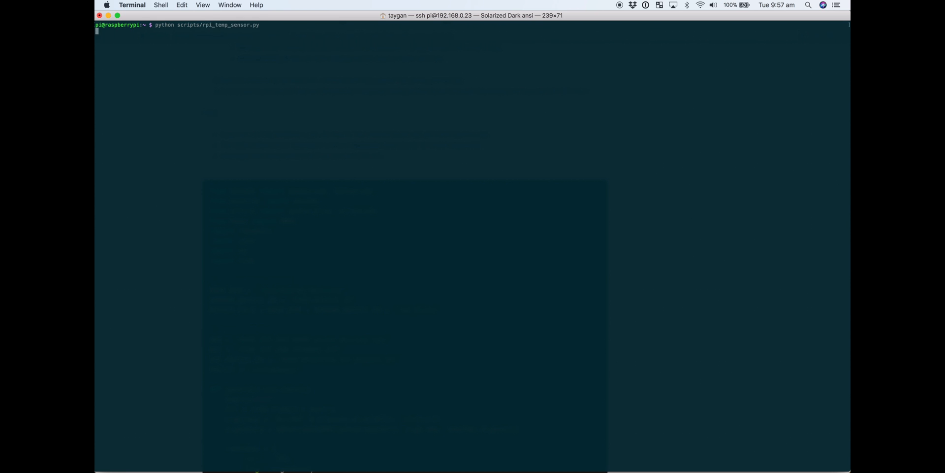
{"action": "key", "text": "Return"}
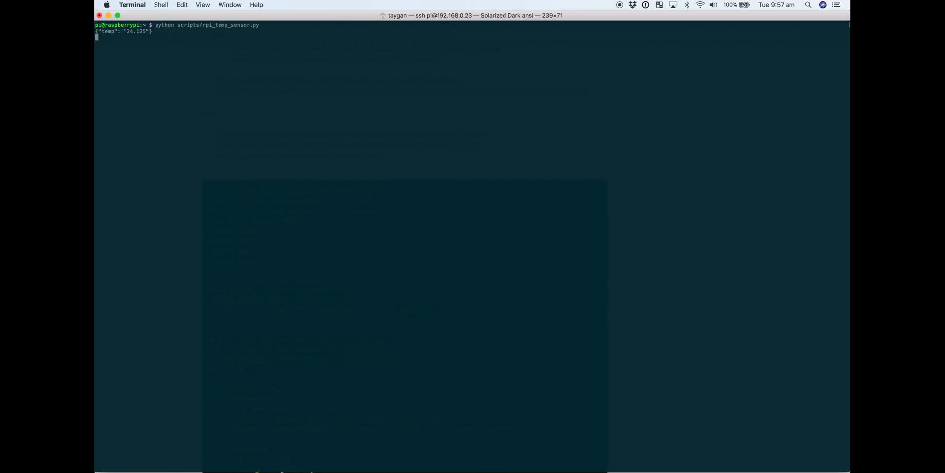
{"action": "key", "text": "Return"}
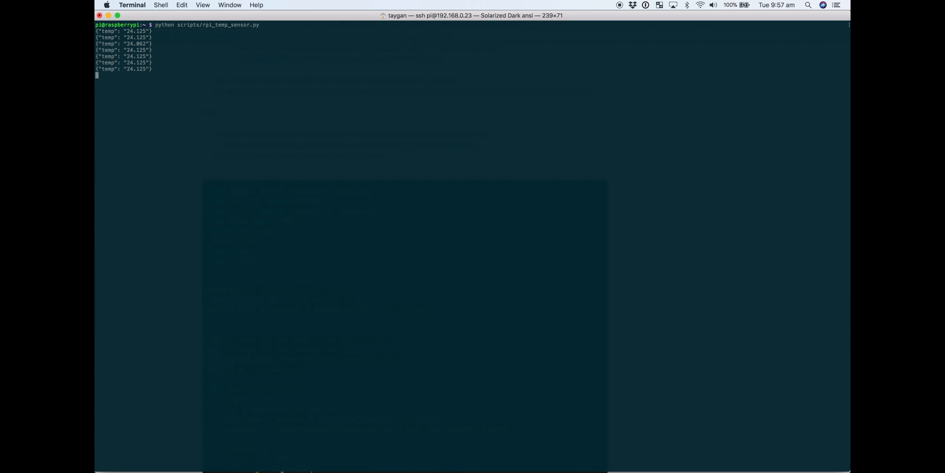
{"action": "key", "text": "Cmd+Tab"}
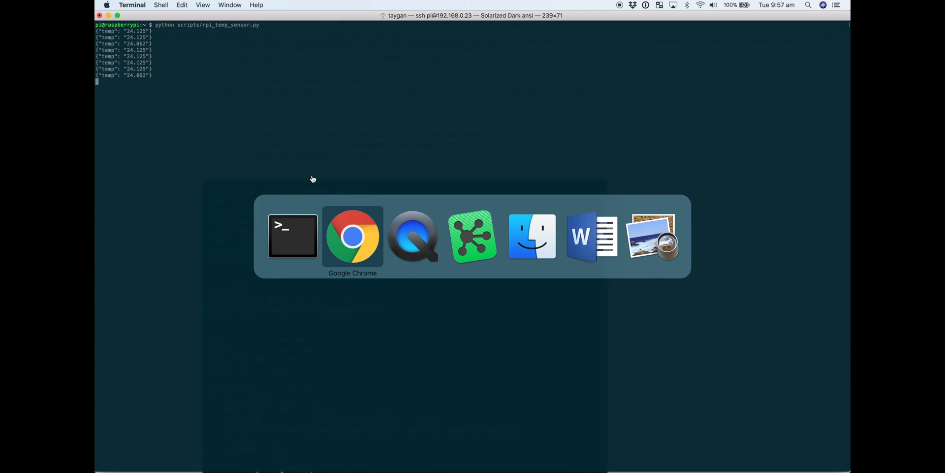
- Bring up the Stream Analytics job in Azure and show its default query
{"action": "left_click", "coordinate": [353, 236]}
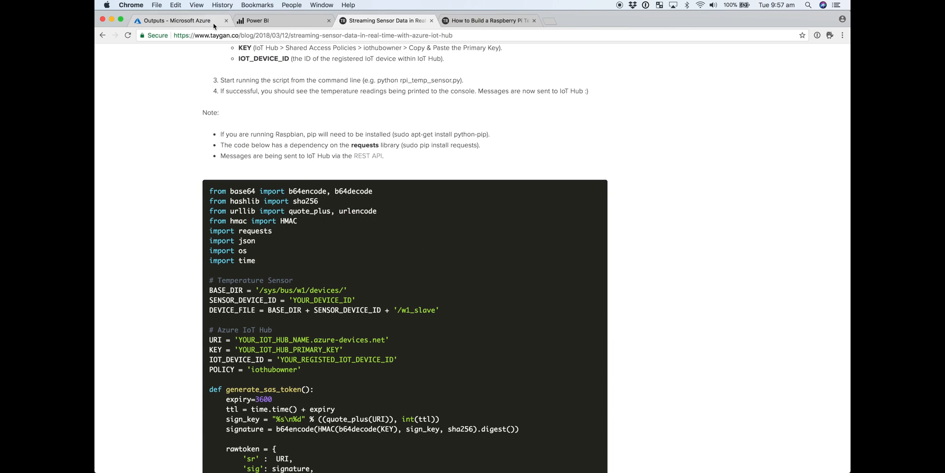
{"action": "left_click", "coordinate": [177, 19]}
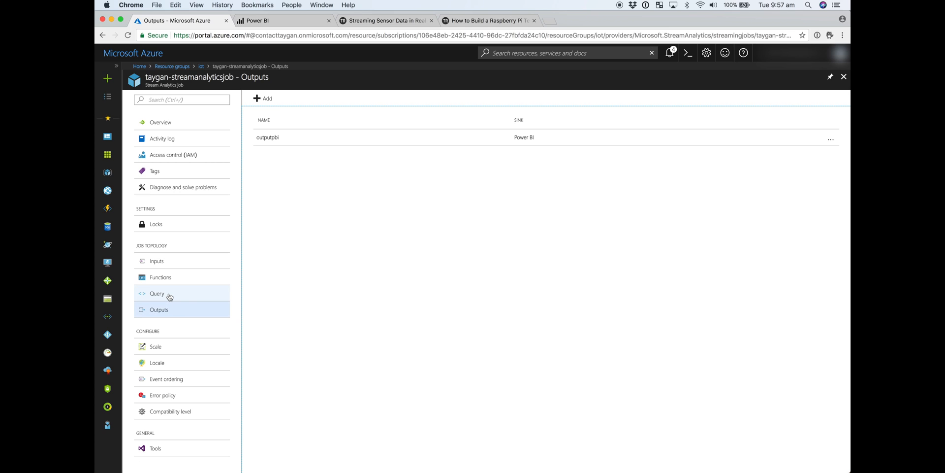
{"action": "left_click", "coordinate": [157, 294]}
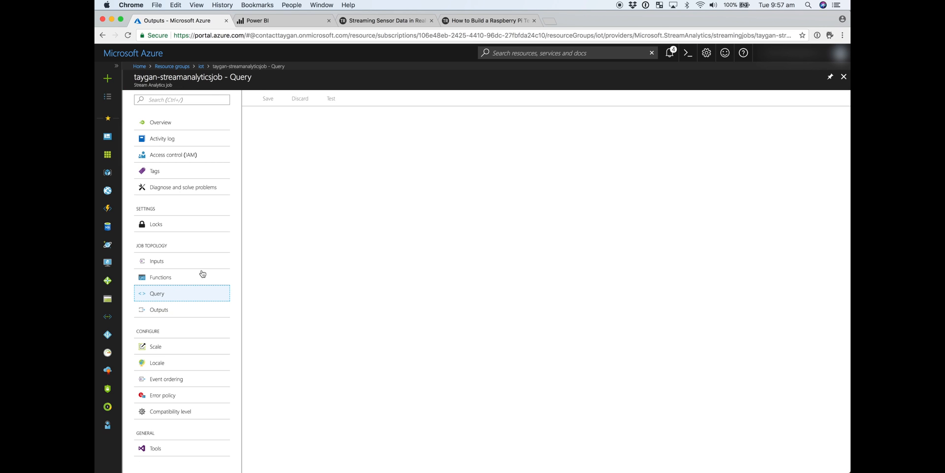
{"action": "left_click", "coordinate": [157, 294]}
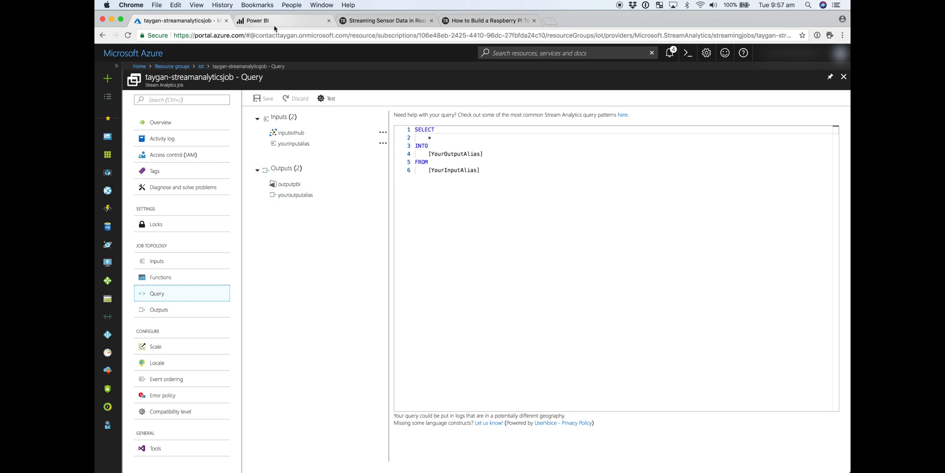
- Copy the Stream Analytics SQL query from the streaming sensor blog post
{"action": "left_click", "coordinate": [380, 21]}
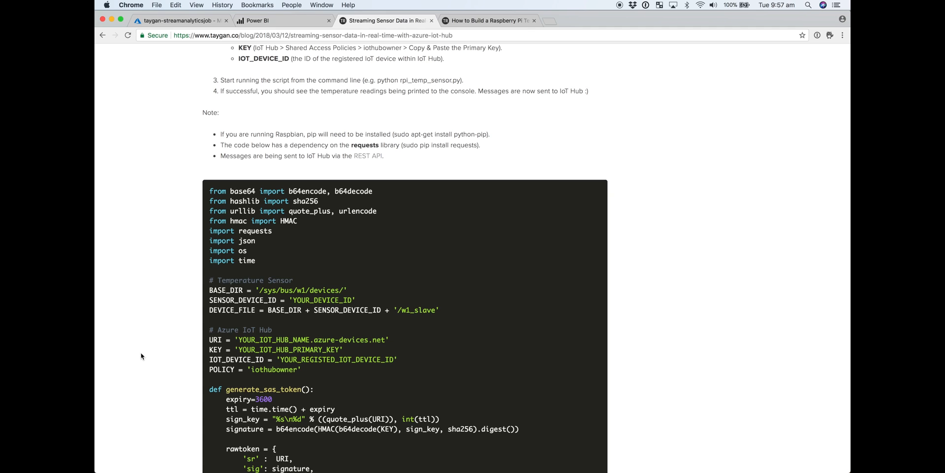
{"action": "scroll", "scroll_direction": "down", "scroll_amount": 3}
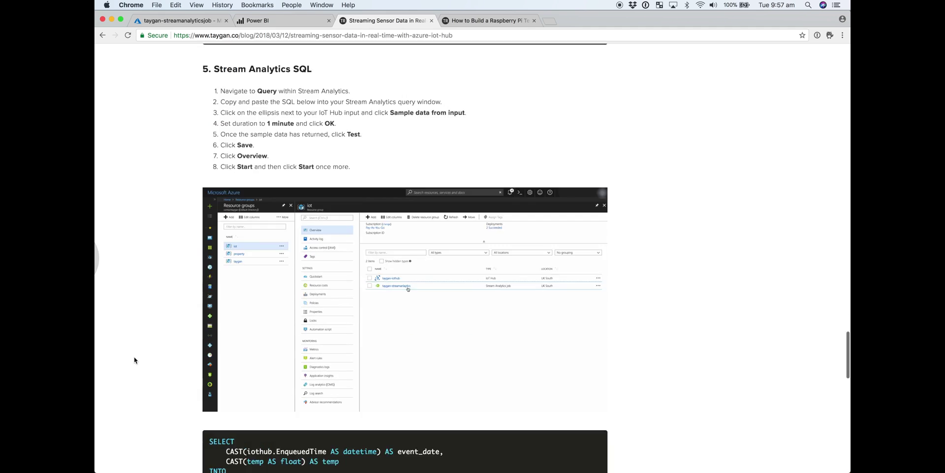
{"action": "scroll", "scroll_direction": "down", "scroll_amount": 3}
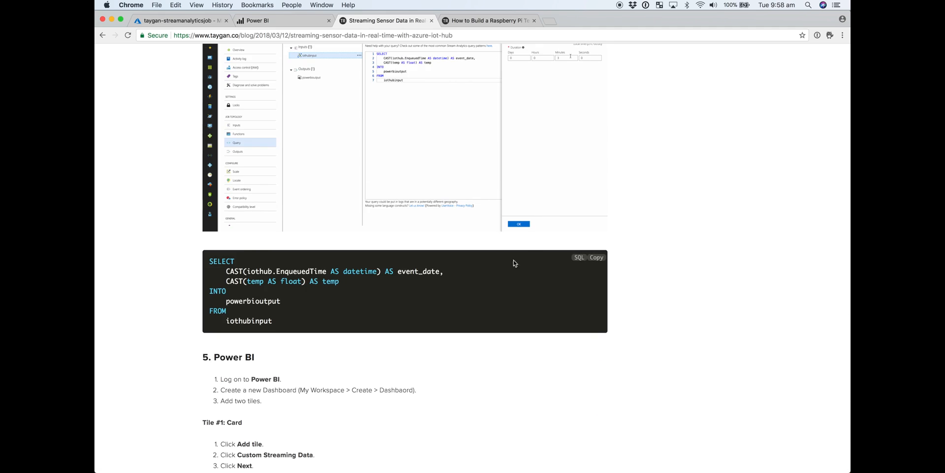
{"action": "left_click", "coordinate": [596, 257]}
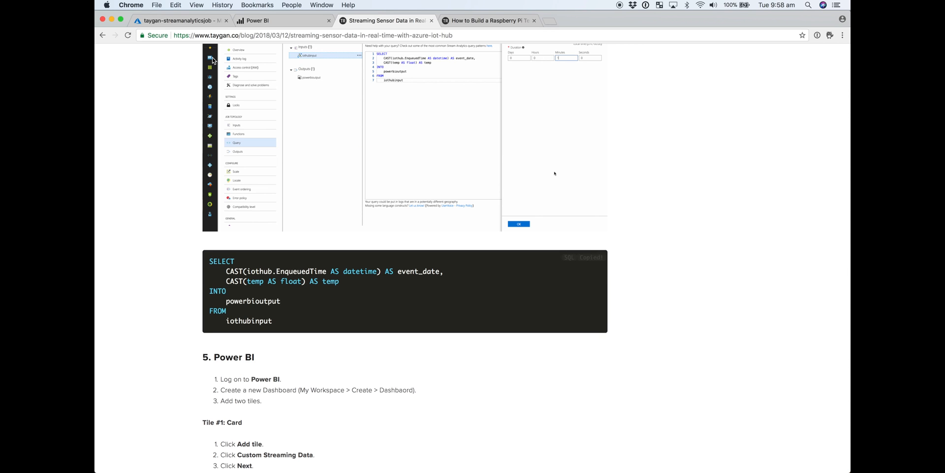
{"action": "left_click", "coordinate": [272, 21]}
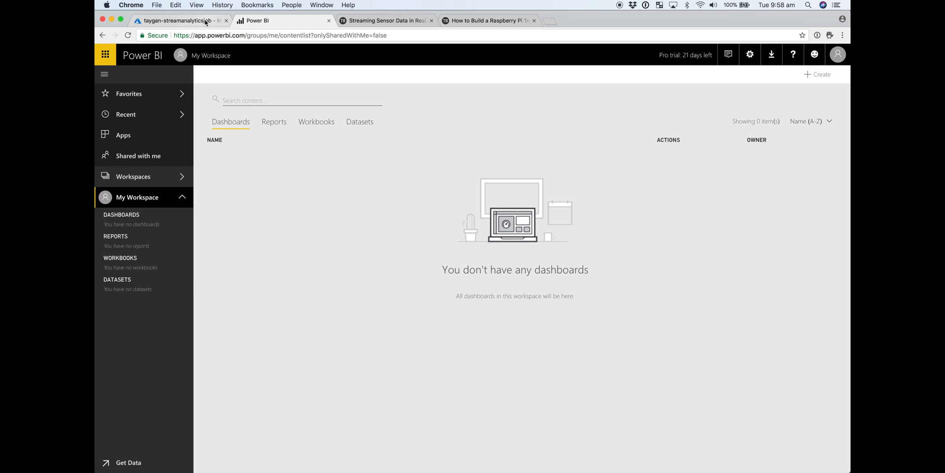
- Write the query casting EnqueuedTime to event_date and temp to float from inputiothub into outputpbi
{"action": "left_click", "coordinate": [172, 21]}
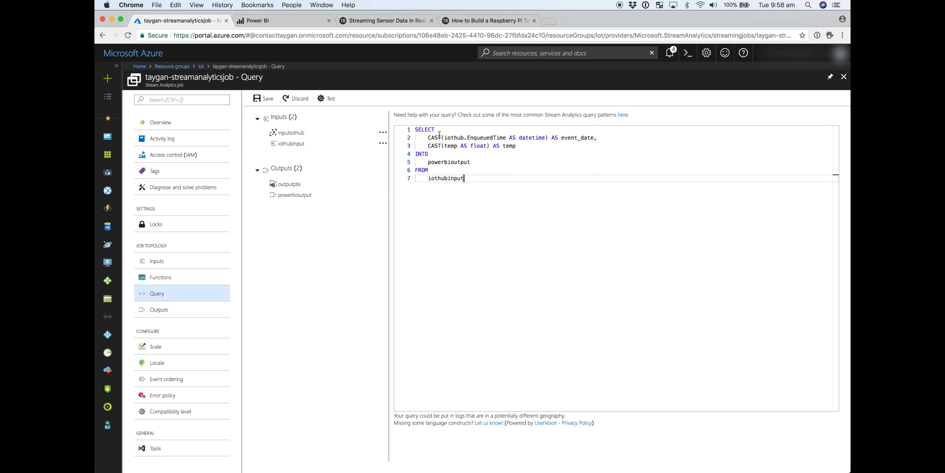
{"action": "double_click", "coordinate": [448, 161]}
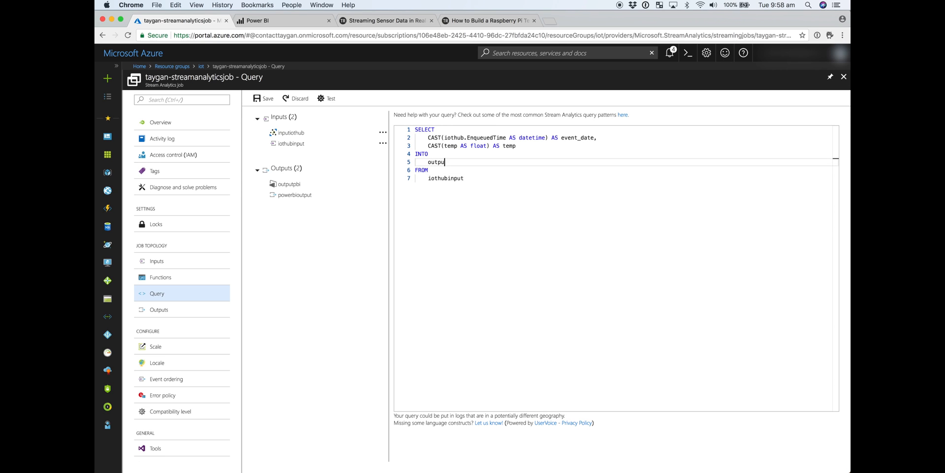
{"action": "type", "text": "tpbi"}
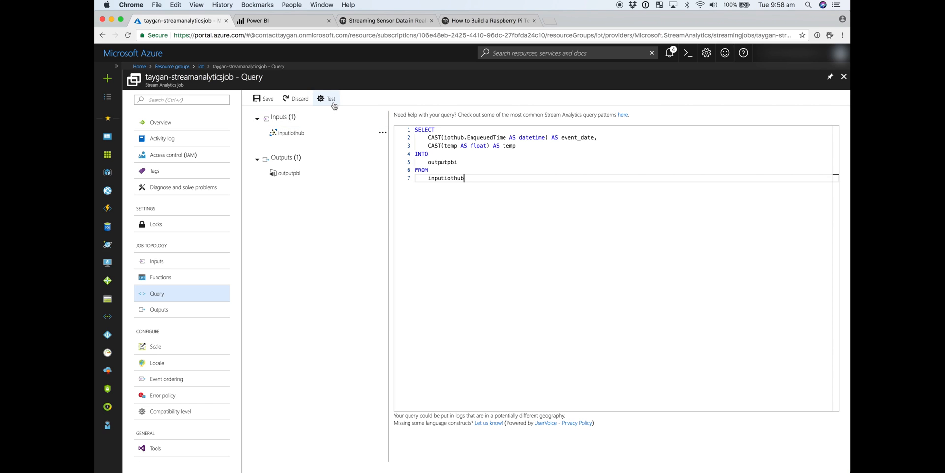
- Request one minute of sample data from the inputiothub input for query testing
{"action": "left_click", "coordinate": [330, 98]}
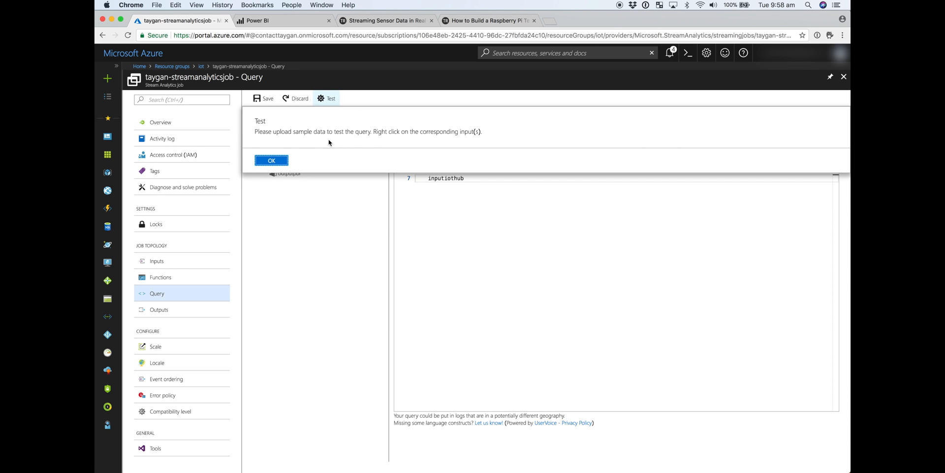
{"action": "left_click", "coordinate": [272, 161]}
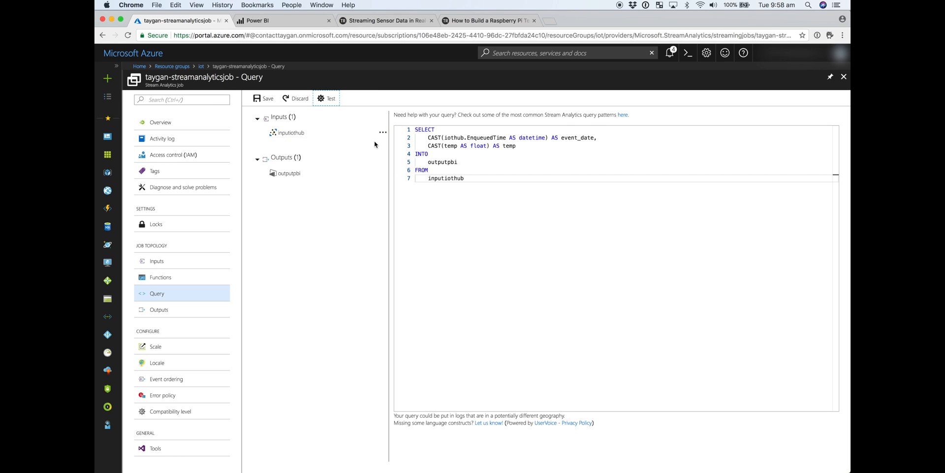
{"action": "mouse_move", "coordinate": [386, 142]}
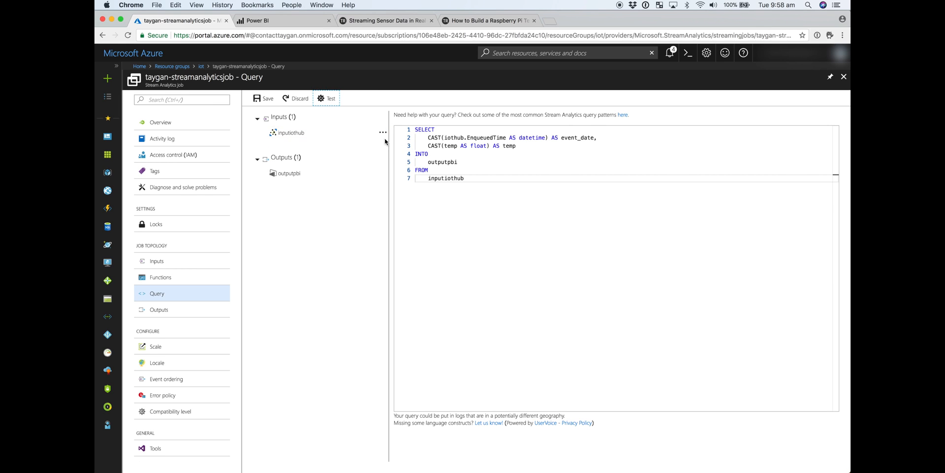
{"action": "left_click", "coordinate": [382, 132]}
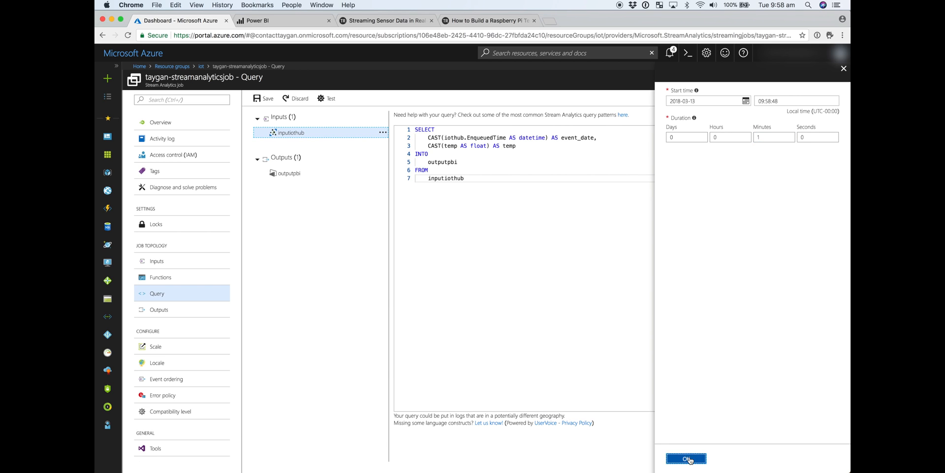
{"action": "left_click", "coordinate": [687, 471]}
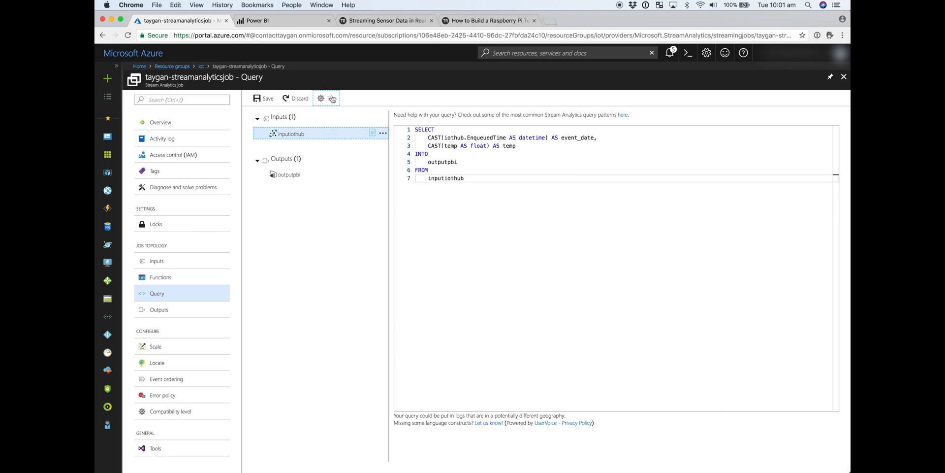
- Test the query to get 27 event_date/temp rows, then rewrite it as SELECT * from inputiothub
{"action": "left_click", "coordinate": [330, 99]}
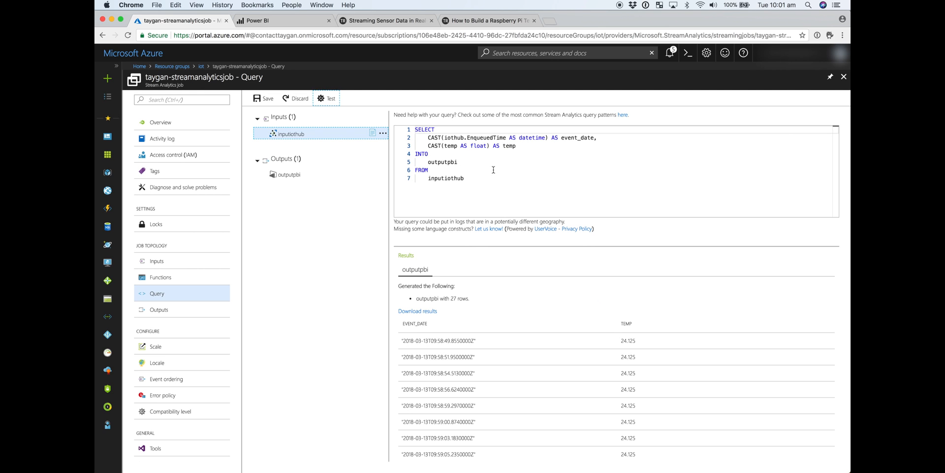
{"action": "double_click", "coordinate": [445, 145]}
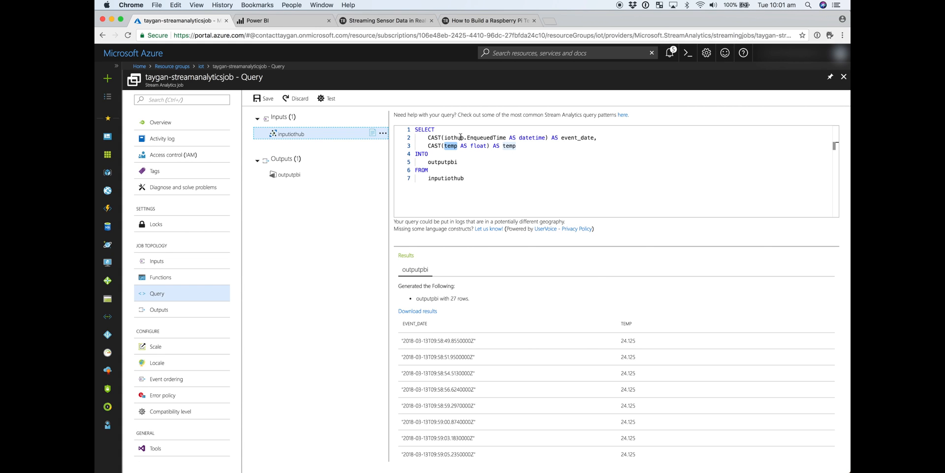
{"action": "double_click", "coordinate": [487, 137]}
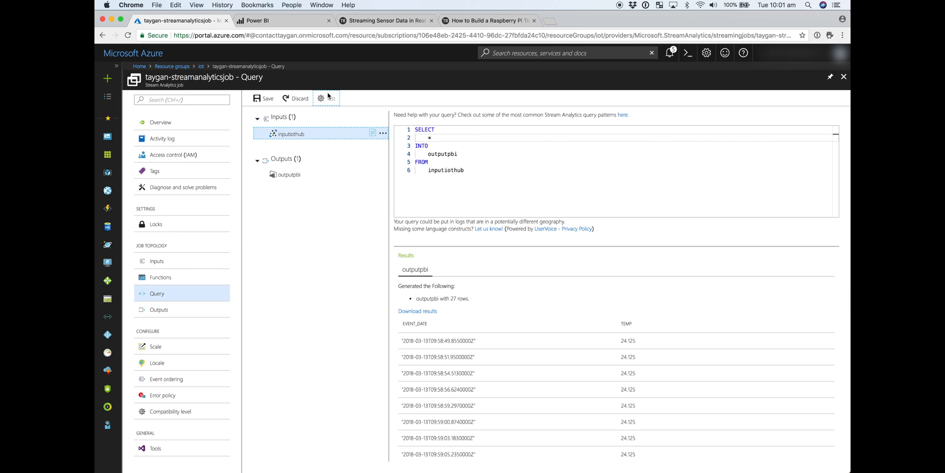
- Test the SELECT * query, restore the CAST query, retest for 27 rows and save it
{"action": "left_click", "coordinate": [326, 98]}
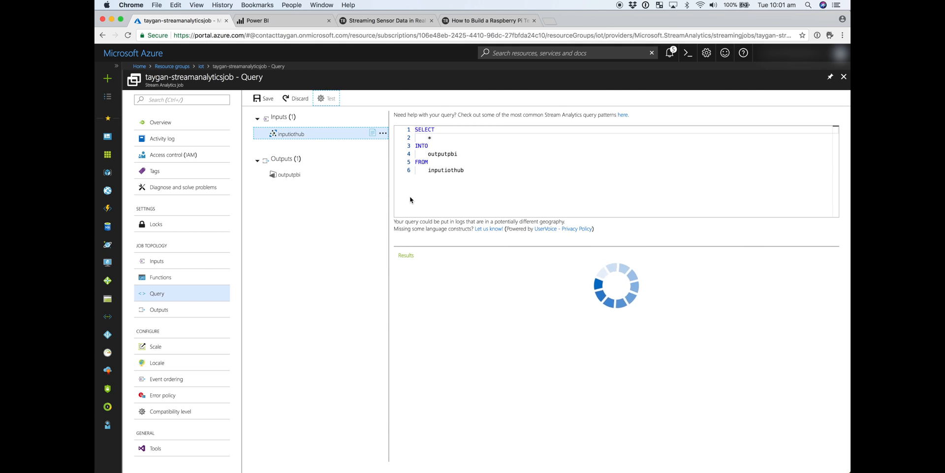
{"action": "left_click", "coordinate": [331, 99]}
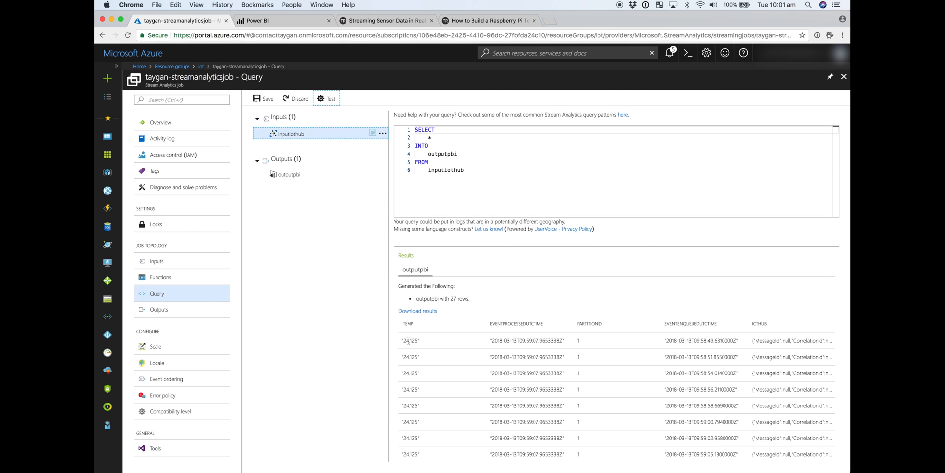
{"action": "mouse_move", "coordinate": [413, 356]}
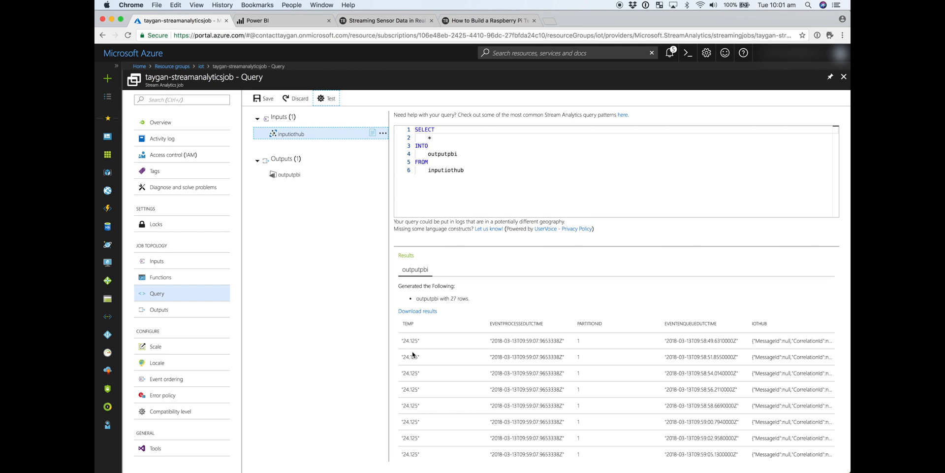
{"action": "mouse_move", "coordinate": [421, 370]}
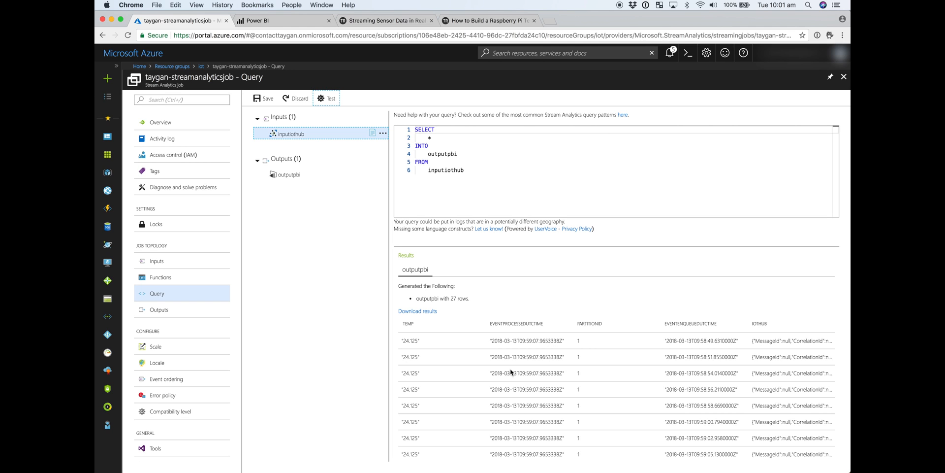
{"action": "mouse_move", "coordinate": [683, 354]}
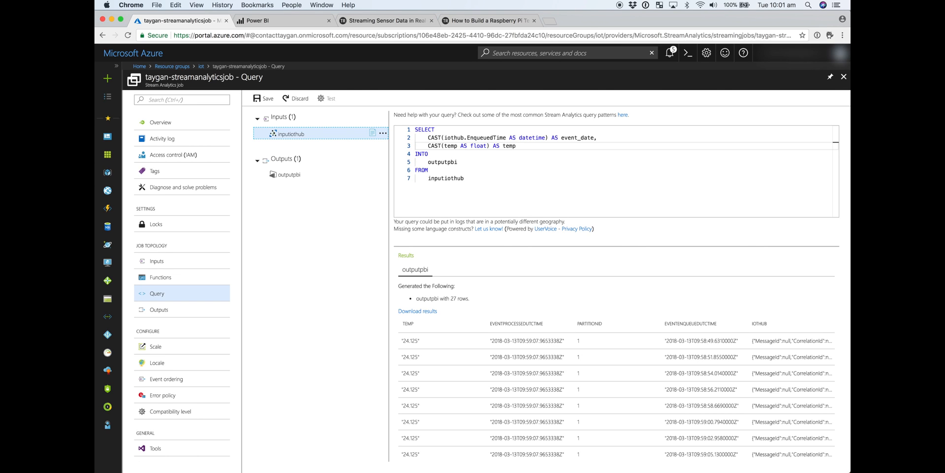
{"action": "left_click", "coordinate": [327, 98]}
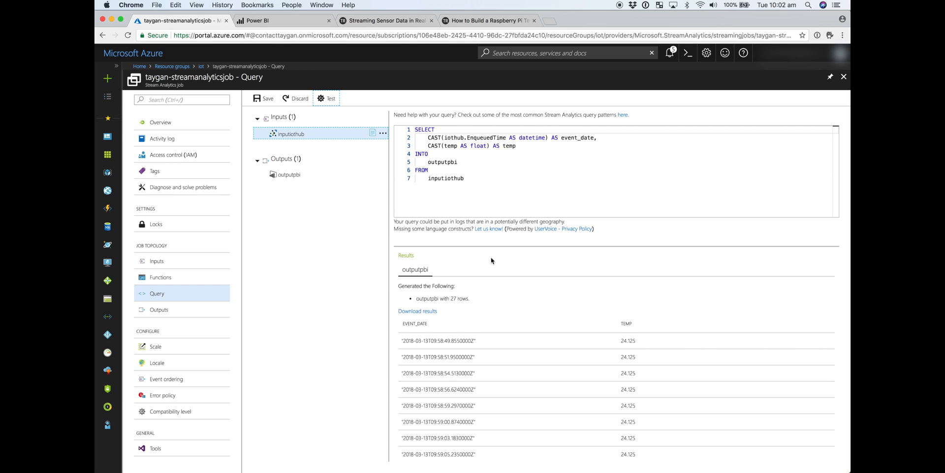
{"action": "left_click", "coordinate": [264, 99]}
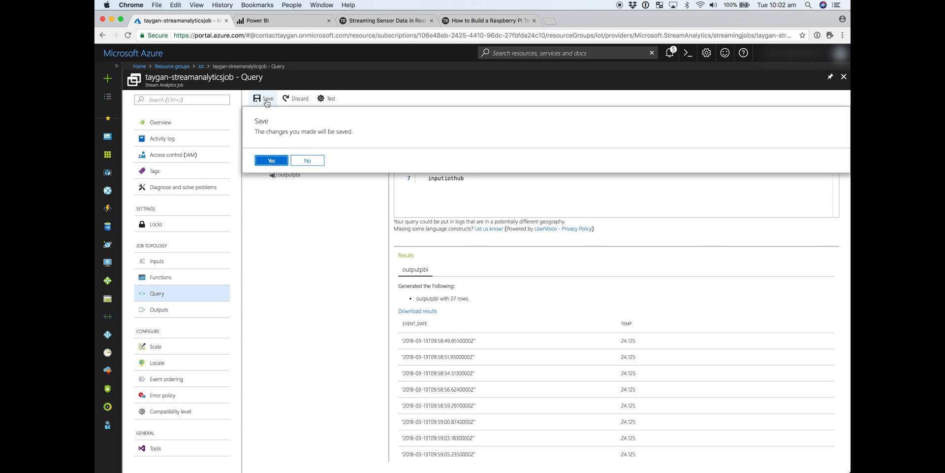
- Confirm the save and start the Stream Analytics job with output from now
{"action": "left_click", "coordinate": [271, 160]}
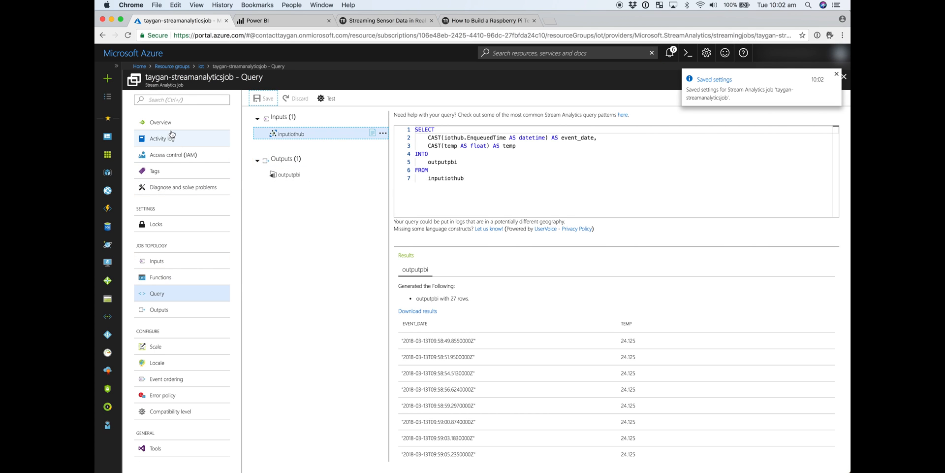
{"action": "left_click", "coordinate": [162, 122]}
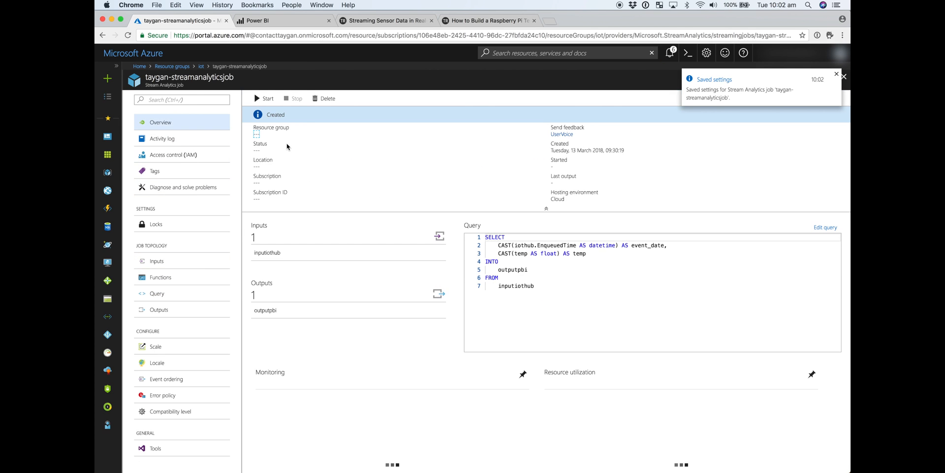
{"action": "left_click", "coordinate": [266, 99]}
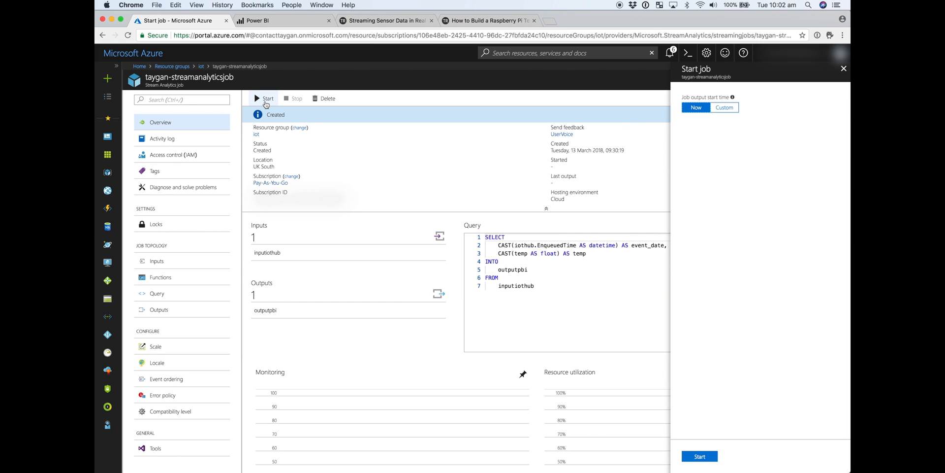
{"action": "left_click", "coordinate": [699, 455]}
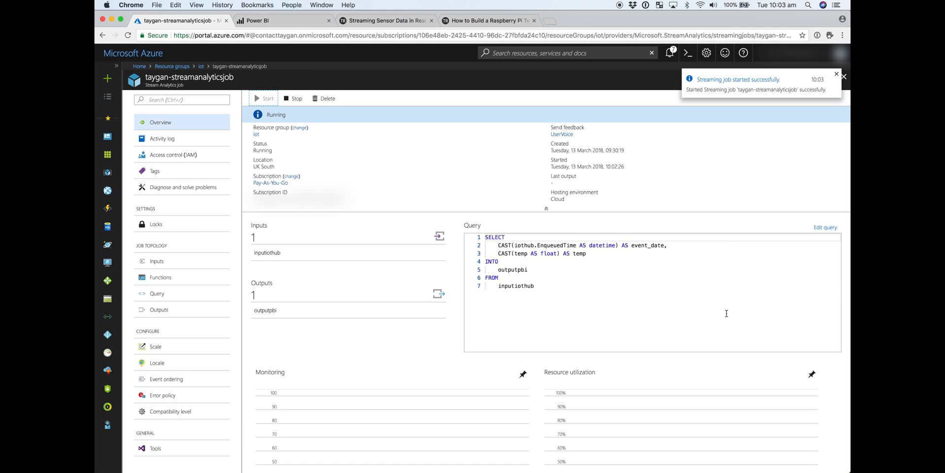
{"action": "mouse_move", "coordinate": [329, 149]}
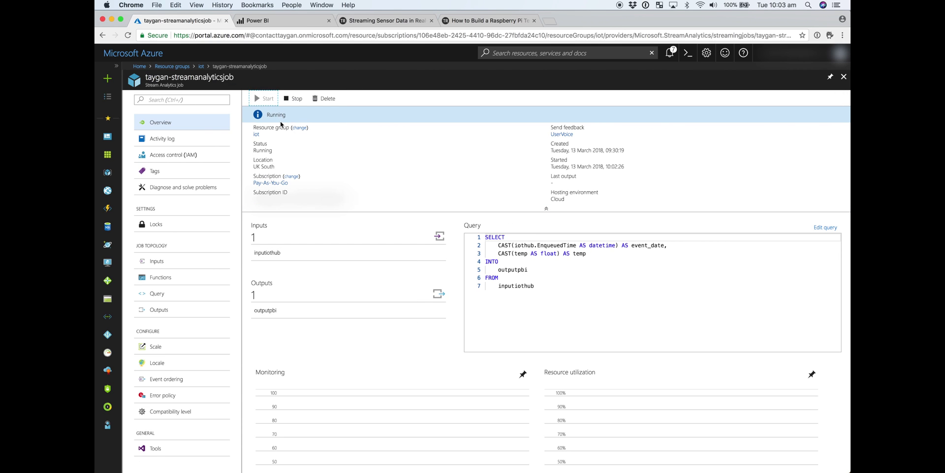
{"action": "left_click", "coordinate": [255, 21]}
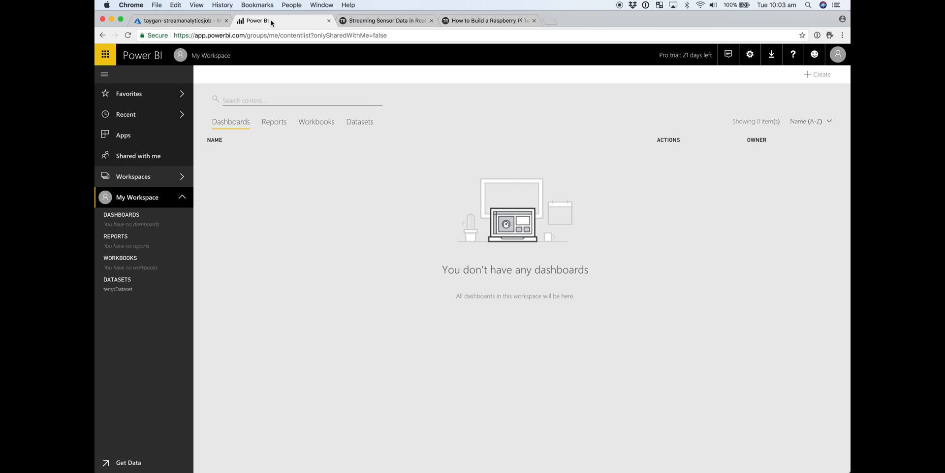
- Create a new dashboard named Raspberry Pi in Power BI's My Workspace
{"action": "left_click", "coordinate": [182, 197]}
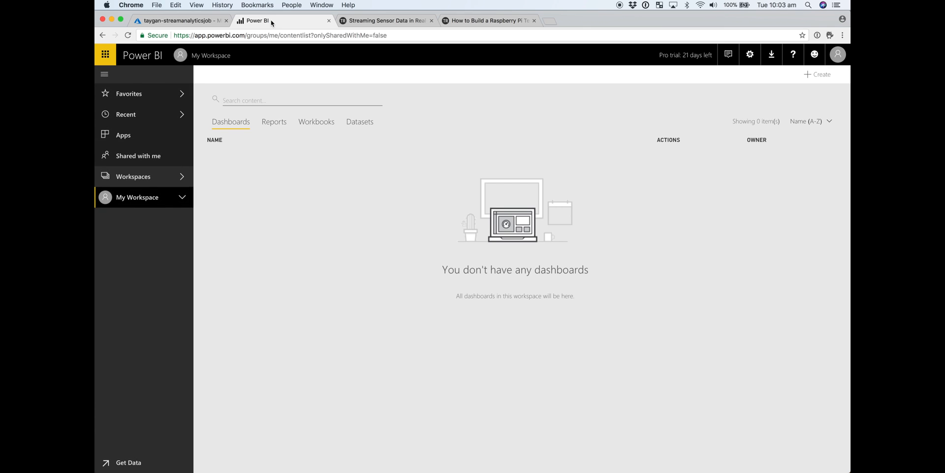
{"action": "left_click", "coordinate": [143, 197]}
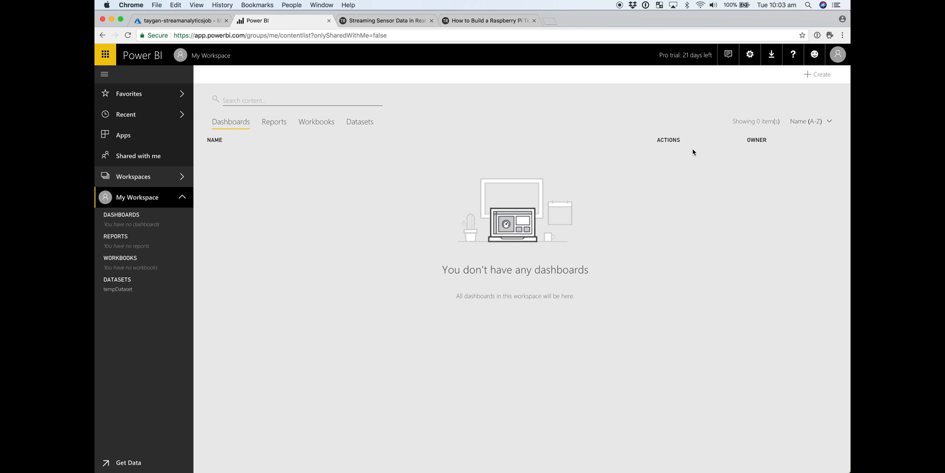
{"action": "left_click", "coordinate": [821, 74]}
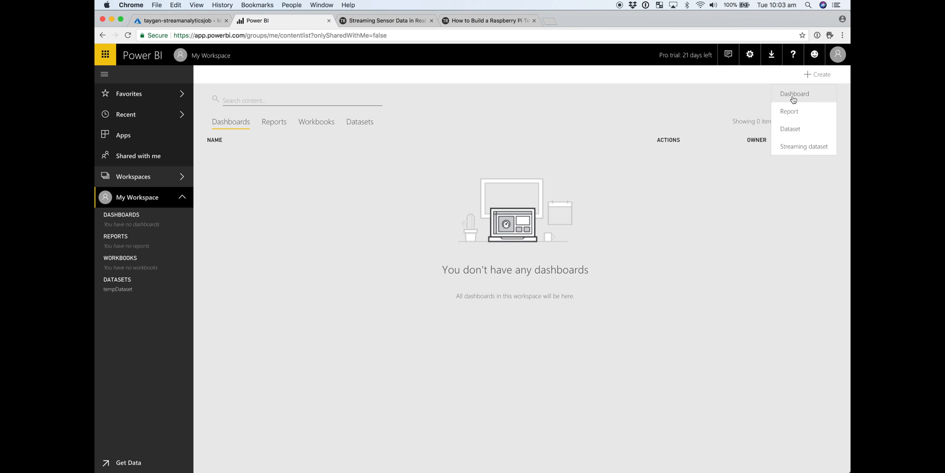
{"action": "left_click", "coordinate": [793, 94]}
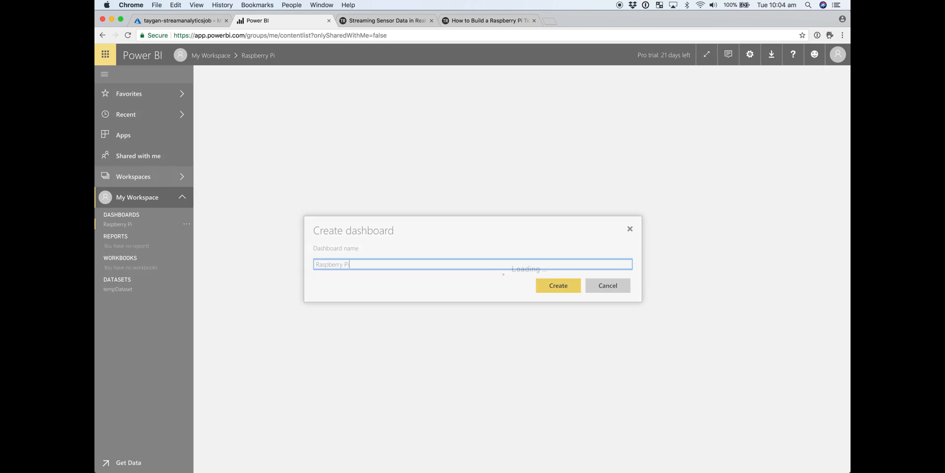
{"action": "left_click", "coordinate": [558, 284]}
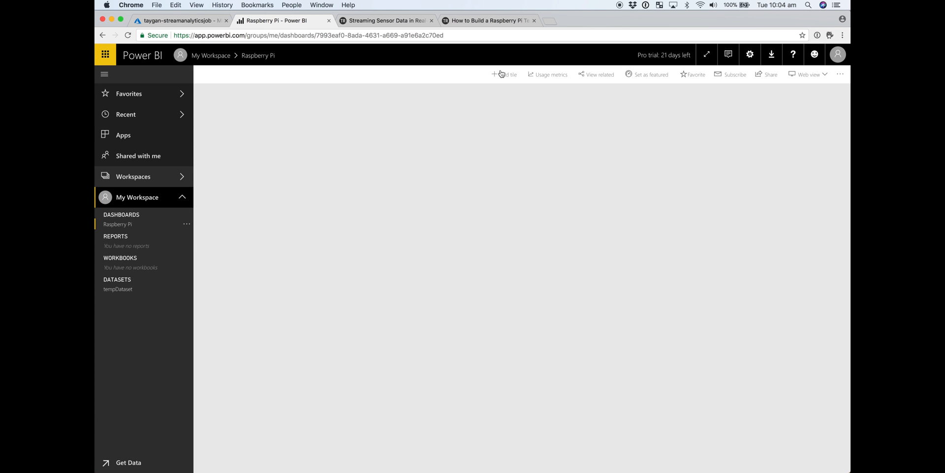
- Add a custom streaming tile from tempDataset showing the temp field as a card
{"action": "left_click", "coordinate": [506, 74]}
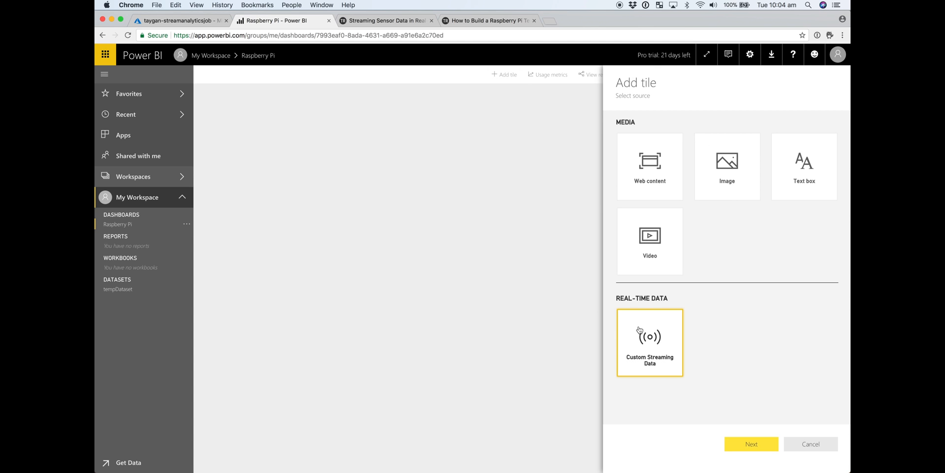
{"action": "left_click", "coordinate": [751, 443]}
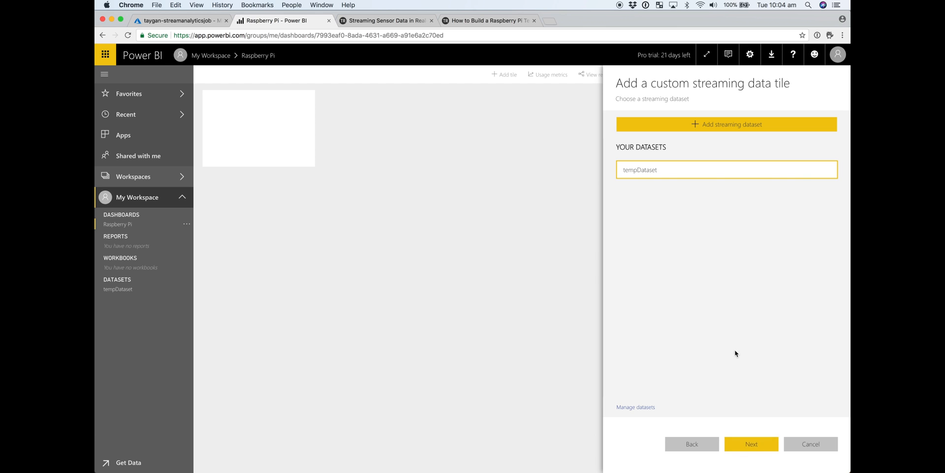
{"action": "left_click", "coordinate": [752, 443]}
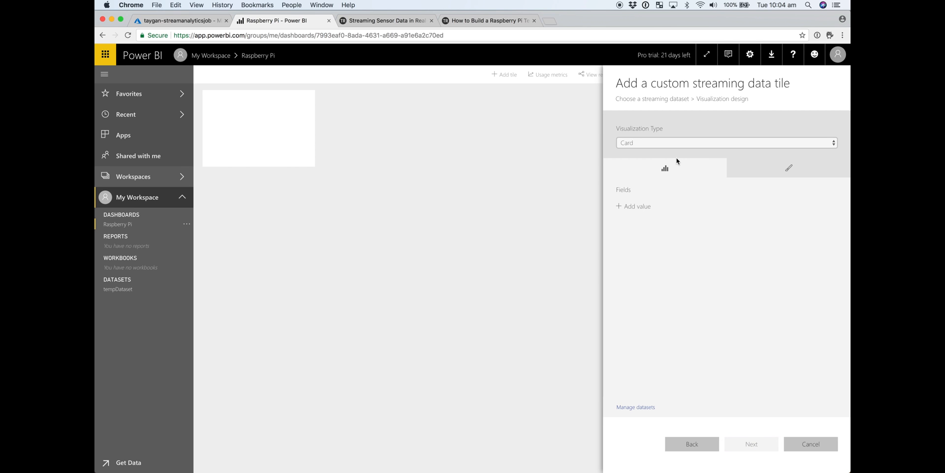
{"action": "left_click", "coordinate": [633, 206]}
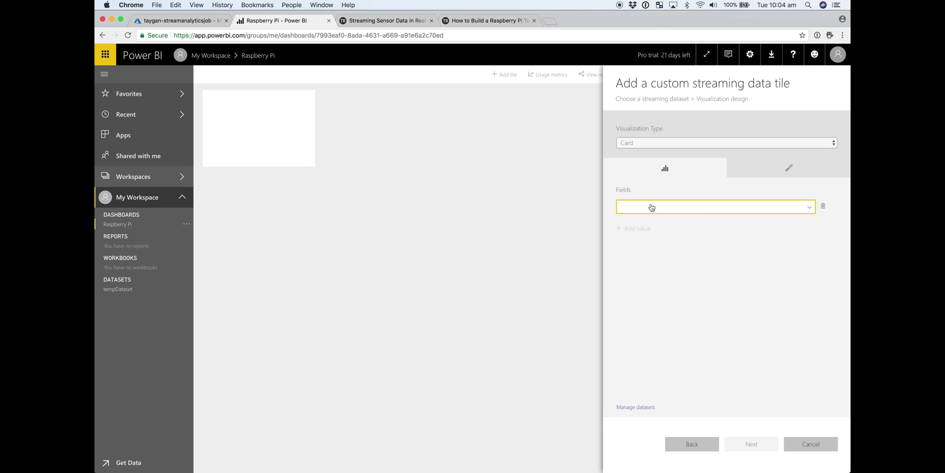
{"action": "left_click", "coordinate": [715, 206]}
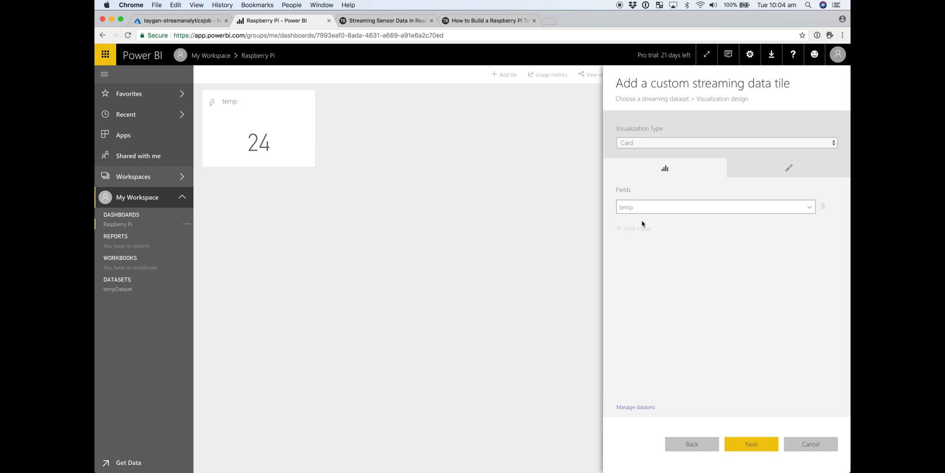
- Set the card to 2 decimal places and title it 'Temperature (Celsius)'
{"action": "left_click", "coordinate": [789, 167]}
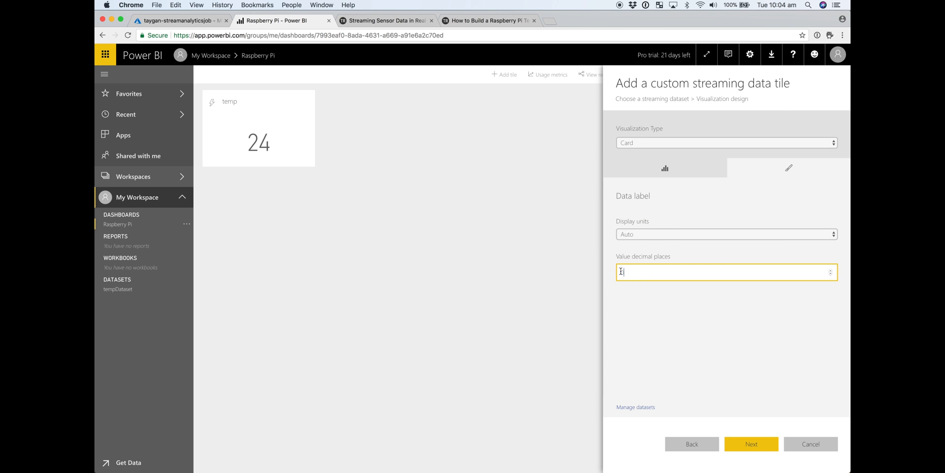
{"action": "type", "text": "2"}
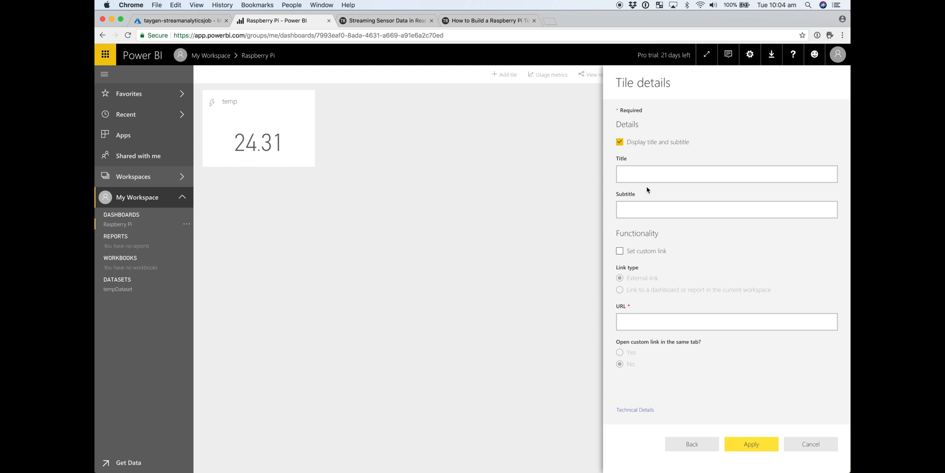
{"action": "type", "text": "Temperatur"}
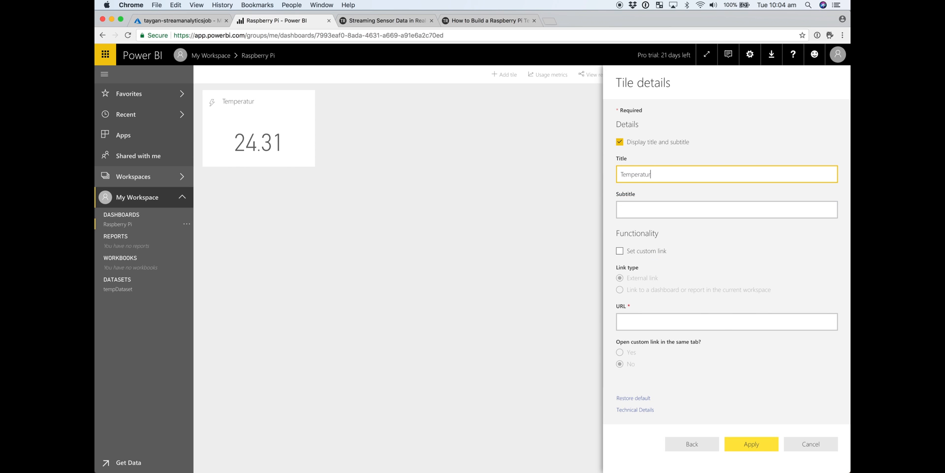
{"action": "type", "text": "Temperature (Celsius)"}
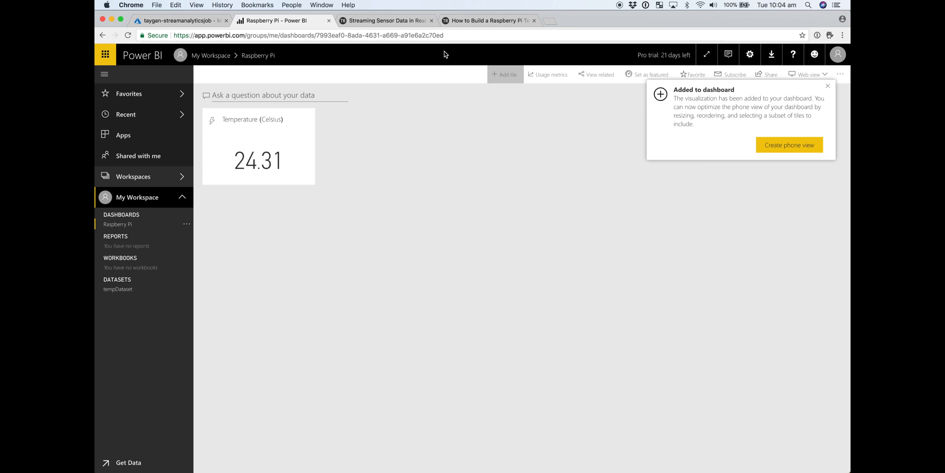
{"action": "mouse_move", "coordinate": [507, 75]}
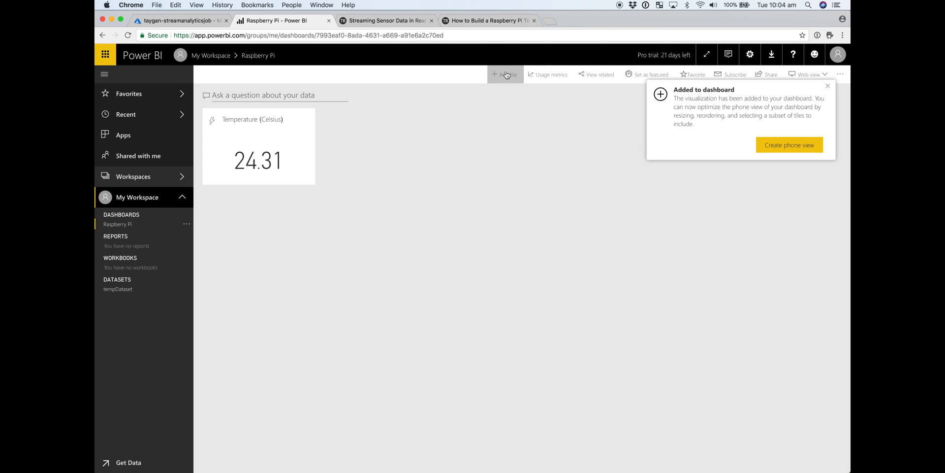
- Add a tempDataset line chart tile with event_date on the axis and temp as values
{"action": "left_click", "coordinate": [505, 75]}
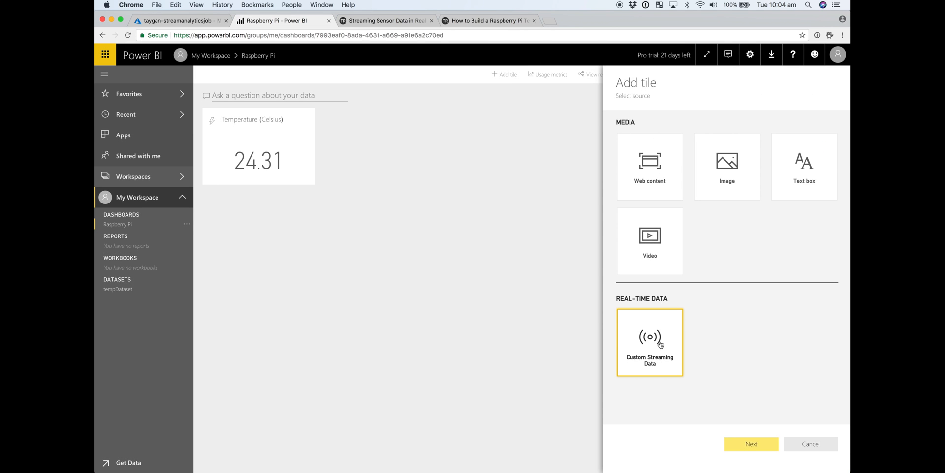
{"action": "left_click", "coordinate": [752, 443]}
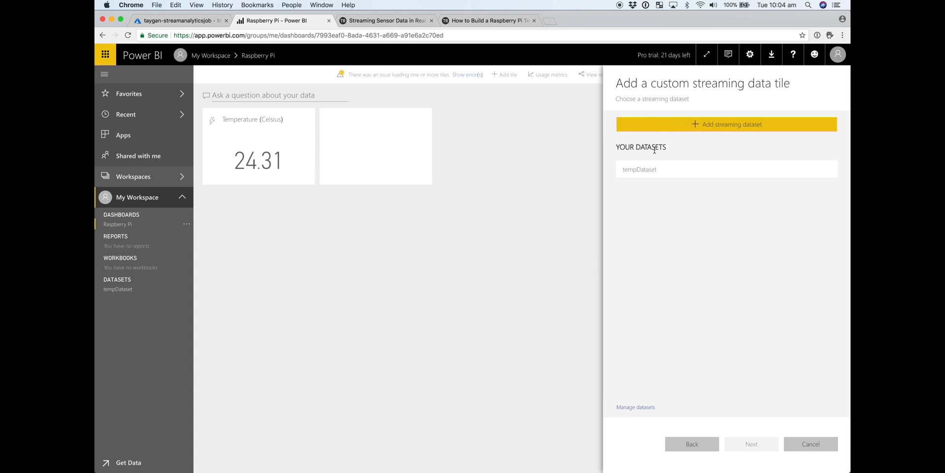
{"action": "left_click", "coordinate": [639, 169]}
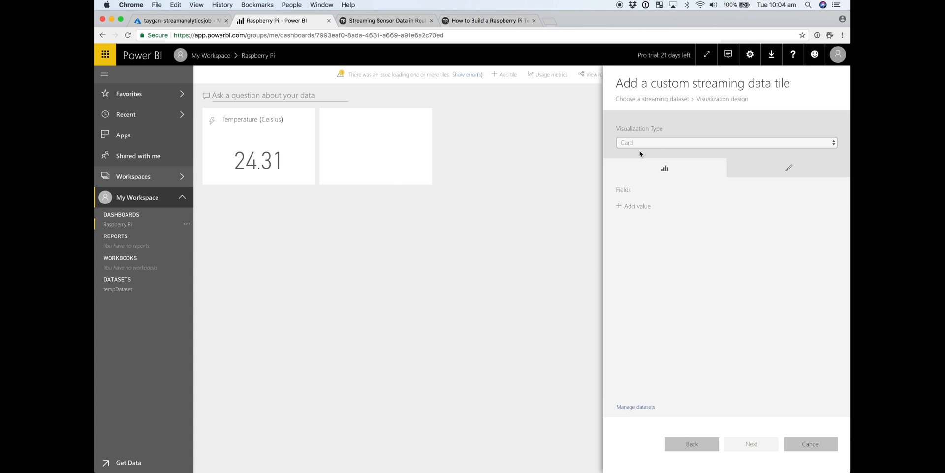
{"action": "left_click", "coordinate": [727, 142]}
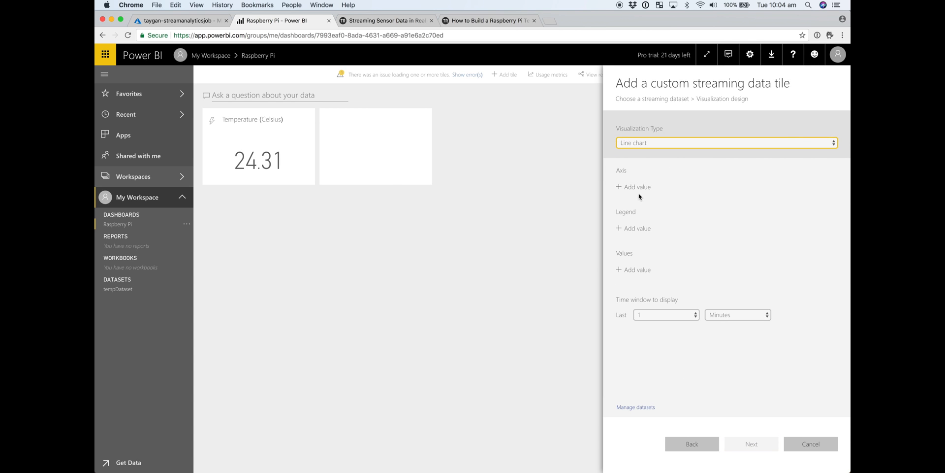
{"action": "left_click", "coordinate": [634, 187]}
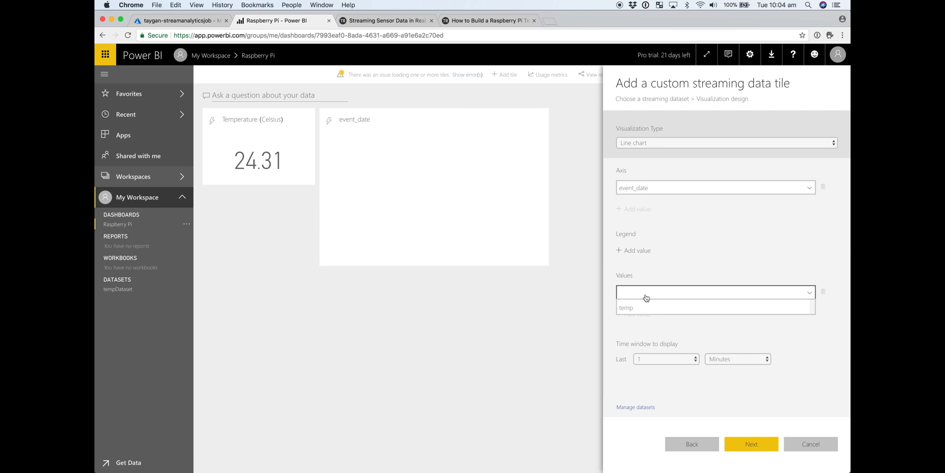
{"action": "left_click", "coordinate": [626, 307]}
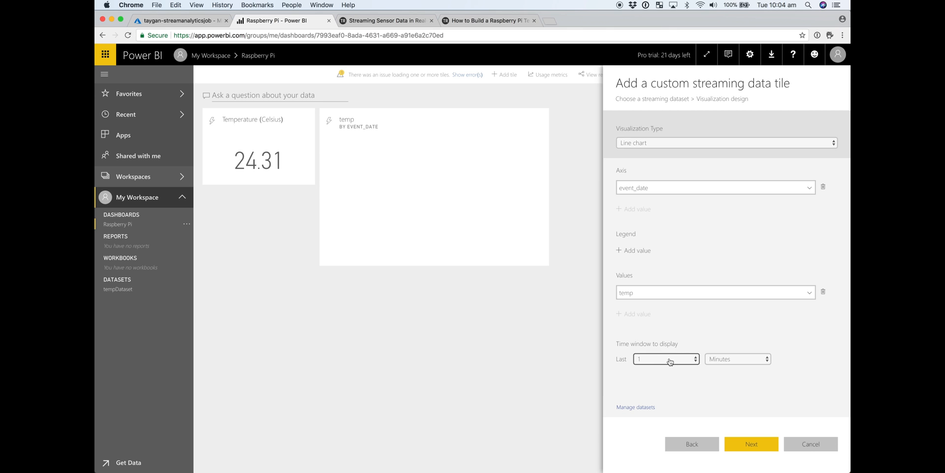
- Keep the time window and title the chart 'Temperature Trend (Celsius)'
{"action": "left_click", "coordinate": [665, 358]}
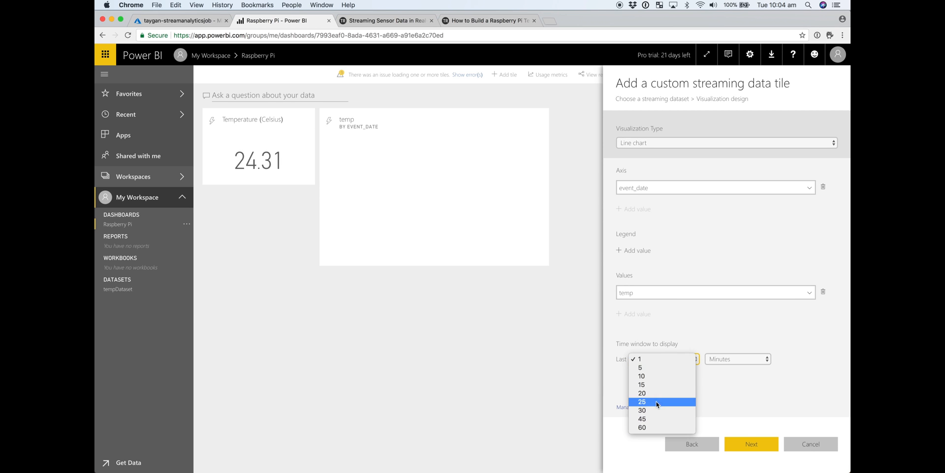
{"action": "mouse_move", "coordinate": [666, 360]}
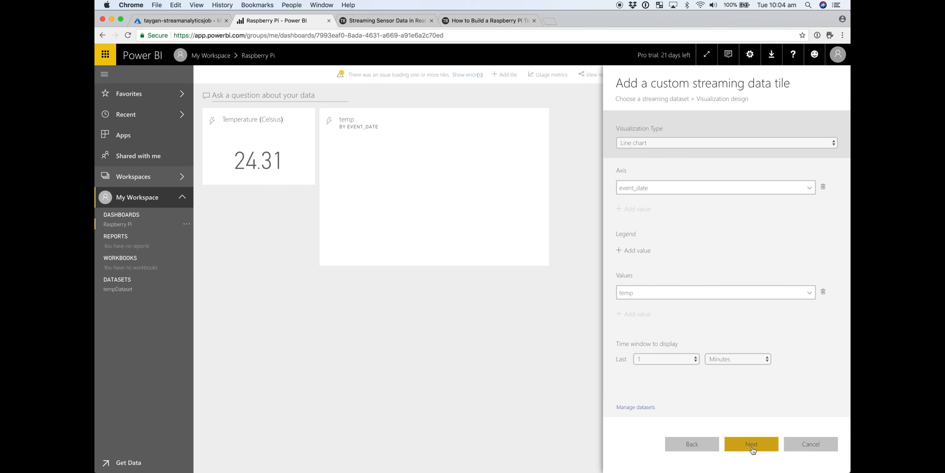
{"action": "left_click", "coordinate": [751, 443]}
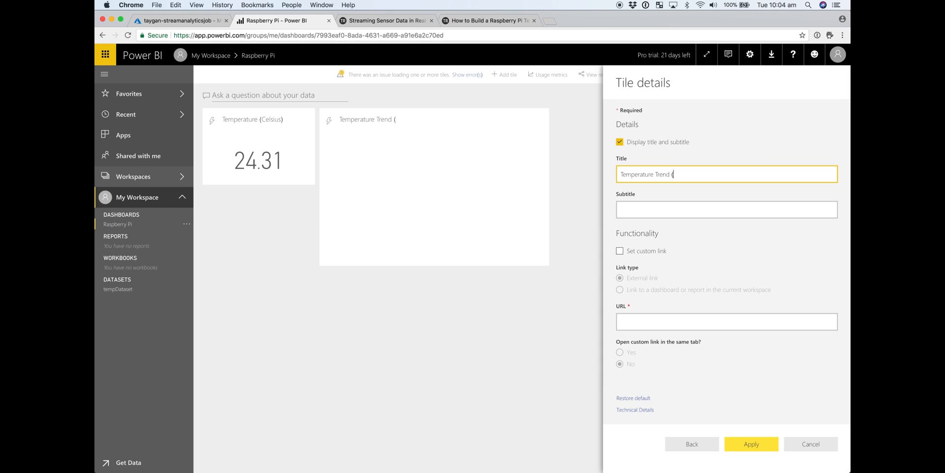
{"action": "type", "text": "Celsius)"}
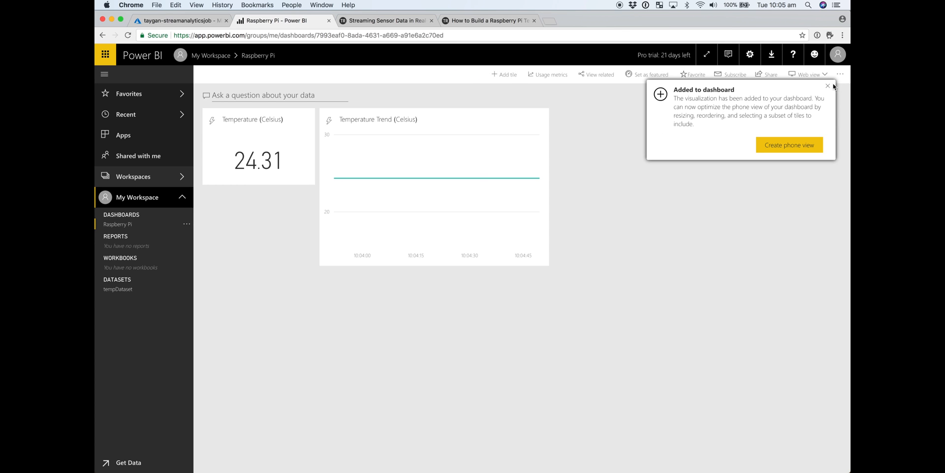
- Dismiss the 'Added to dashboard' notification, watch tiles climb to 37.94, and switch to the blog post
{"action": "left_click", "coordinate": [827, 86]}
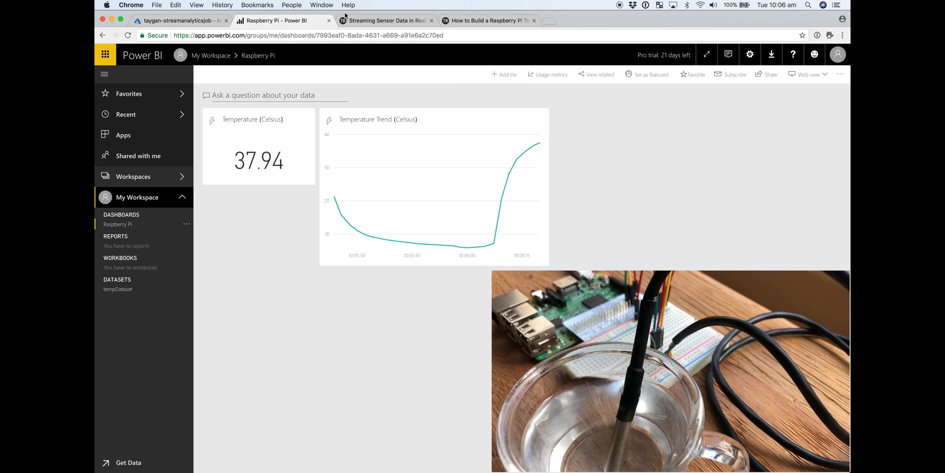
{"action": "left_click", "coordinate": [384, 20]}
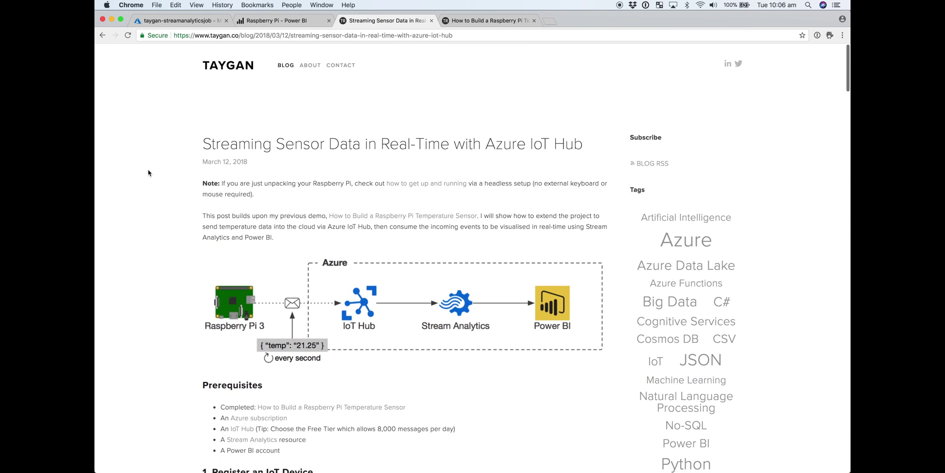
{"action": "mouse_move", "coordinate": [238, 300]}
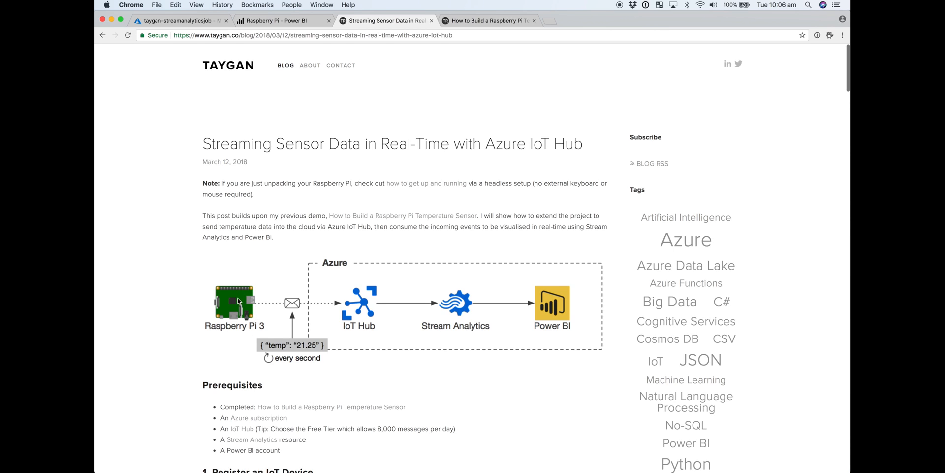
{"action": "mouse_move", "coordinate": [222, 287]}
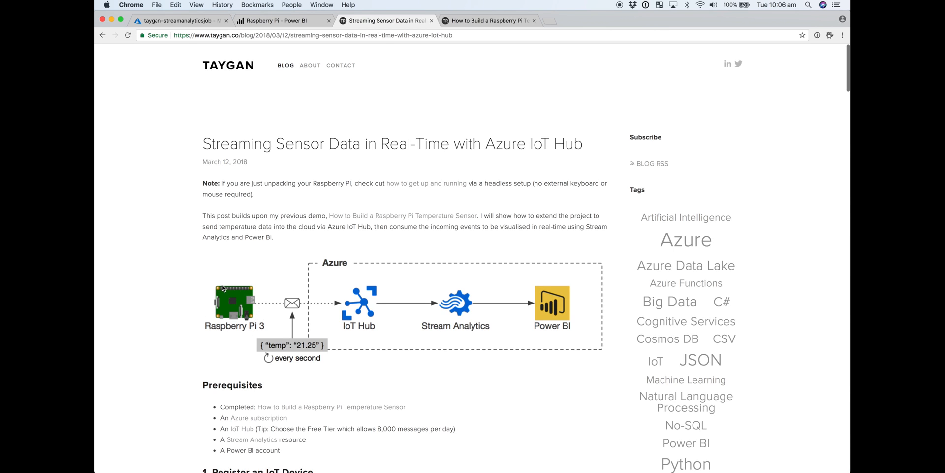
{"action": "mouse_move", "coordinate": [238, 312]}
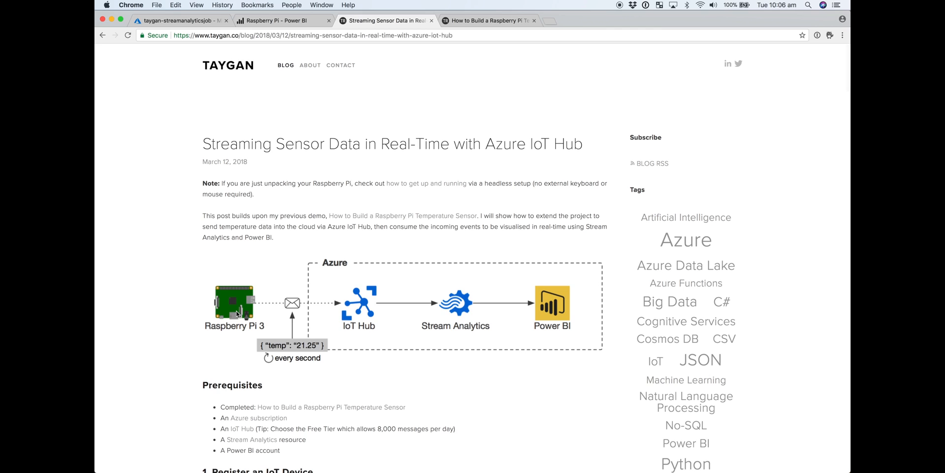
{"action": "mouse_move", "coordinate": [244, 311]}
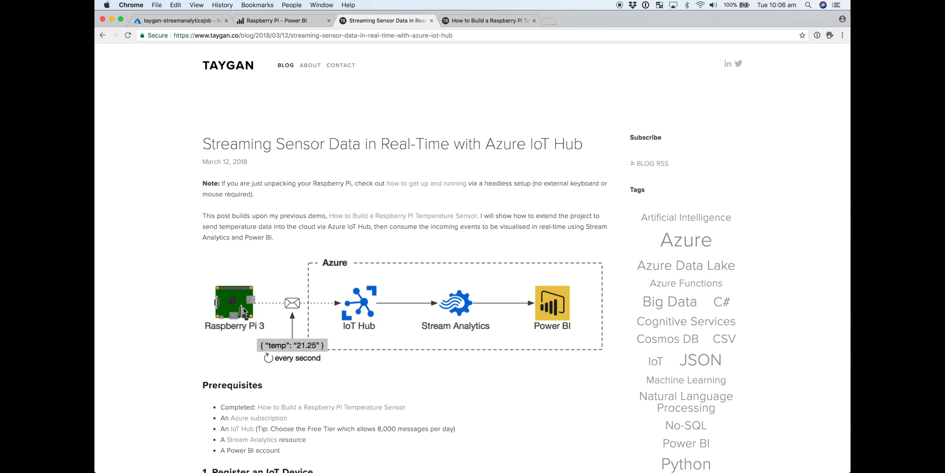
{"action": "mouse_move", "coordinate": [227, 324]}
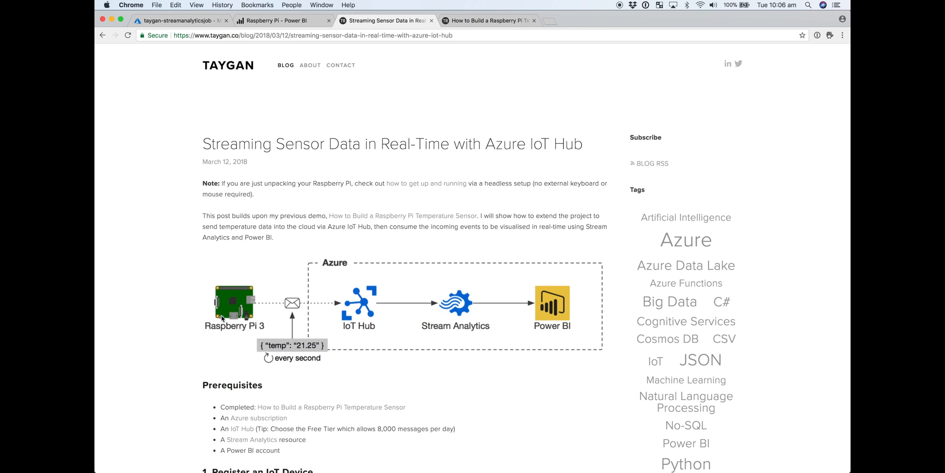
{"action": "mouse_move", "coordinate": [406, 311]}
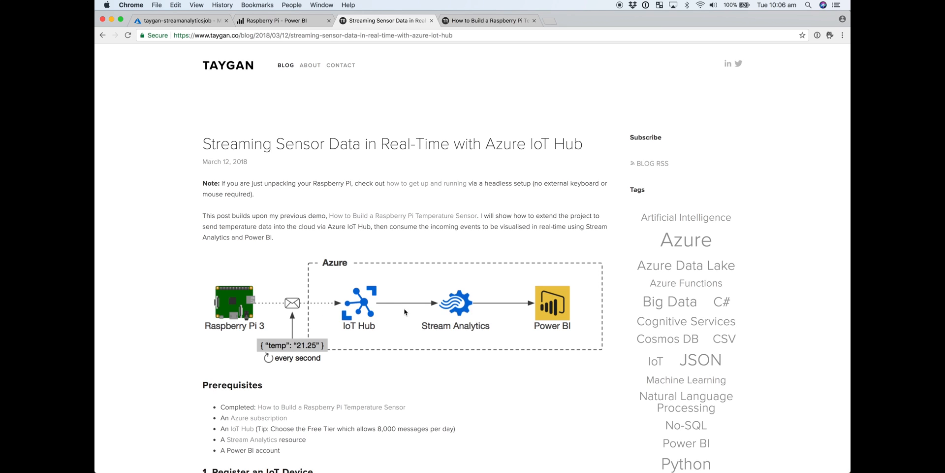
{"action": "mouse_move", "coordinate": [465, 308]}
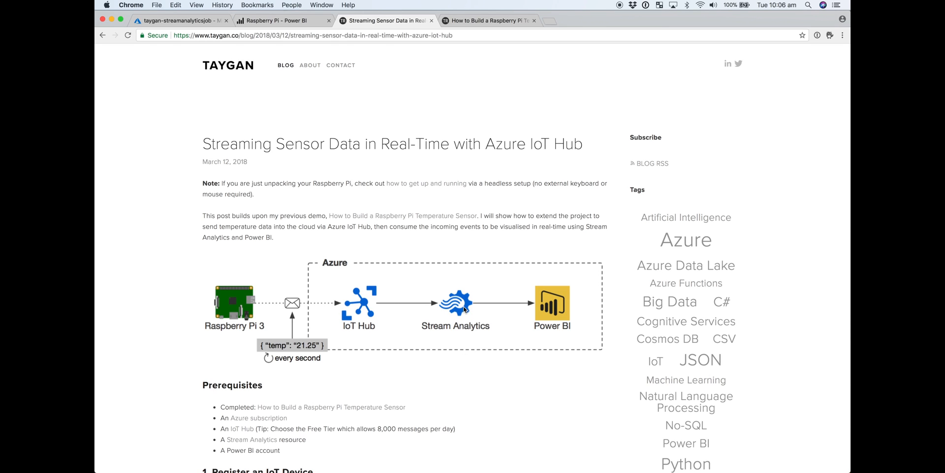
{"action": "mouse_move", "coordinate": [569, 305]}
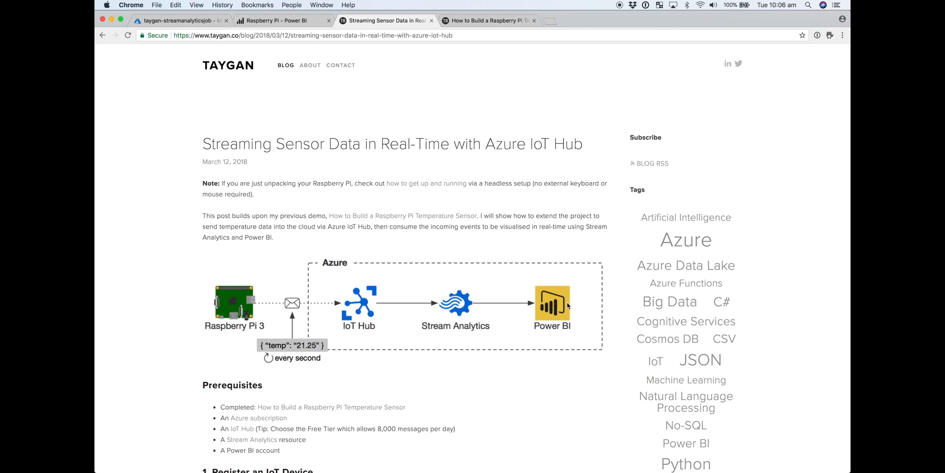
{"action": "mouse_move", "coordinate": [540, 320]}
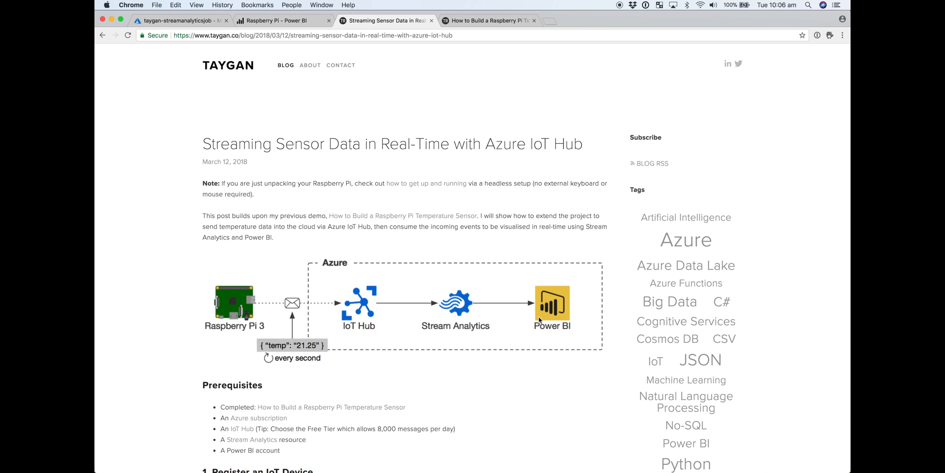
{"action": "mouse_move", "coordinate": [530, 218]}
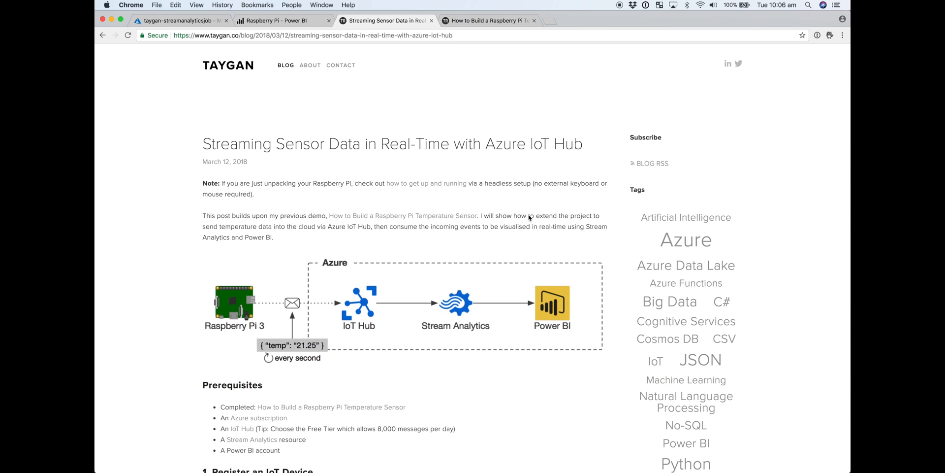
- Return to the 'Raspberry Pi - Power BI' dashboard showing the 37.94 card and rising trend line
{"action": "left_click", "coordinate": [282, 22]}
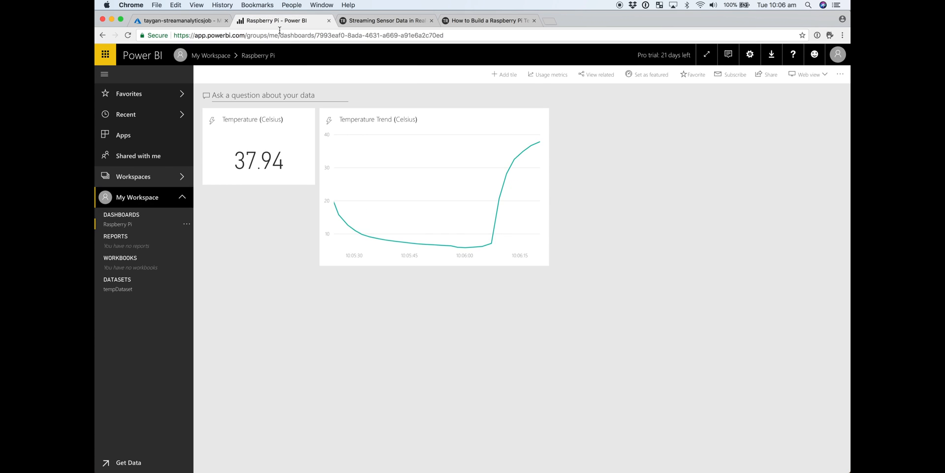